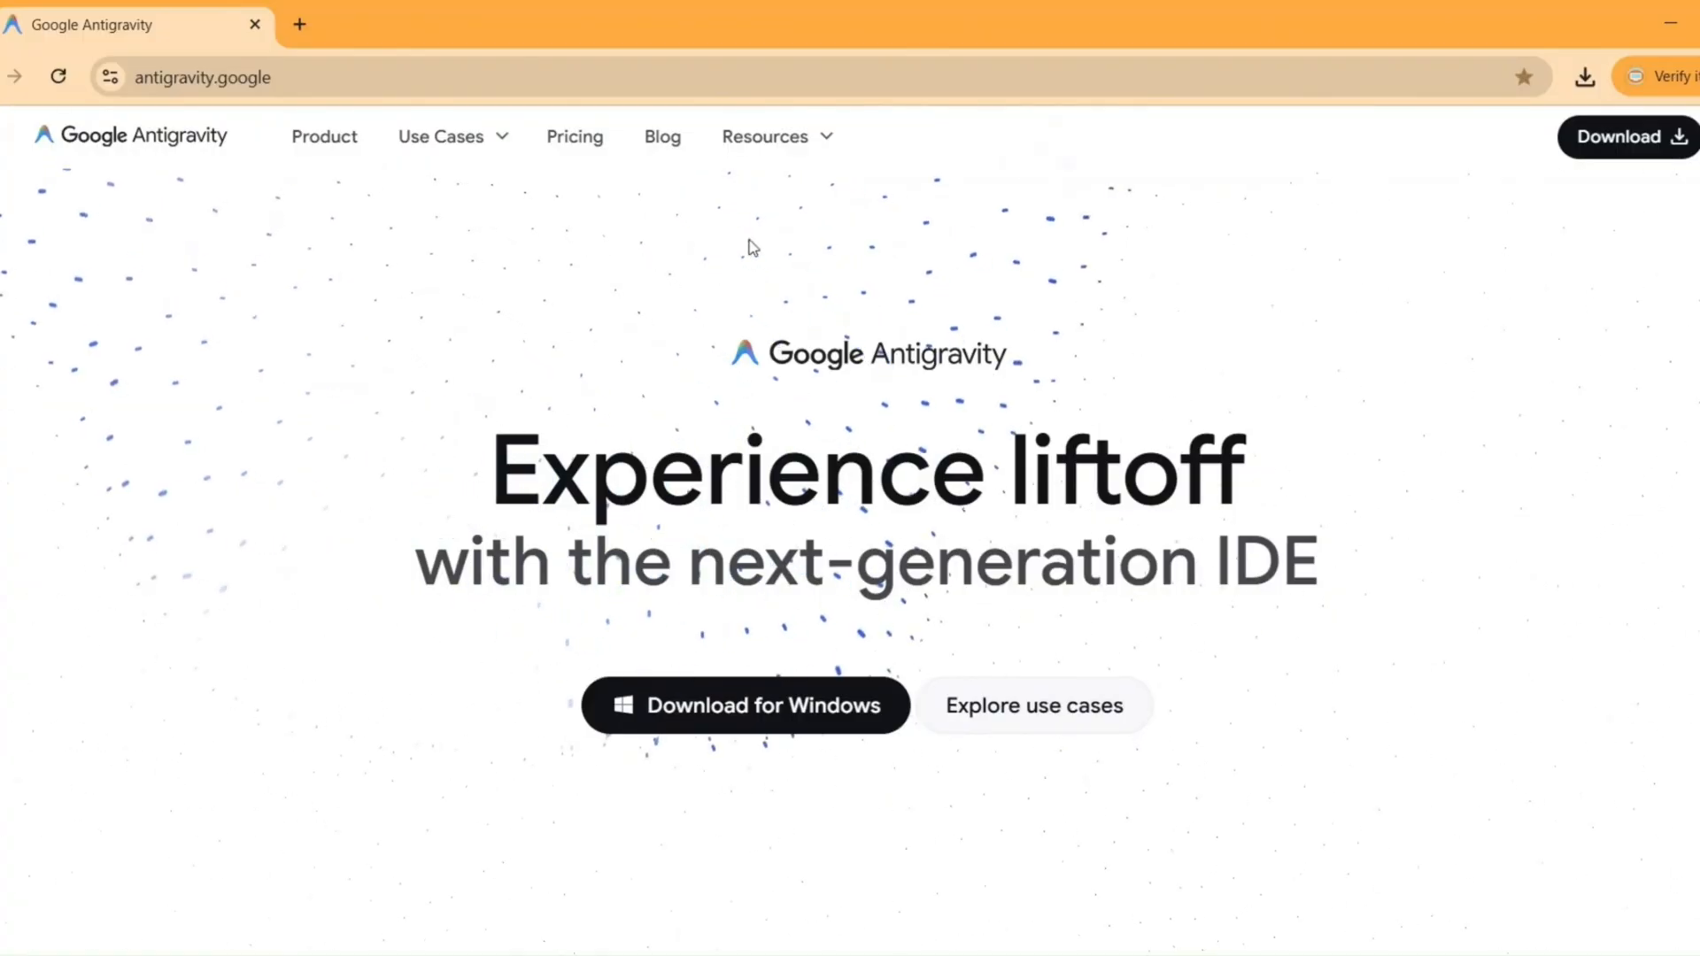
mouse_move(656, 206)
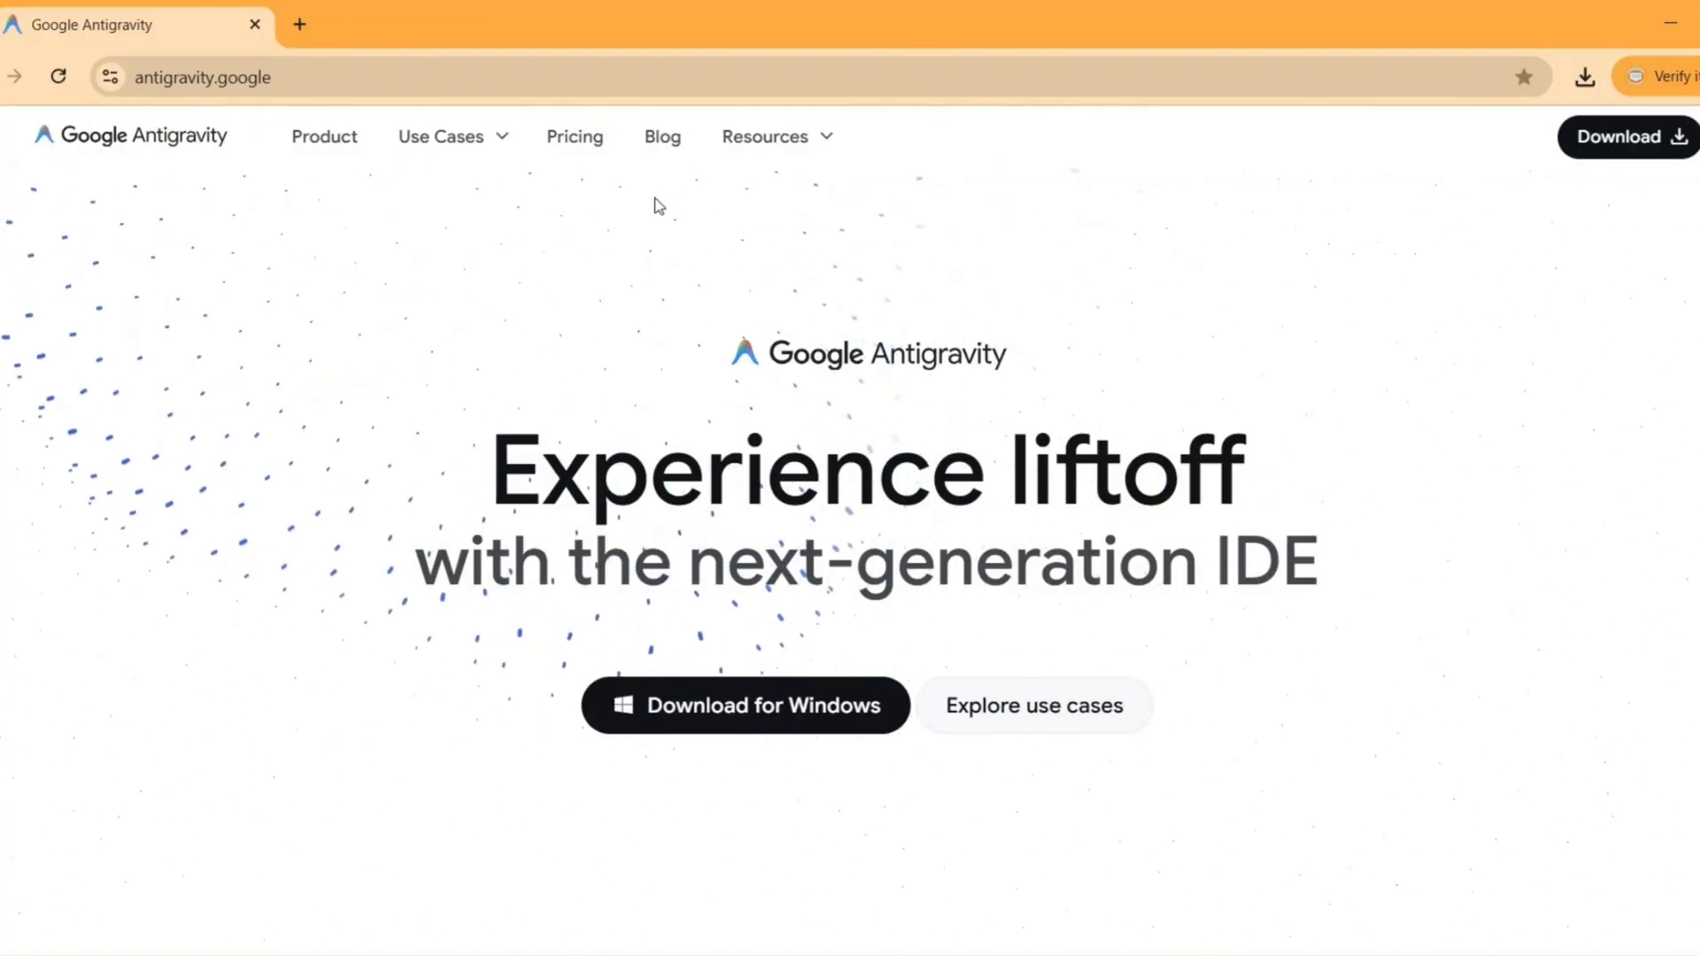
mouse_move(758, 293)
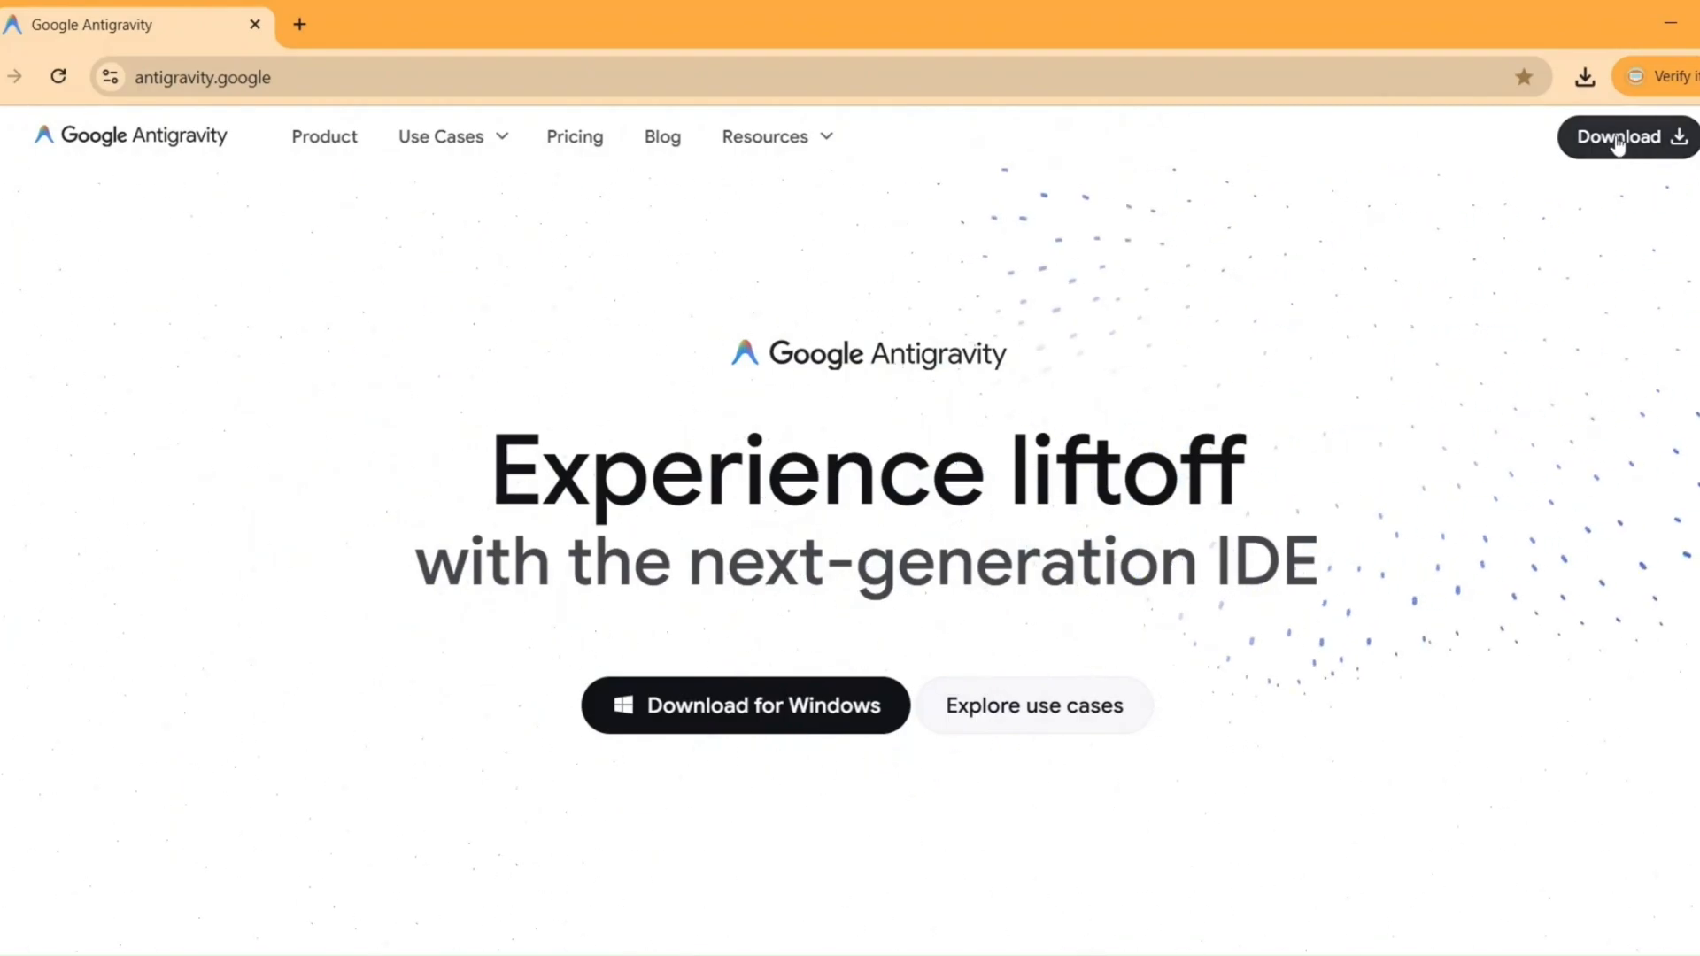
- Download the Windows x64 Antigravity installer from the site's Download page
left_click(1619, 136)
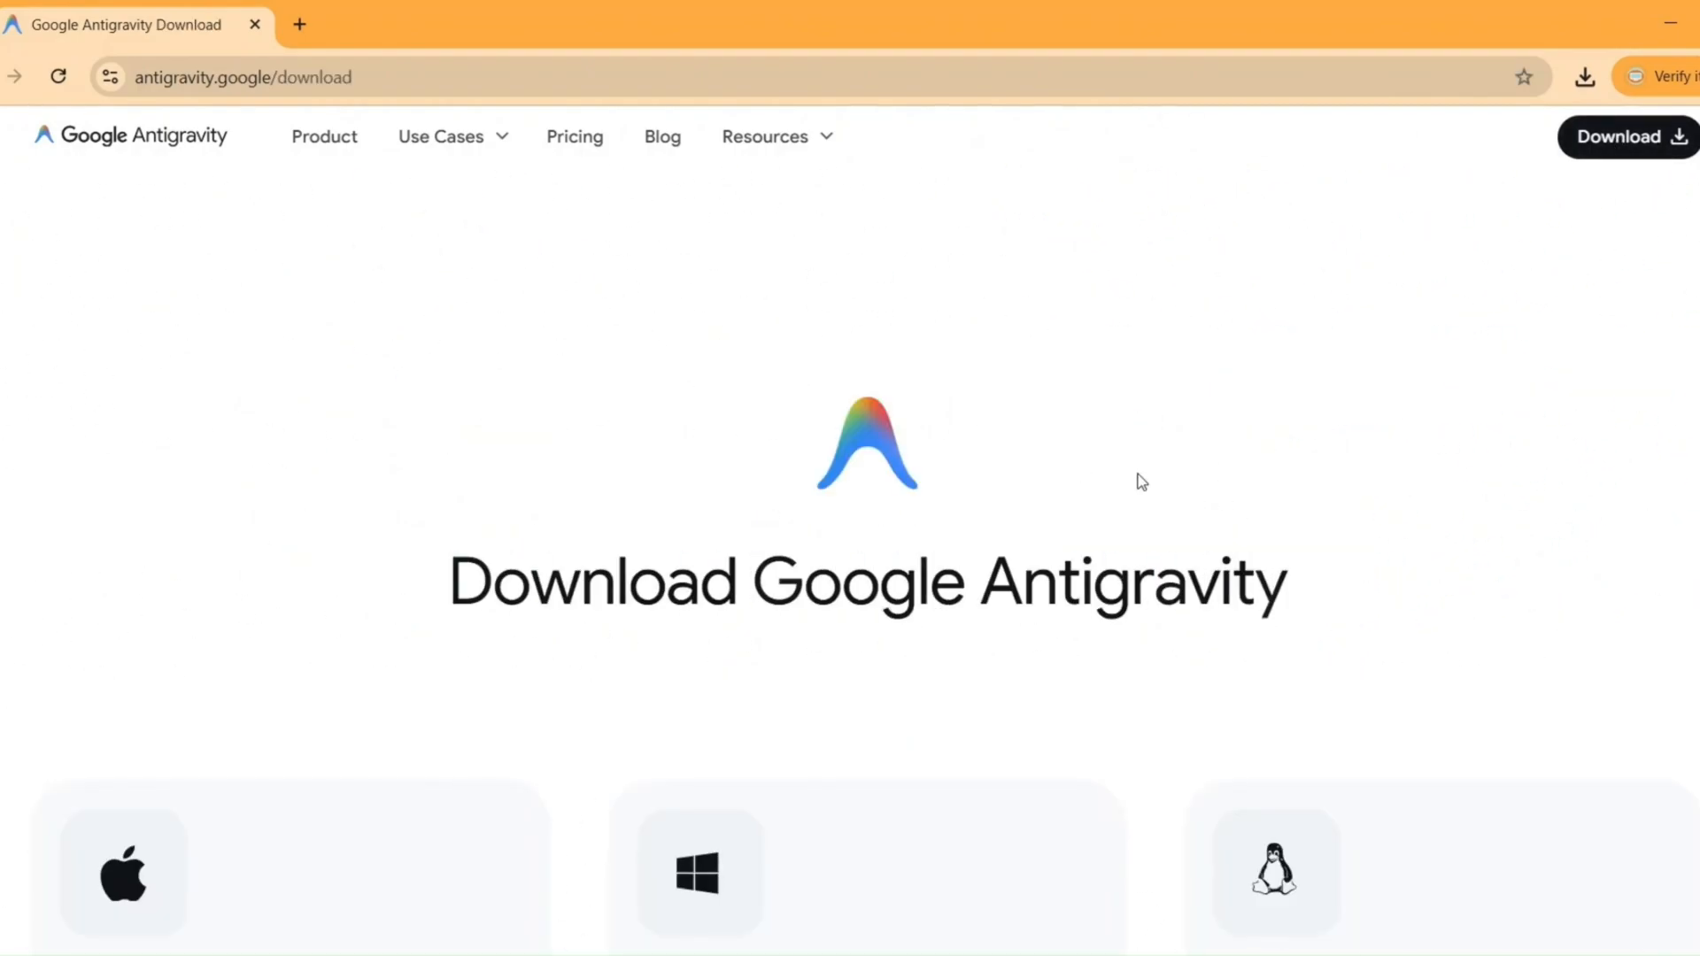
scroll("down", 3)
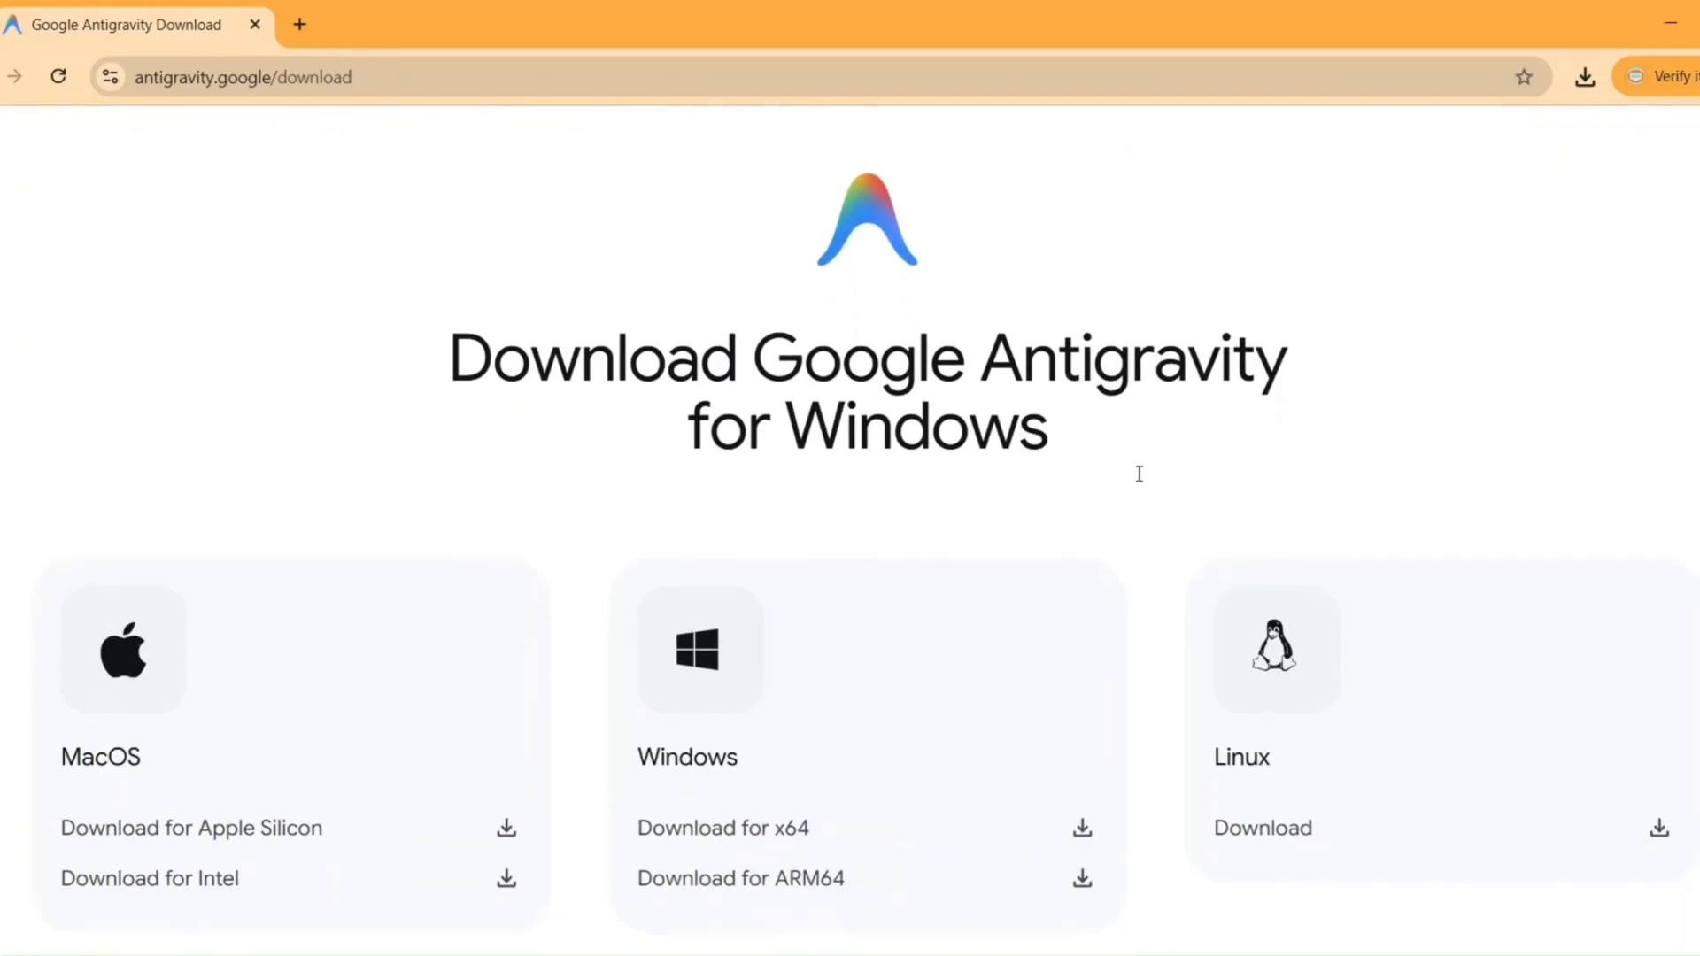
scroll("down", 3)
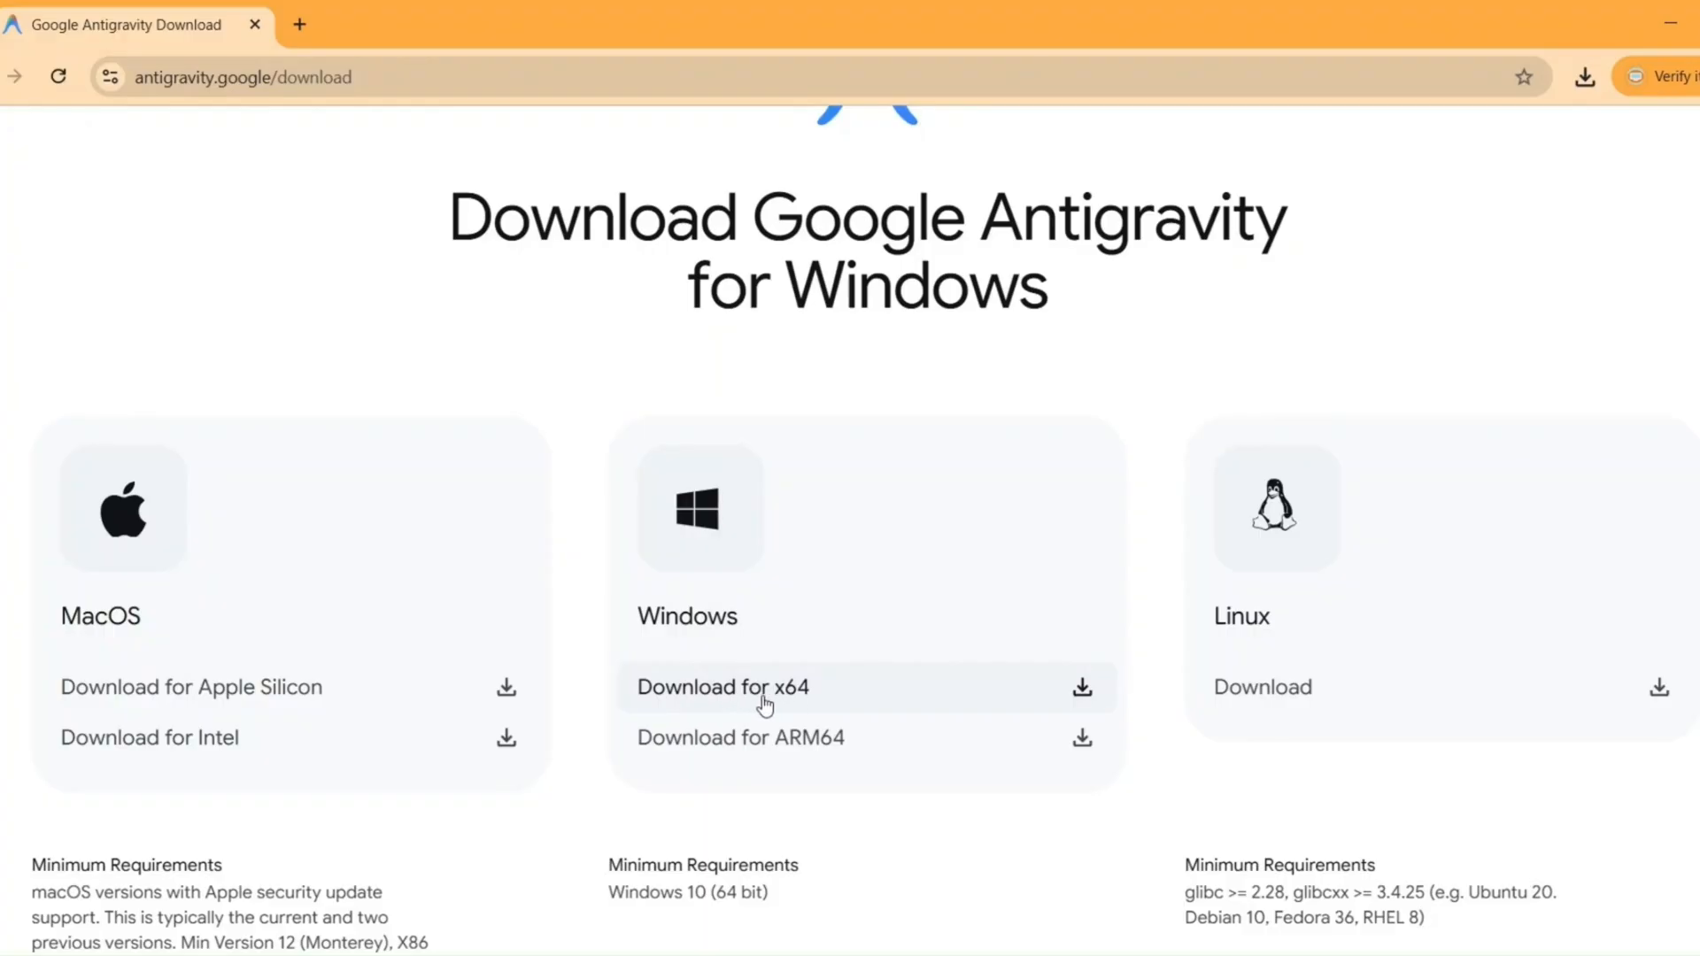
left_click(1080, 686)
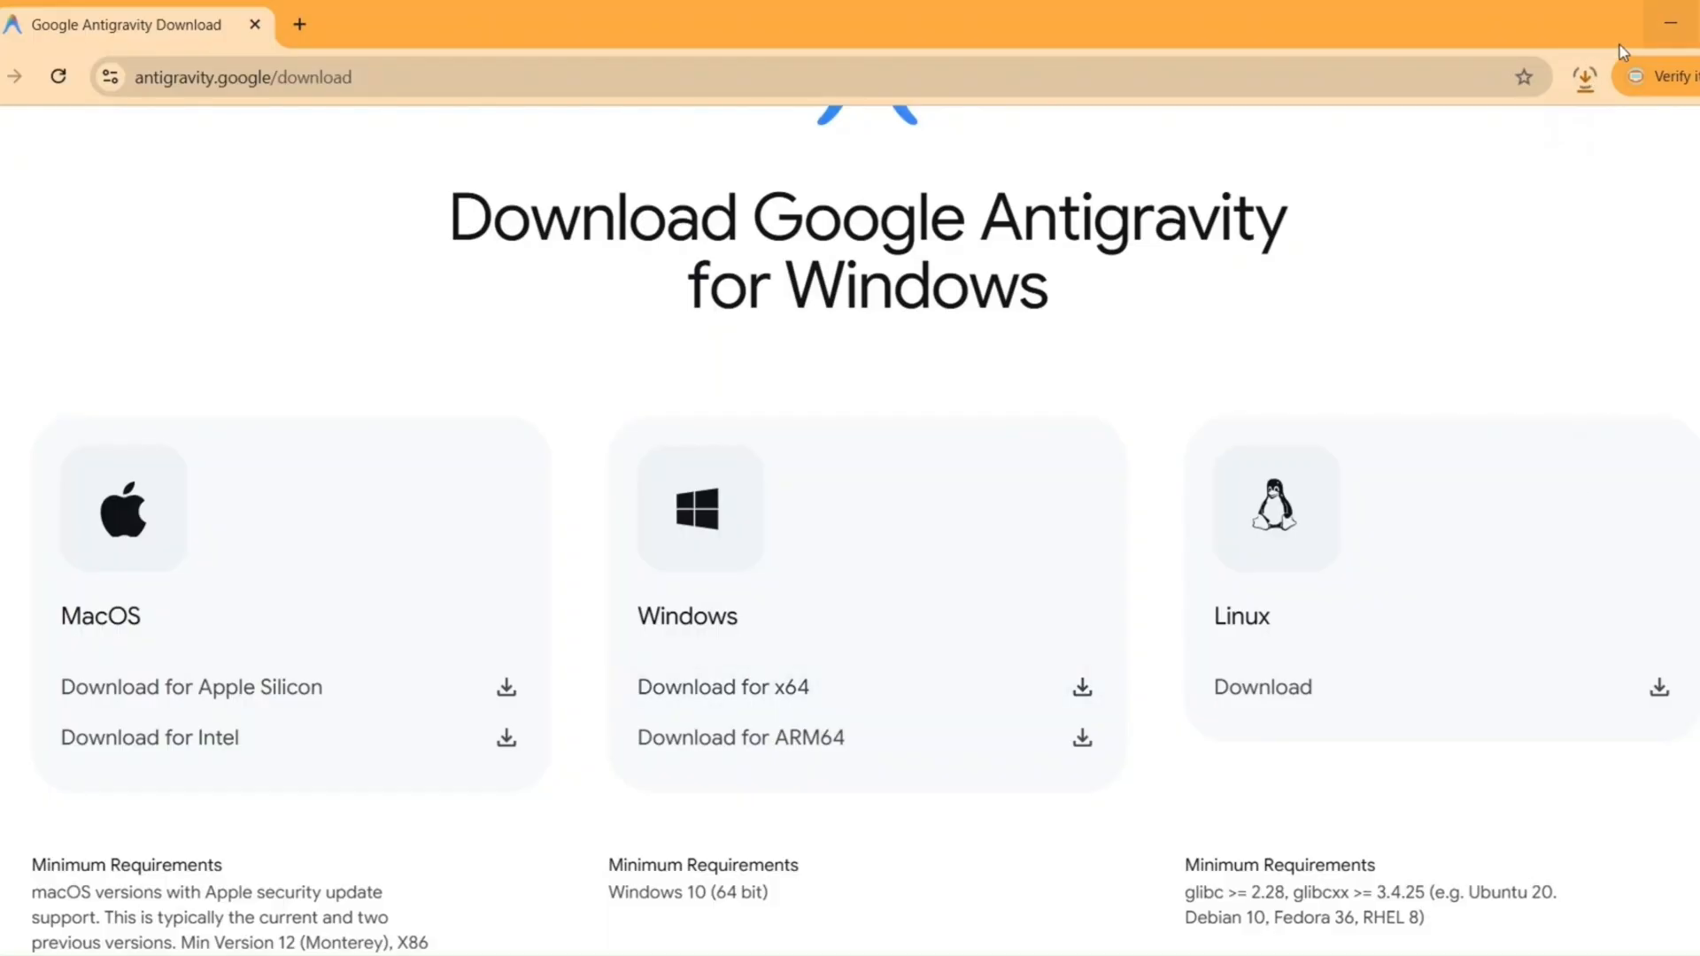
mouse_move(1582, 177)
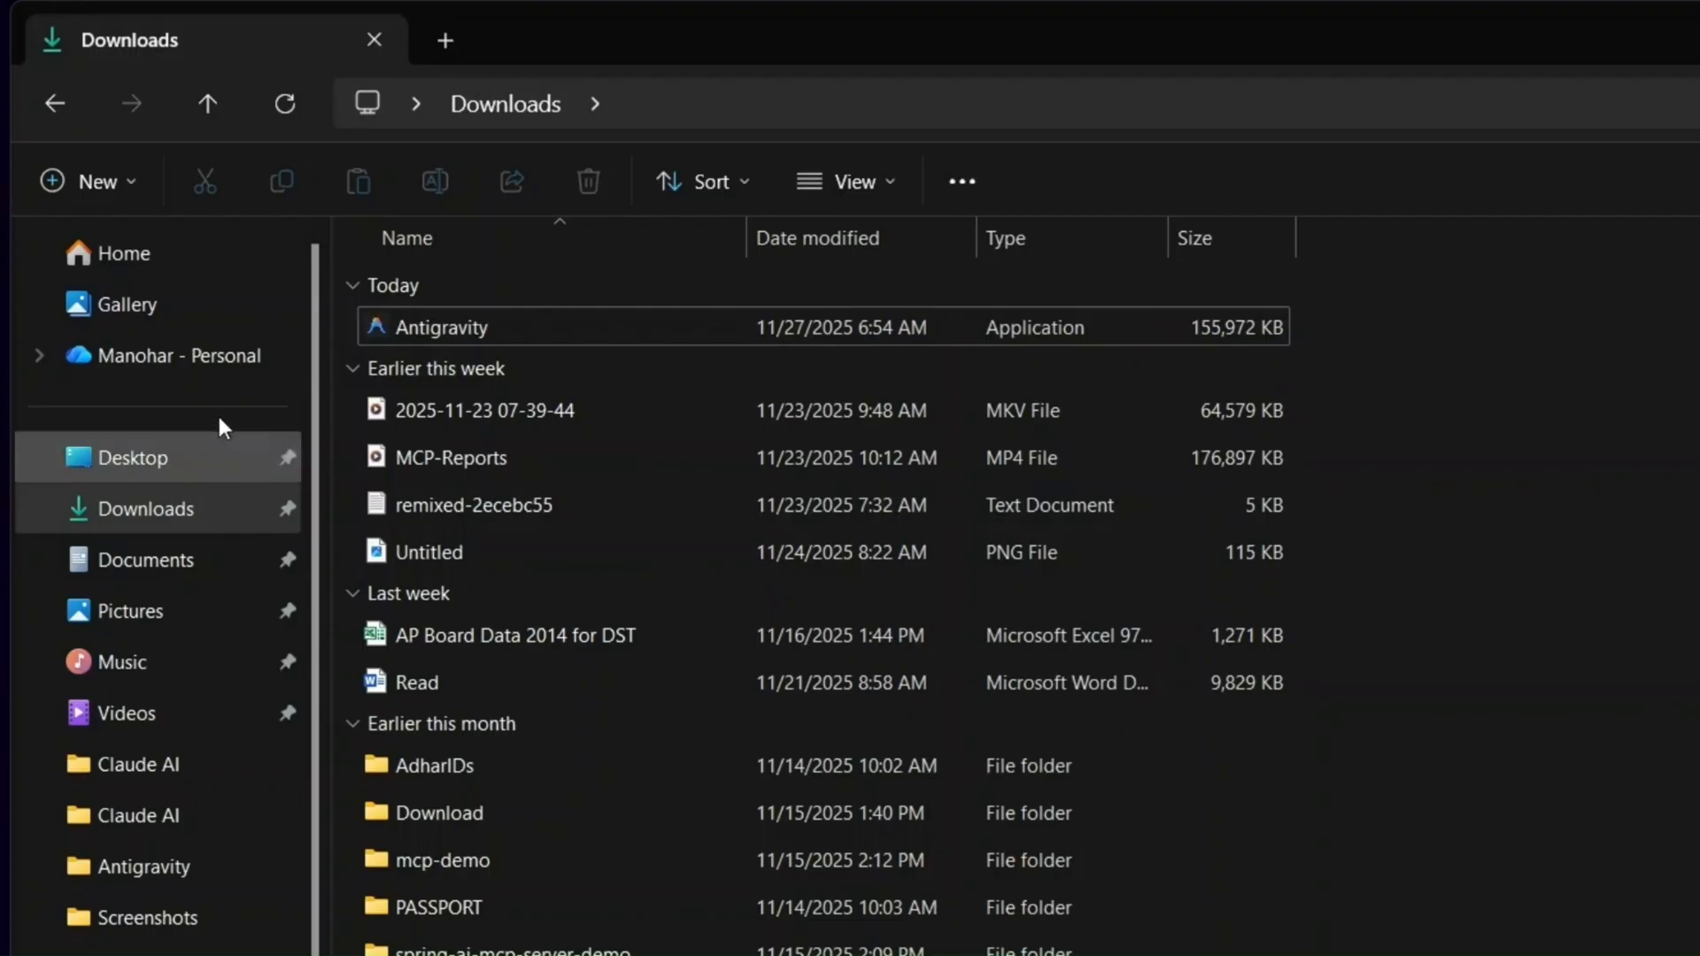
- Run the downloaded Antigravity application from the Downloads folder
left_click(487, 326)
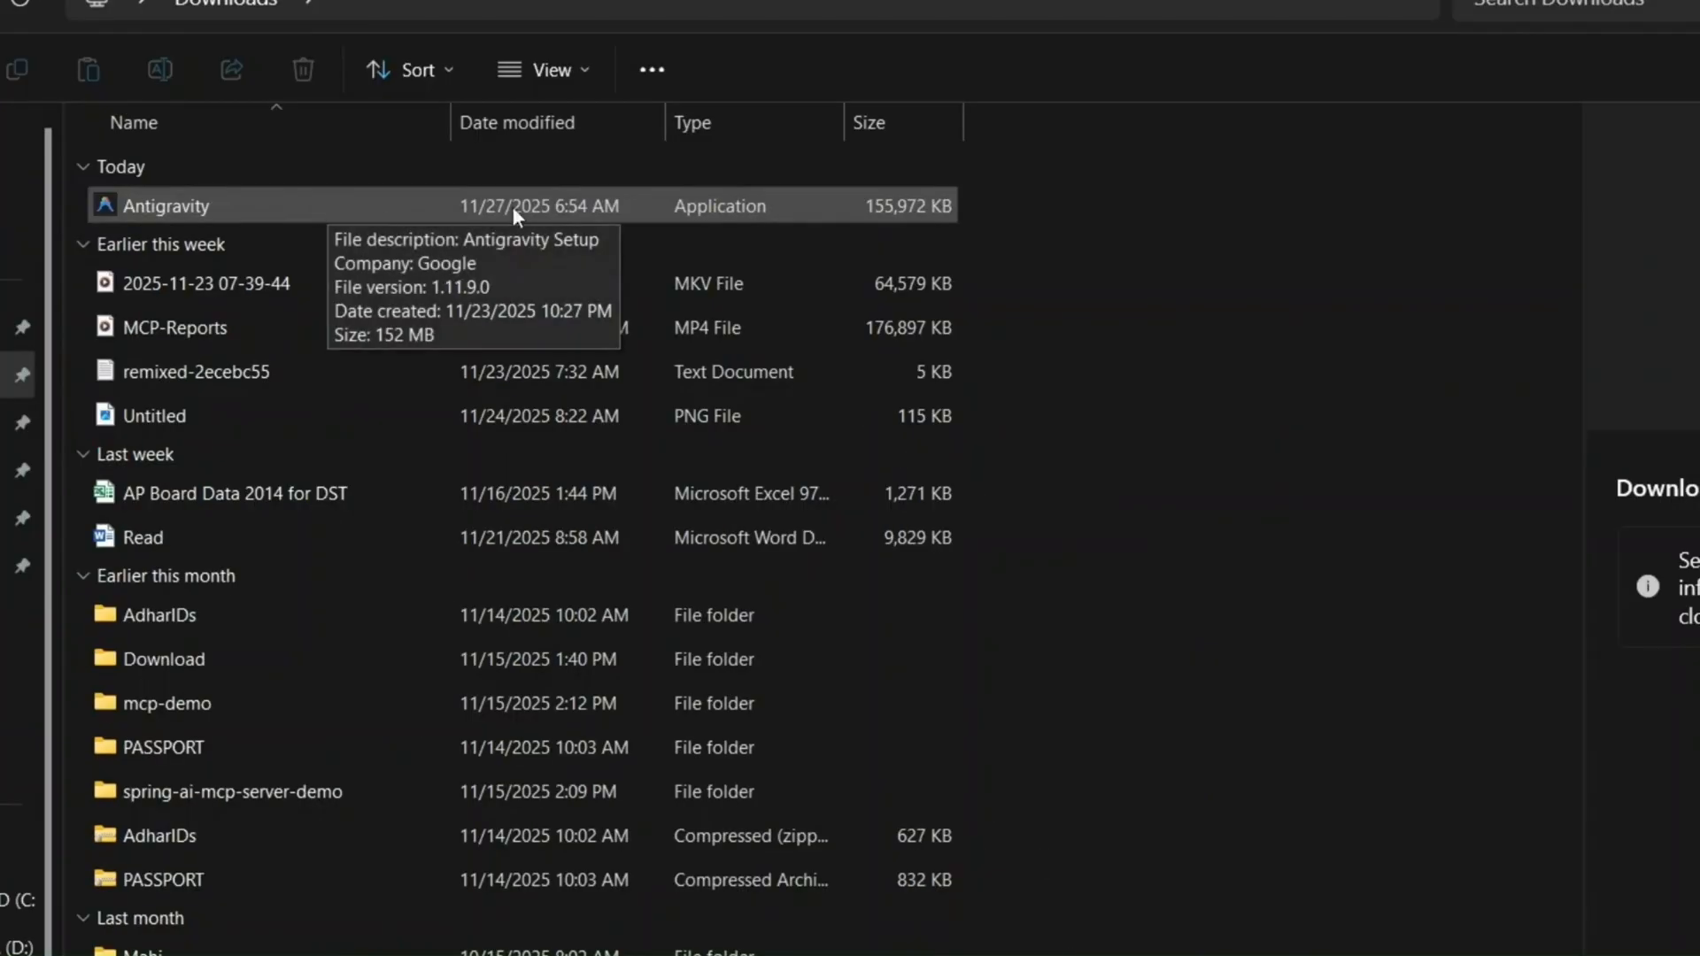
mouse_move(217, 221)
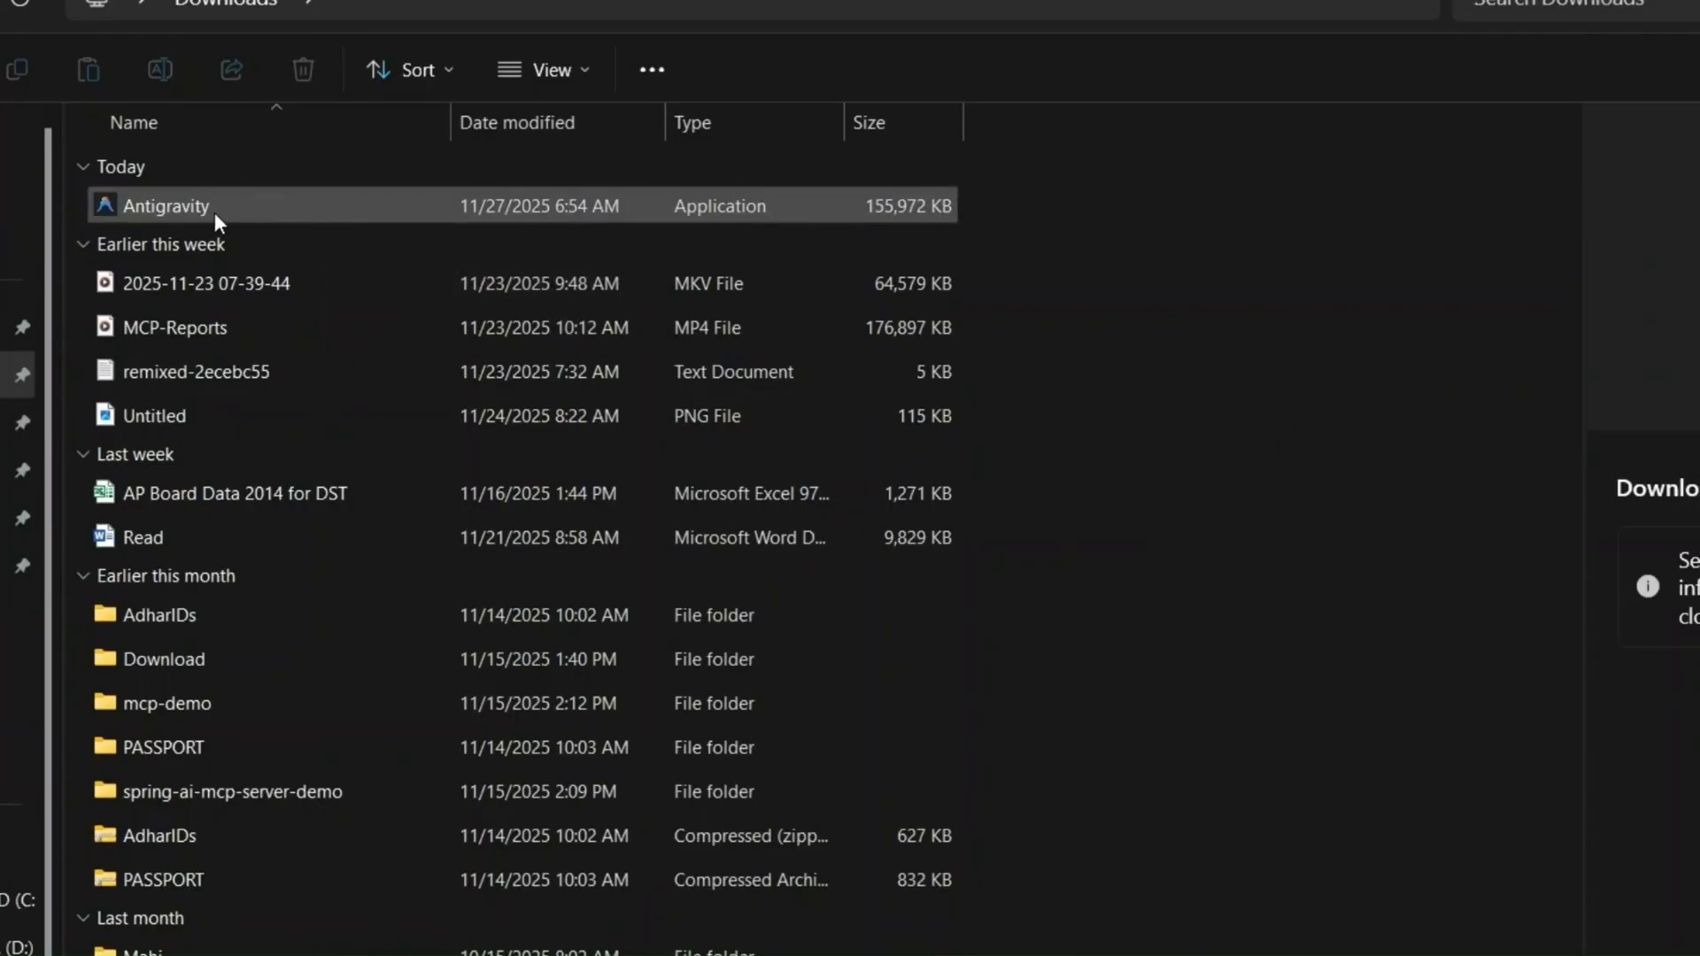
double_click(165, 207)
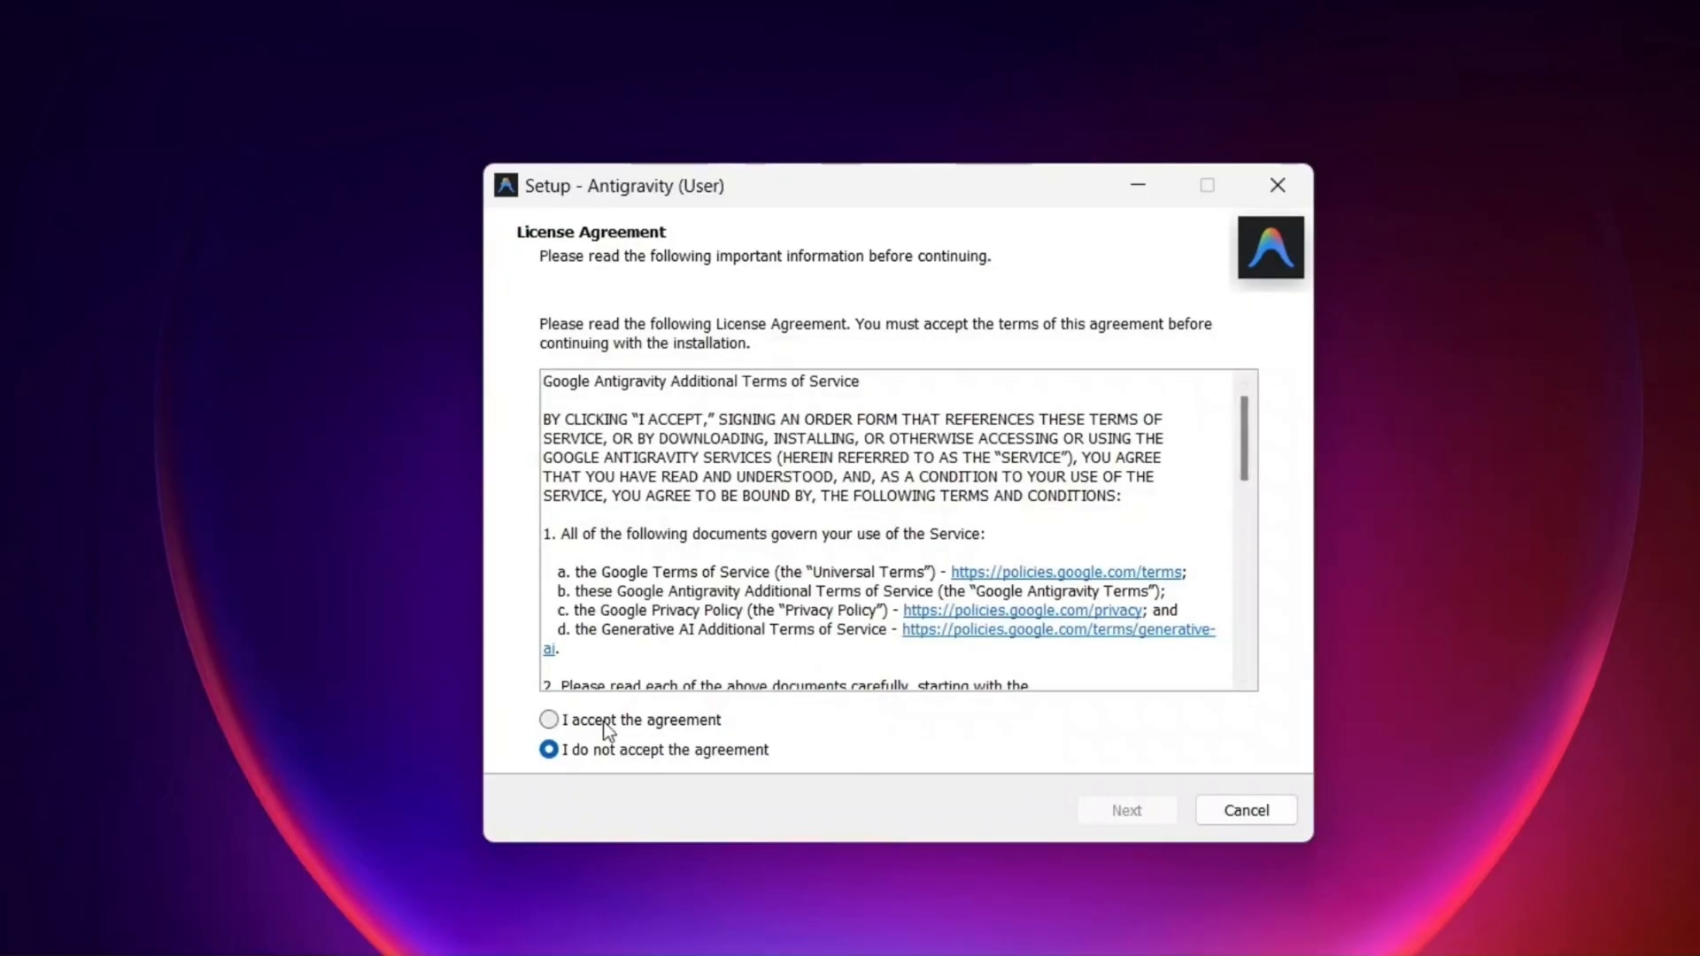
- Accept the license, keep default folder, Start Menu and tasks, and install
left_click(549, 719)
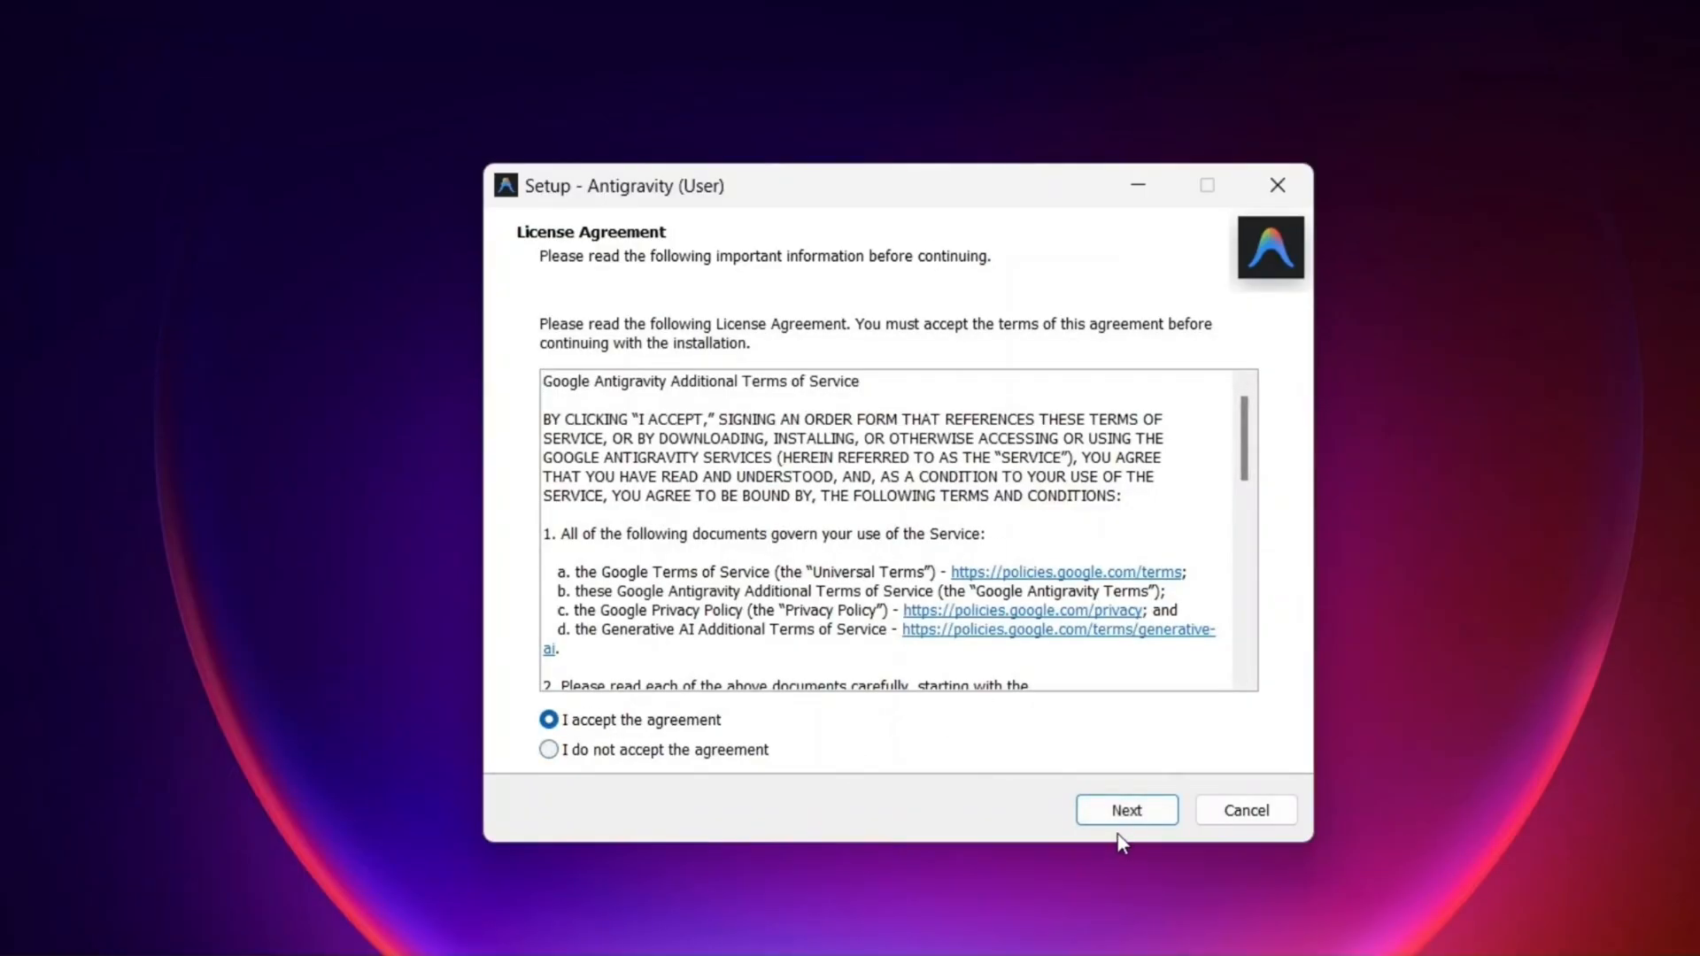
left_click(1125, 810)
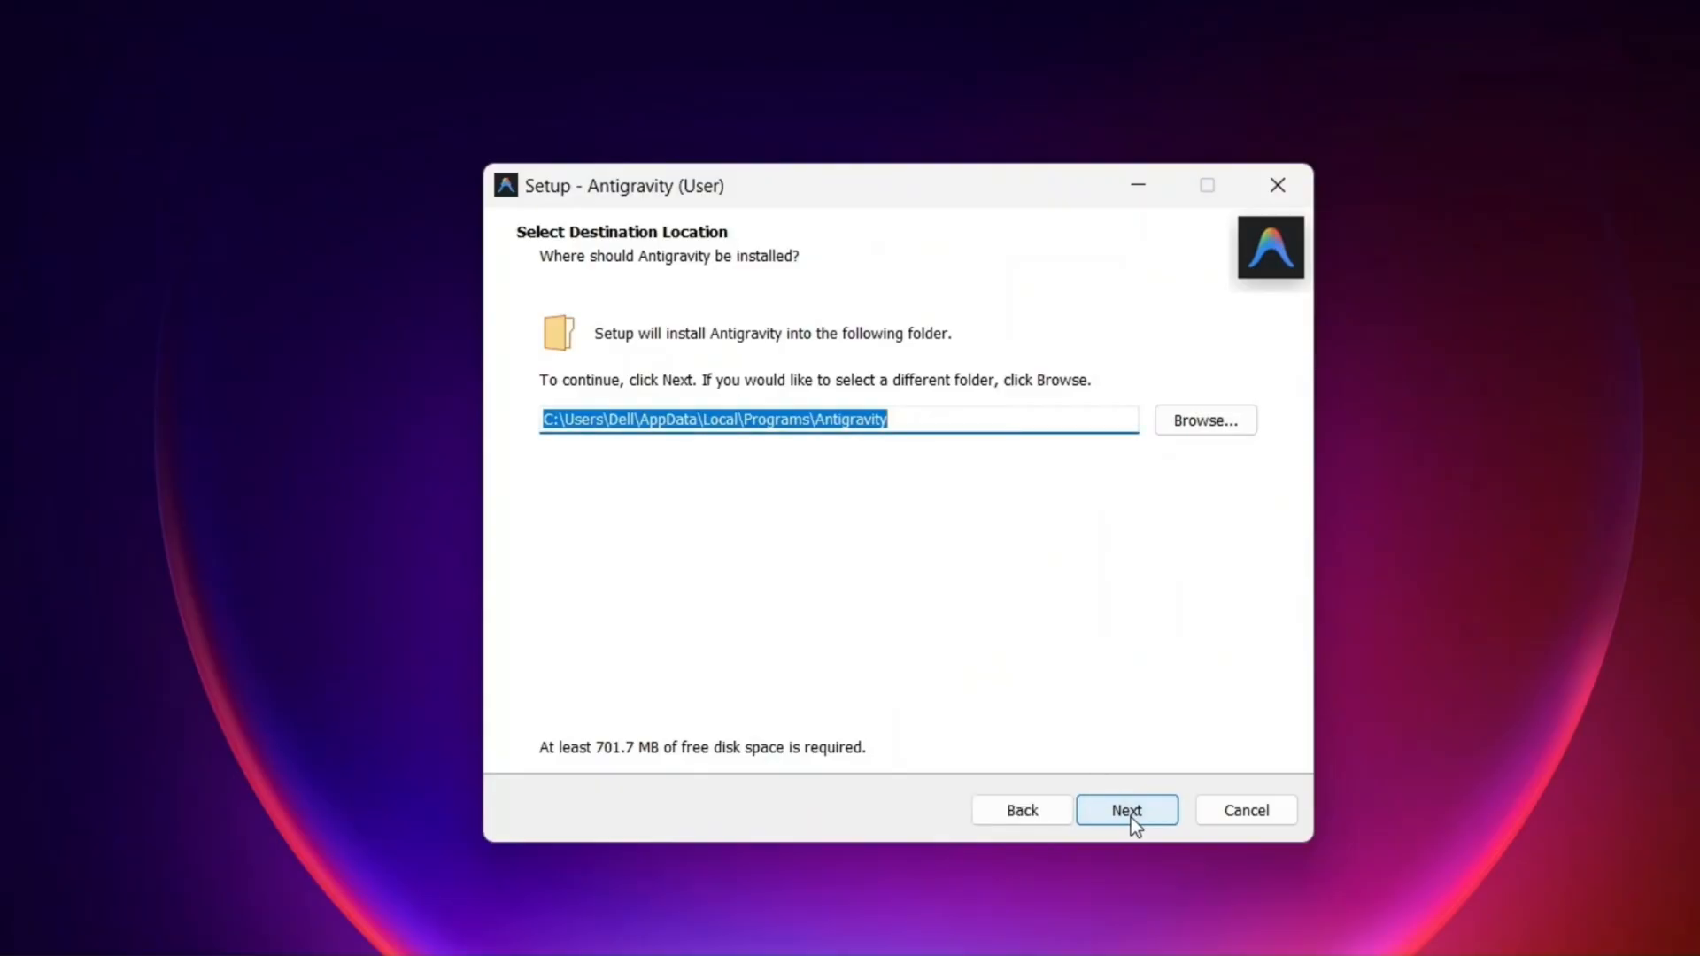
mouse_move(1144, 825)
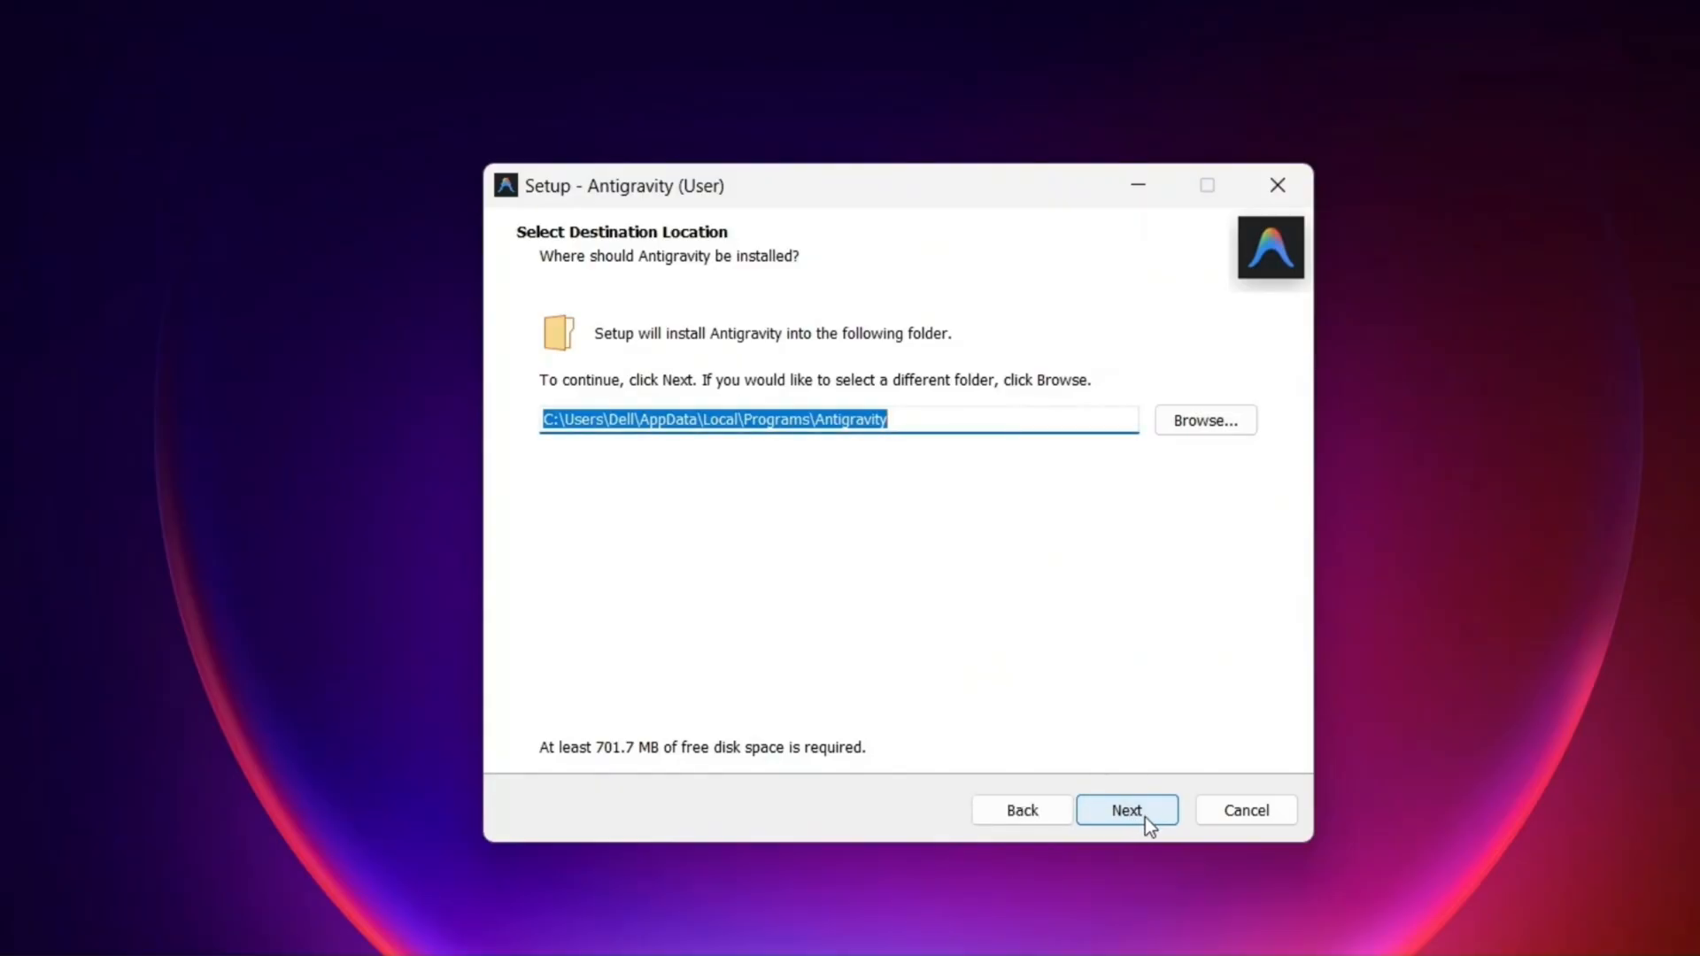
mouse_move(1168, 797)
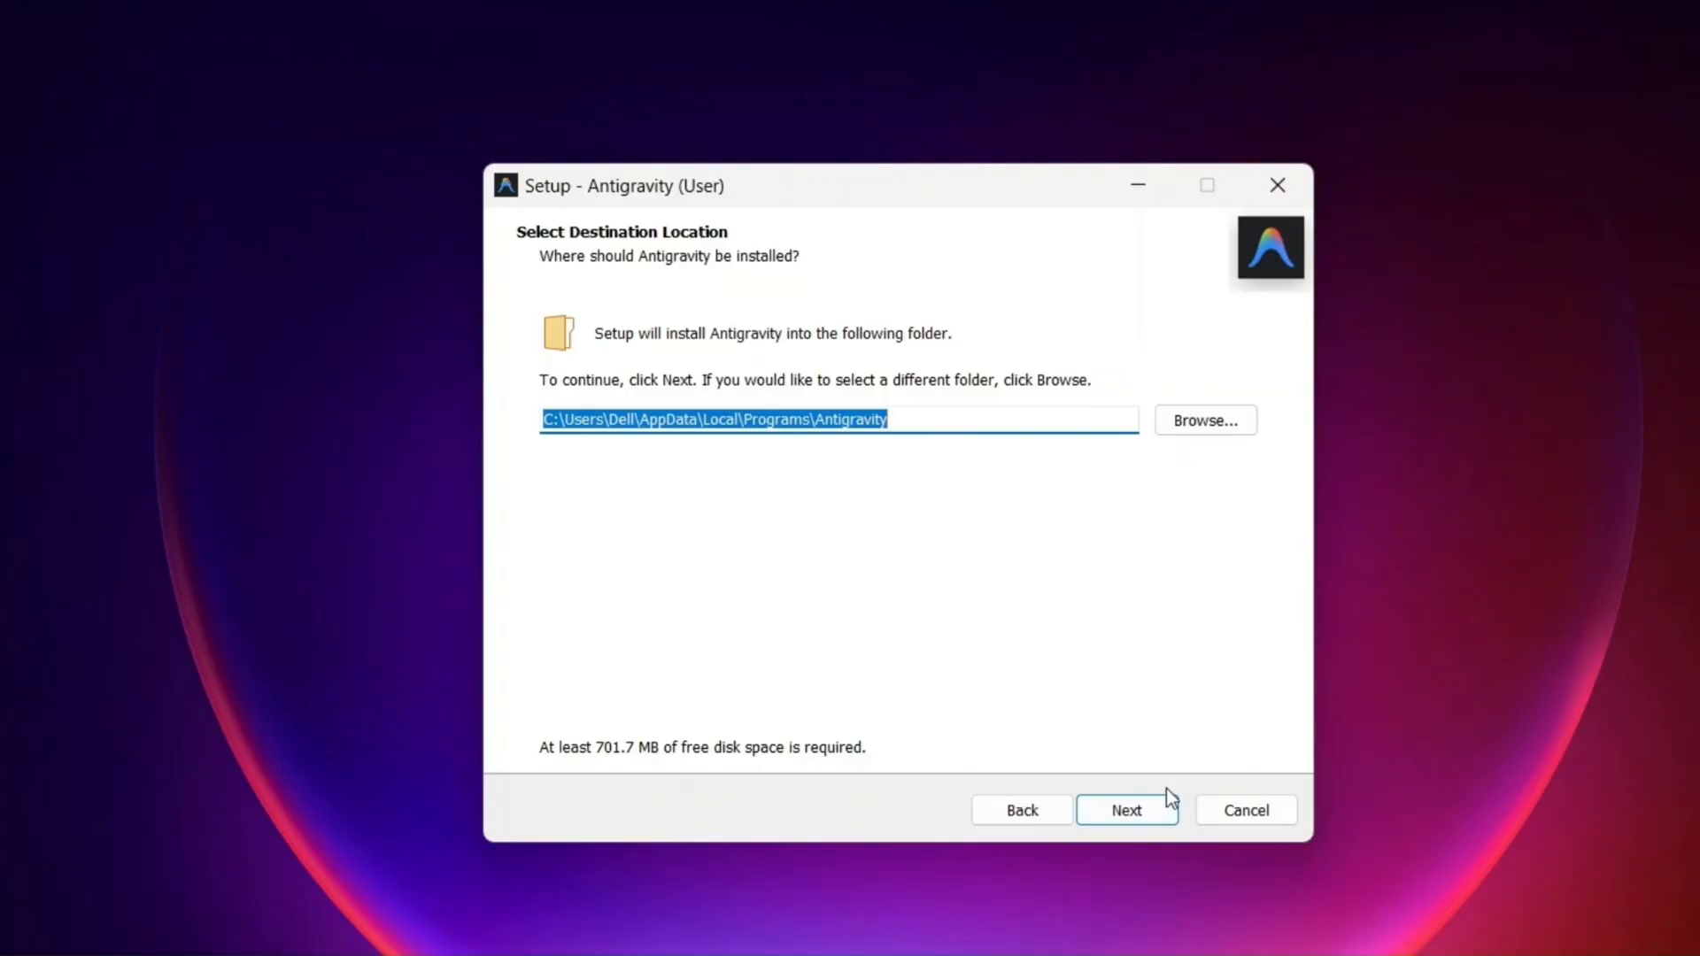
left_click(1125, 810)
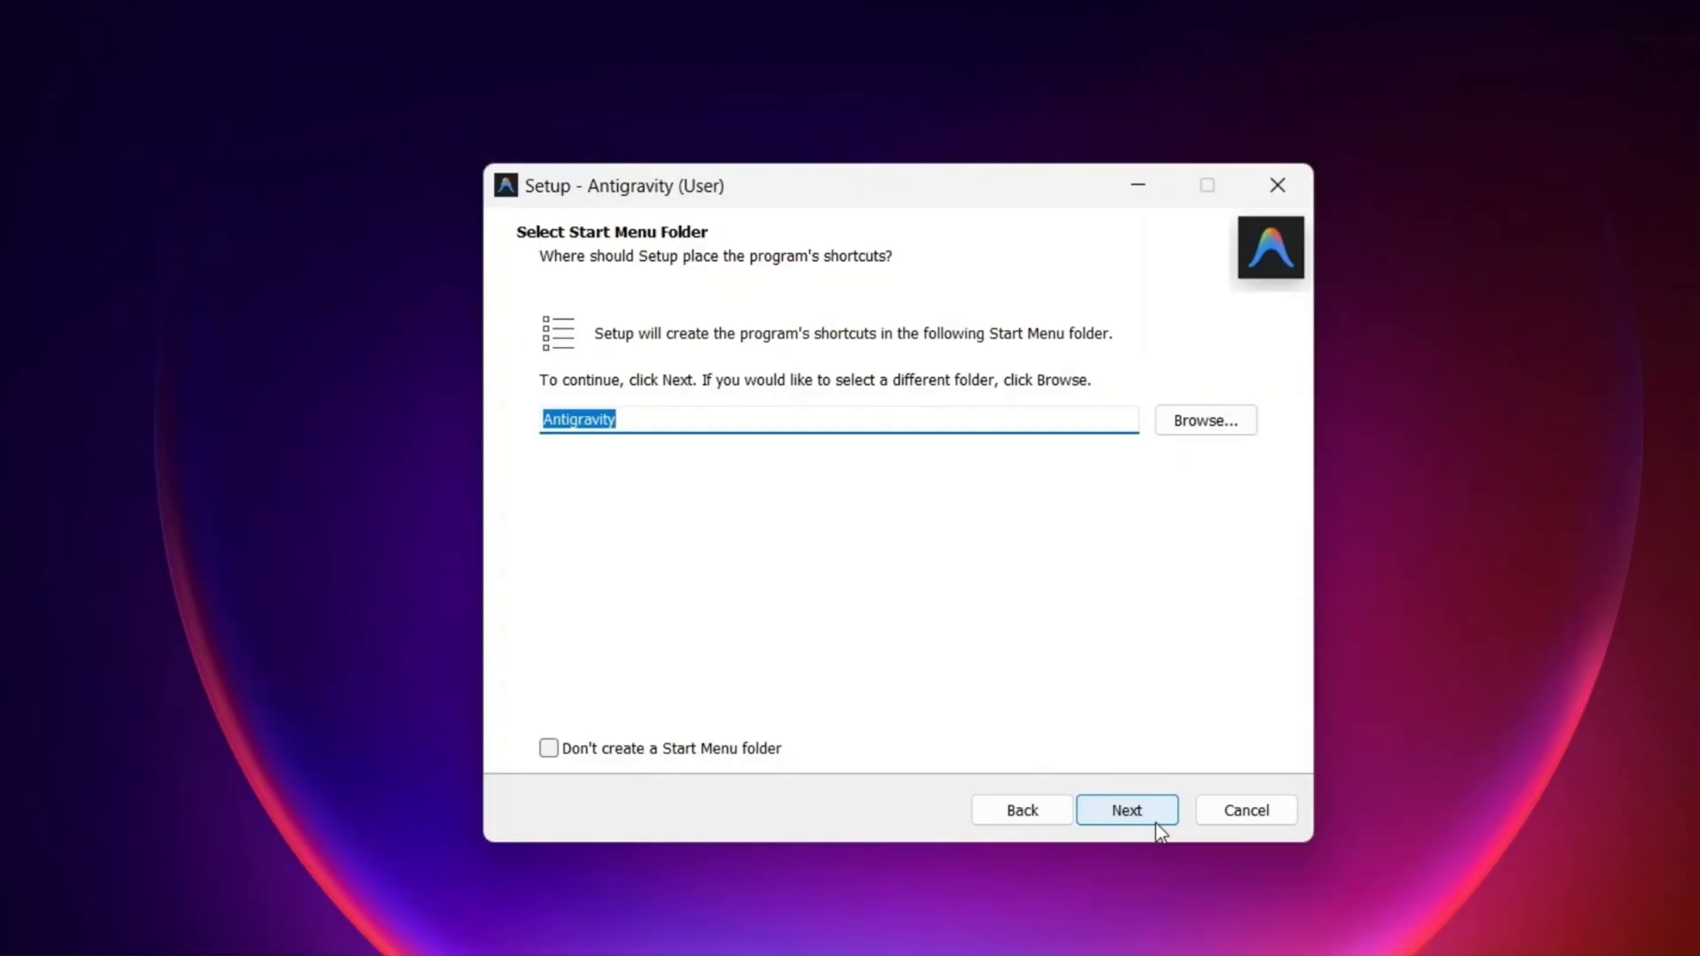
left_click(1125, 810)
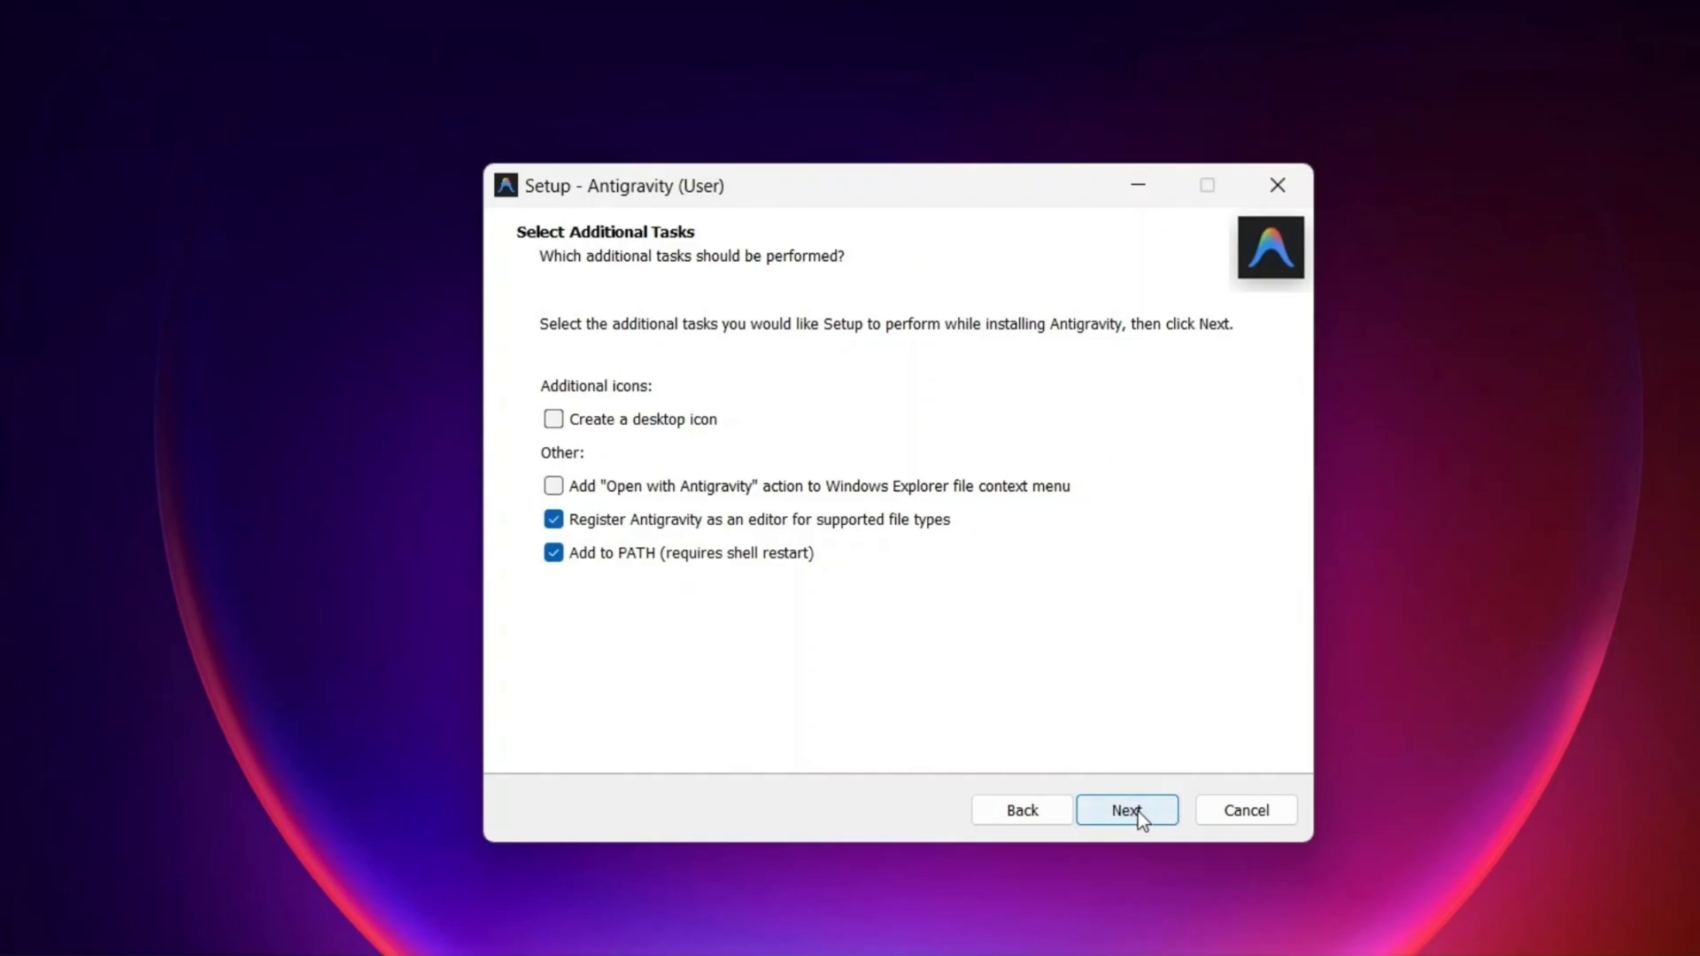
left_click(1125, 810)
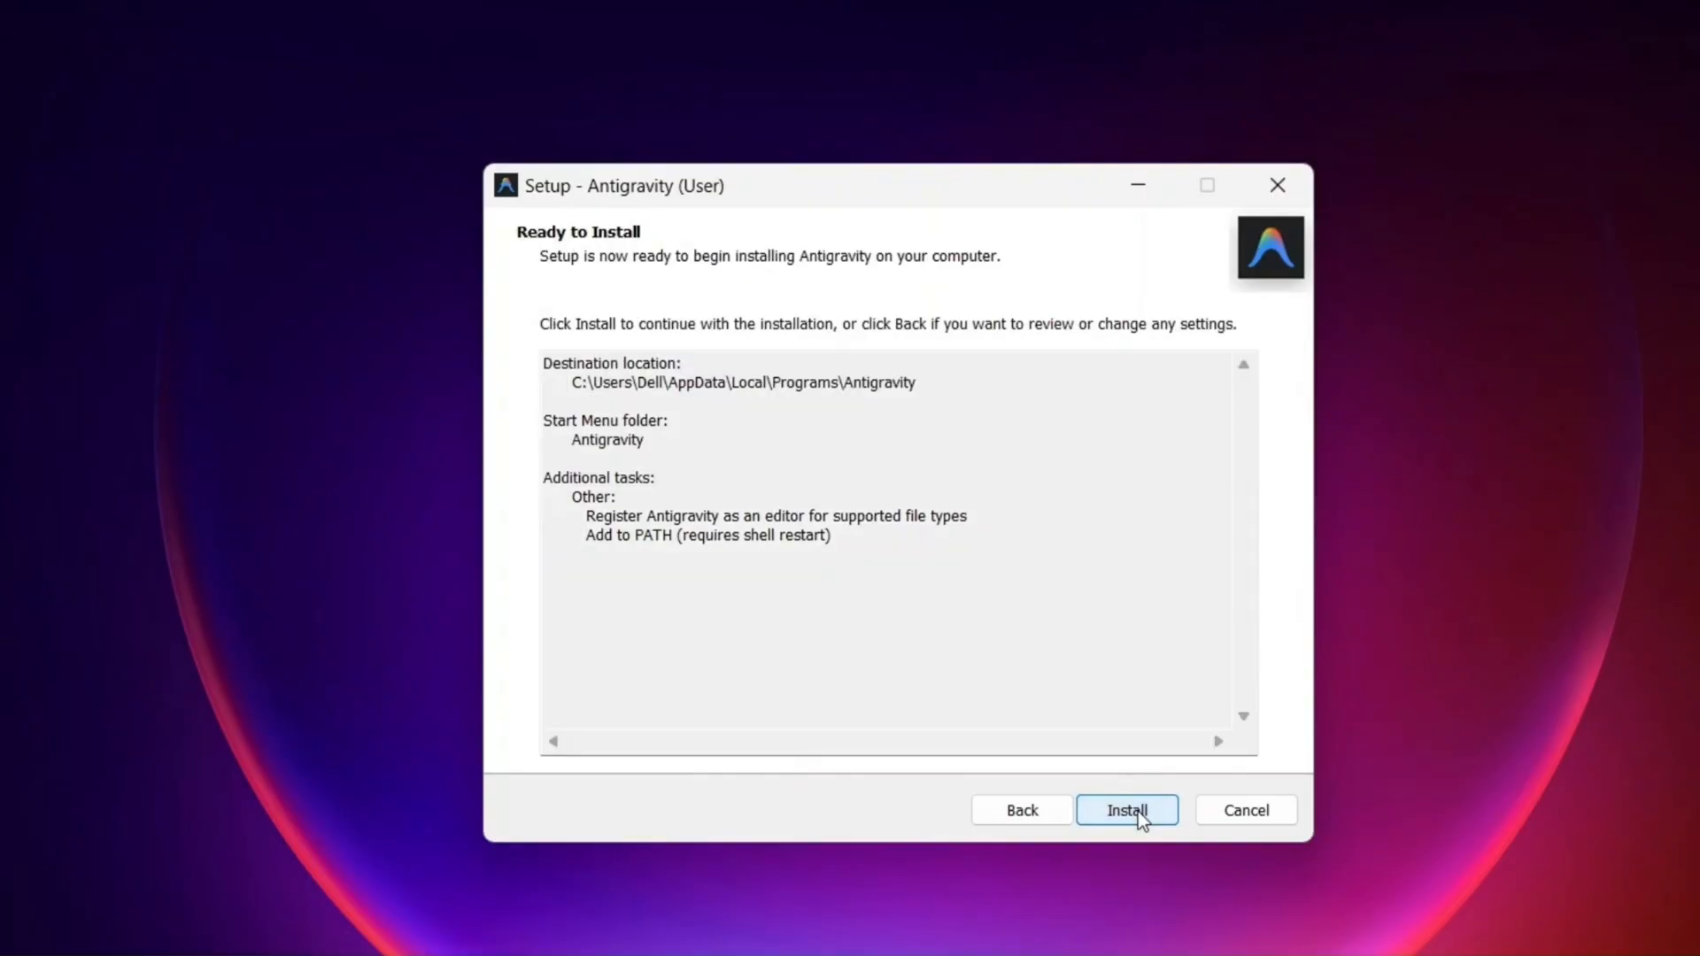
left_click(1126, 810)
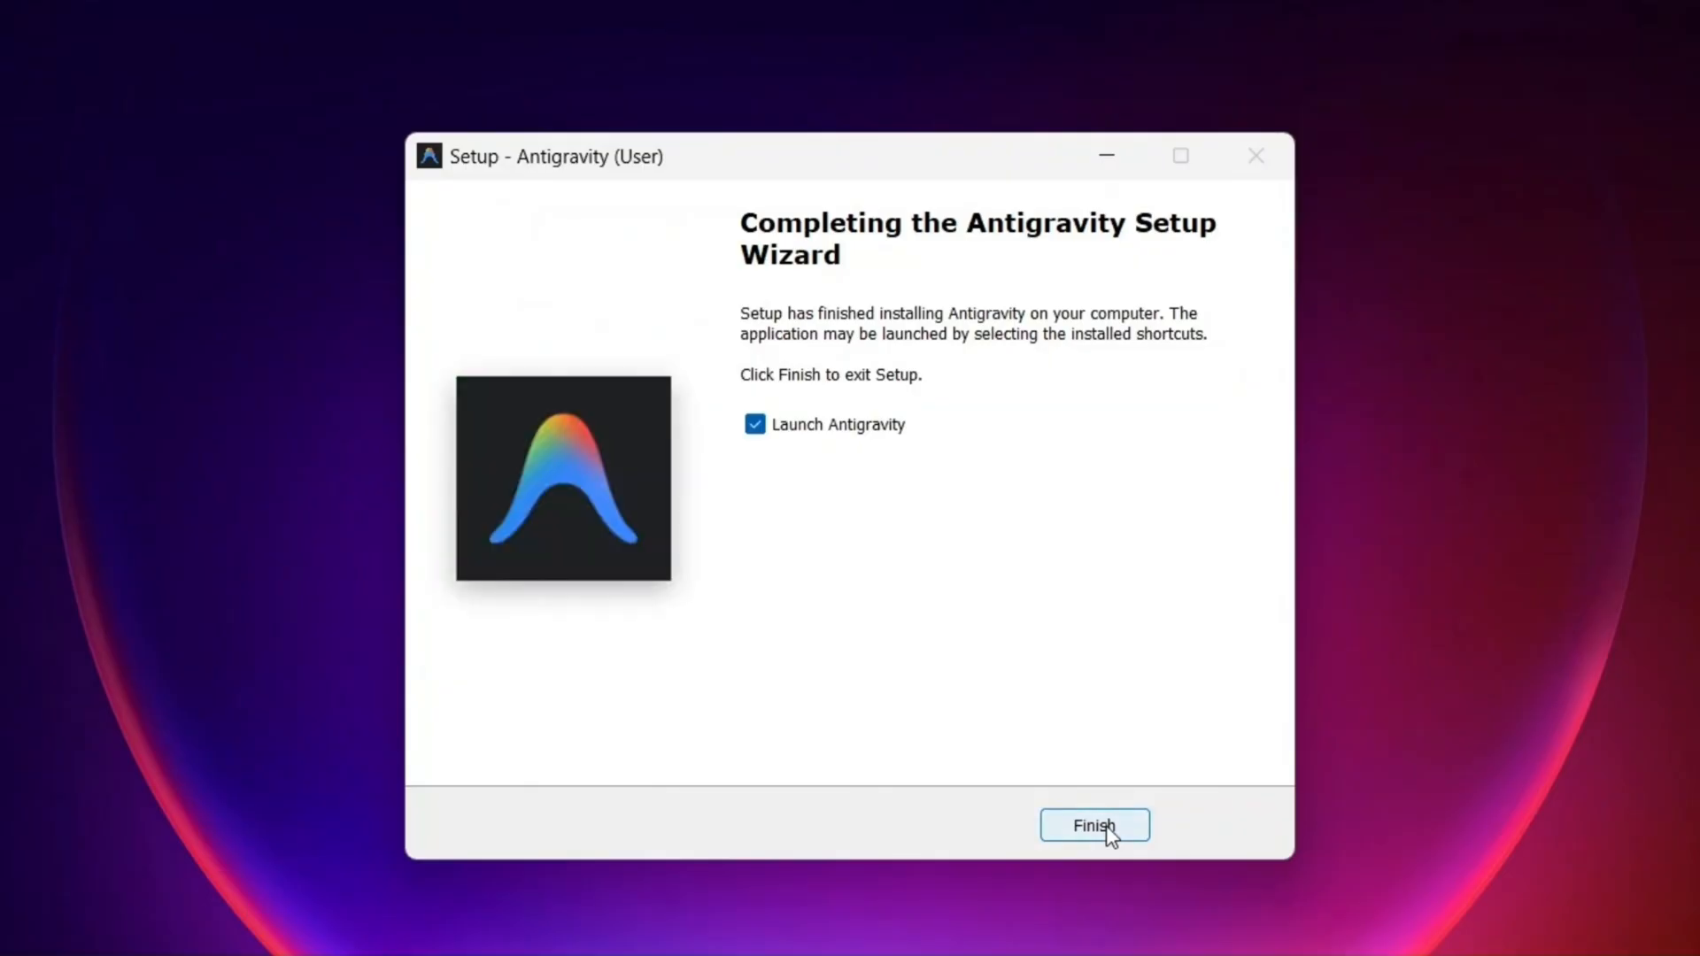
mouse_move(887, 689)
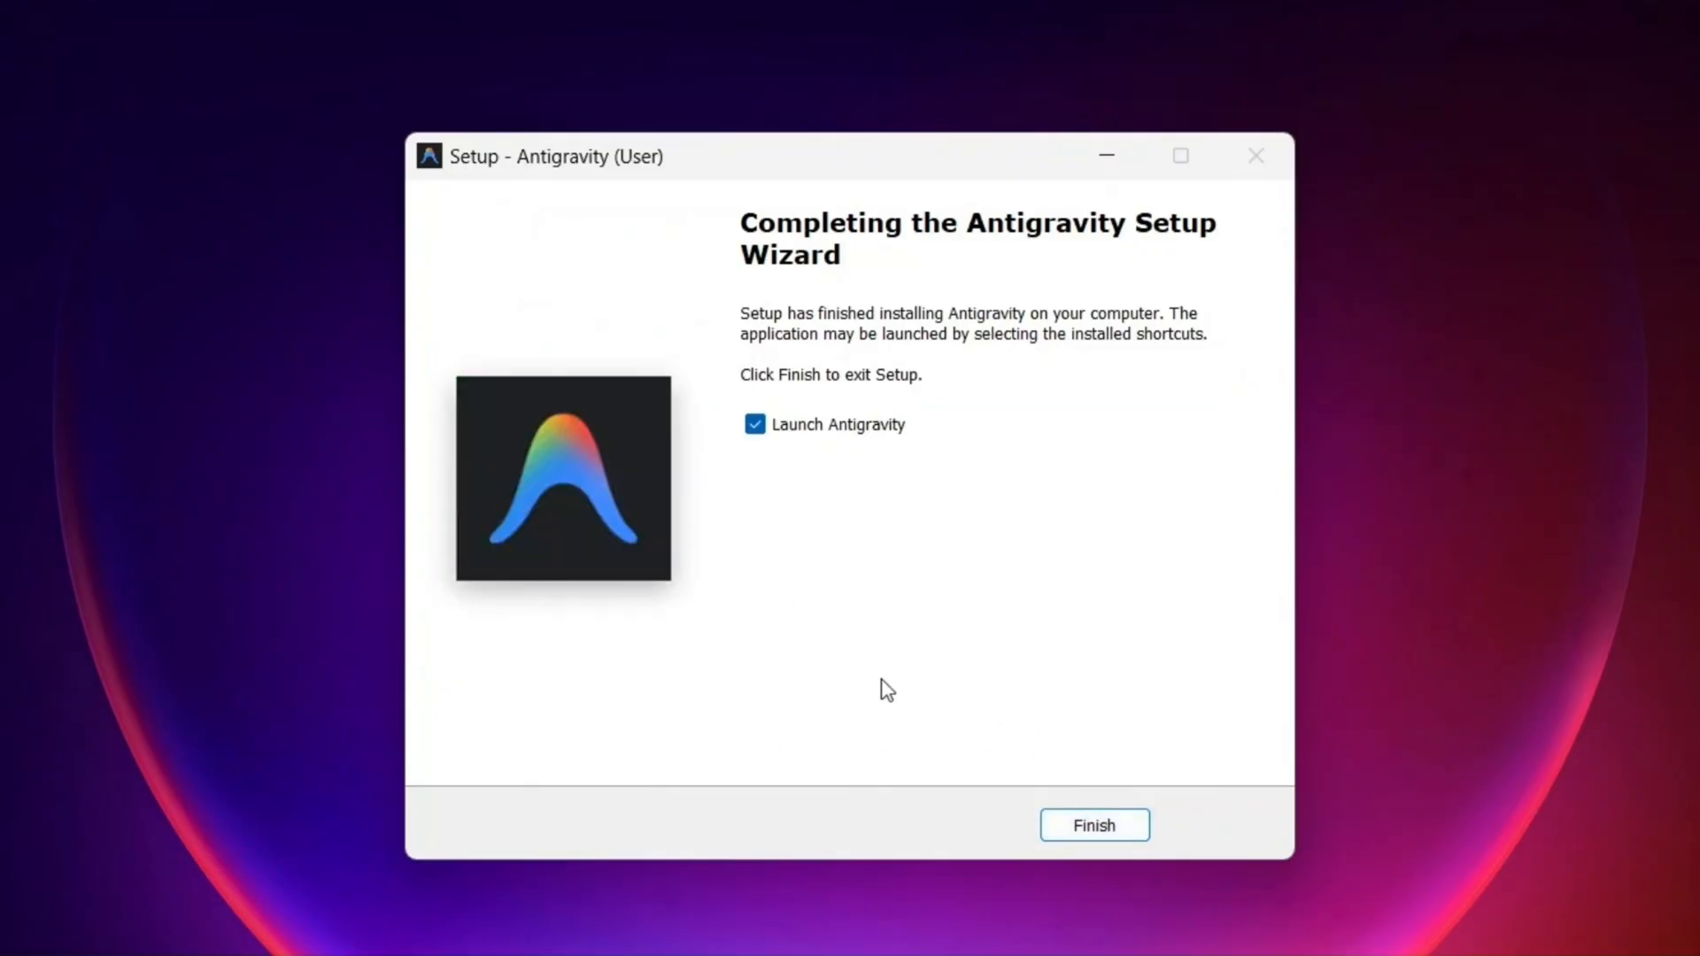
mouse_move(896, 649)
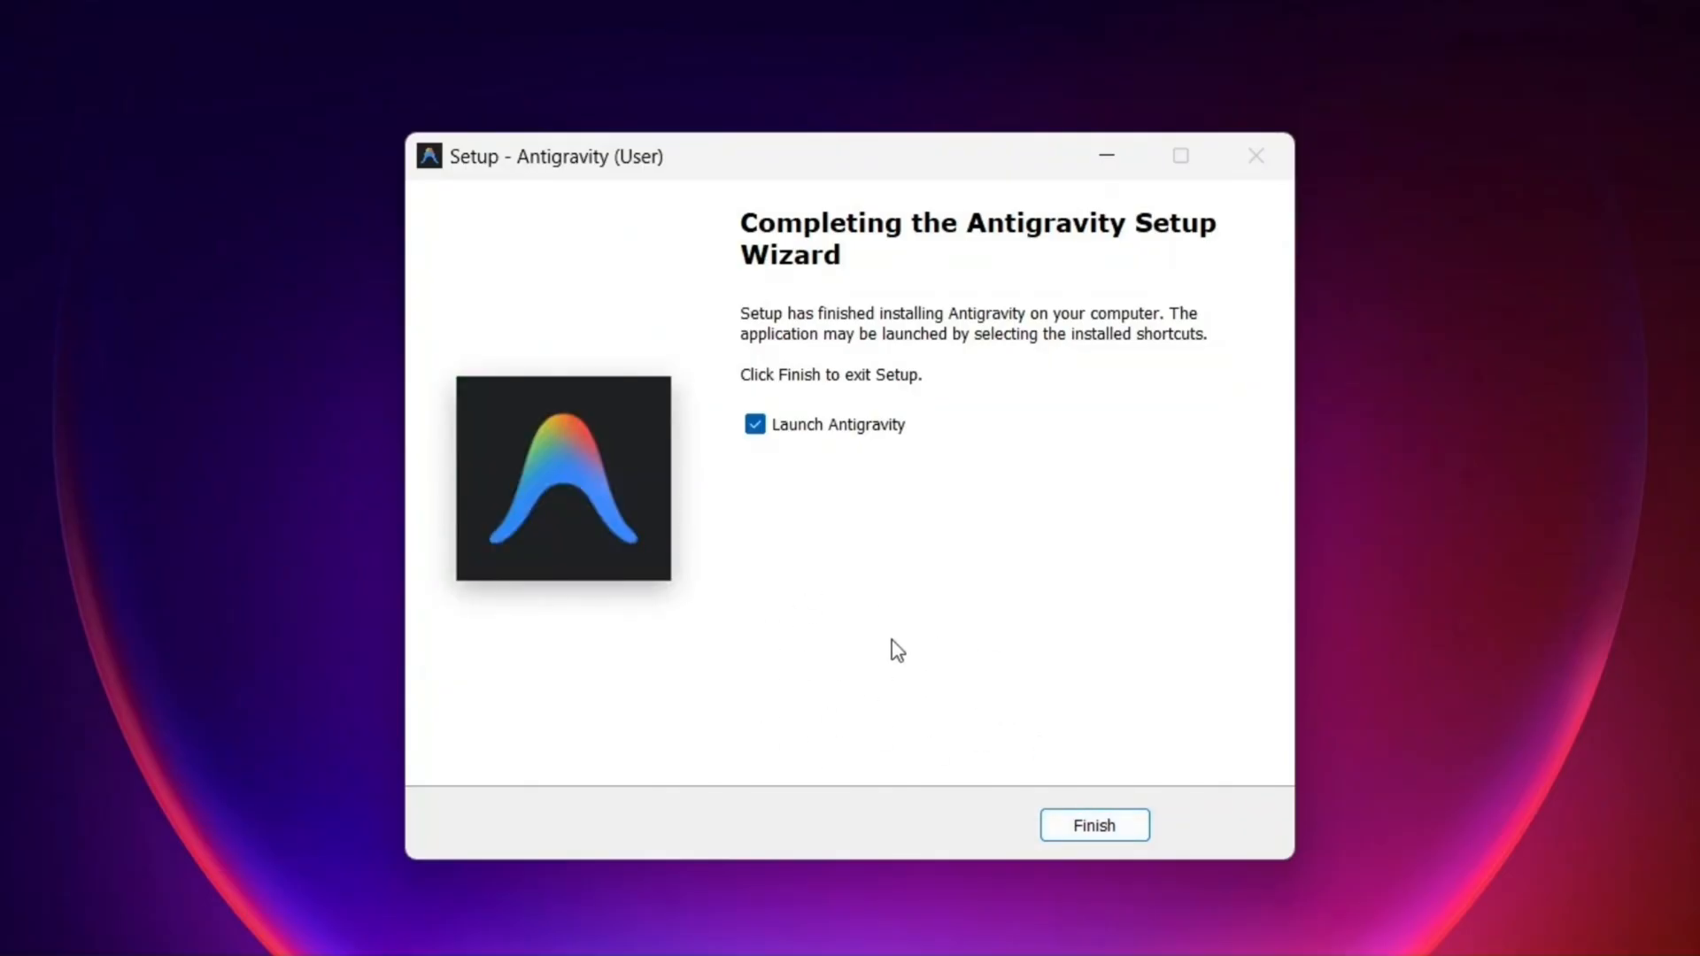
mouse_move(1039, 501)
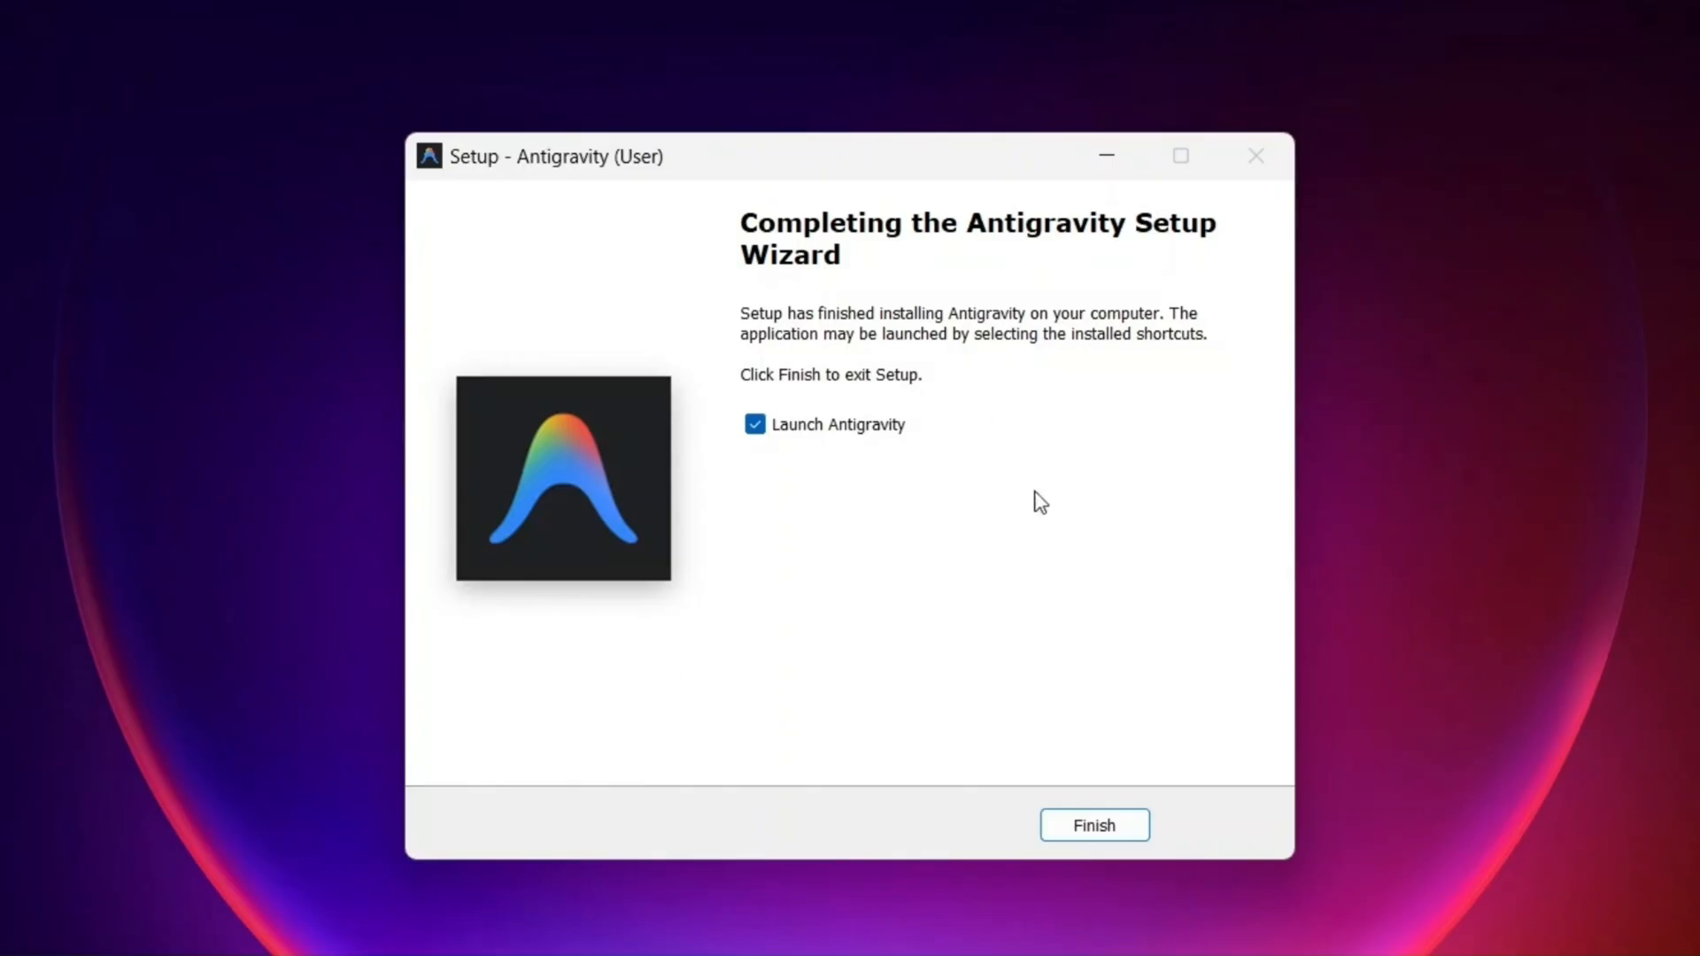
mouse_move(957, 639)
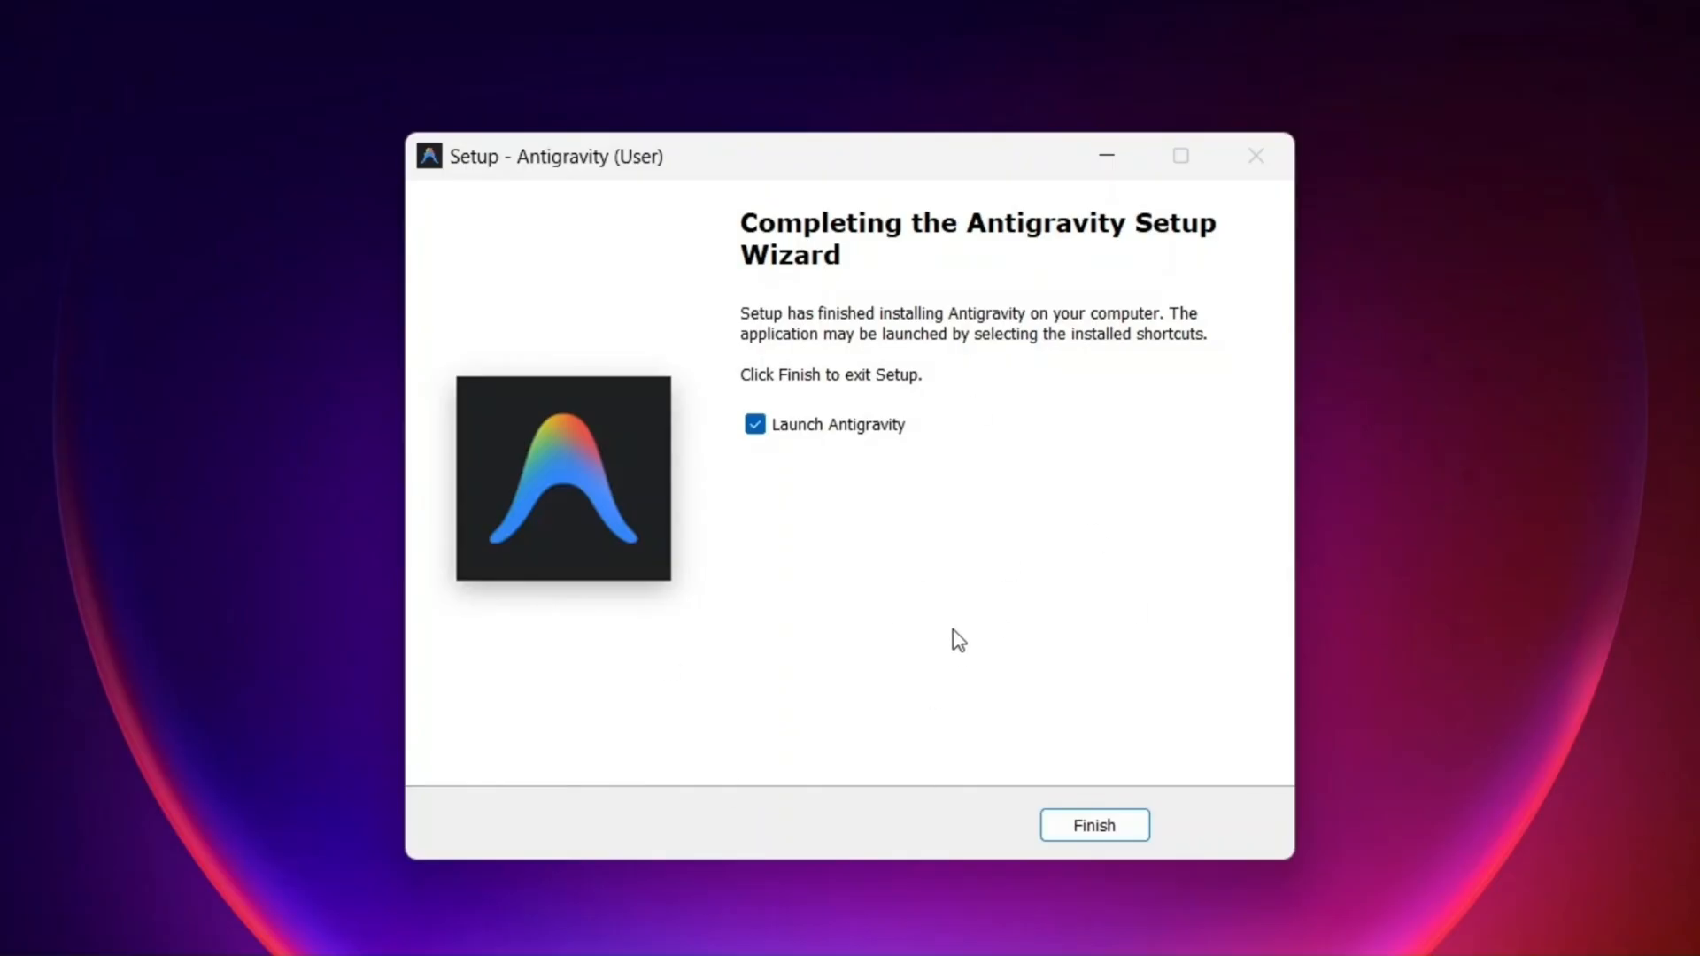
mouse_move(795, 639)
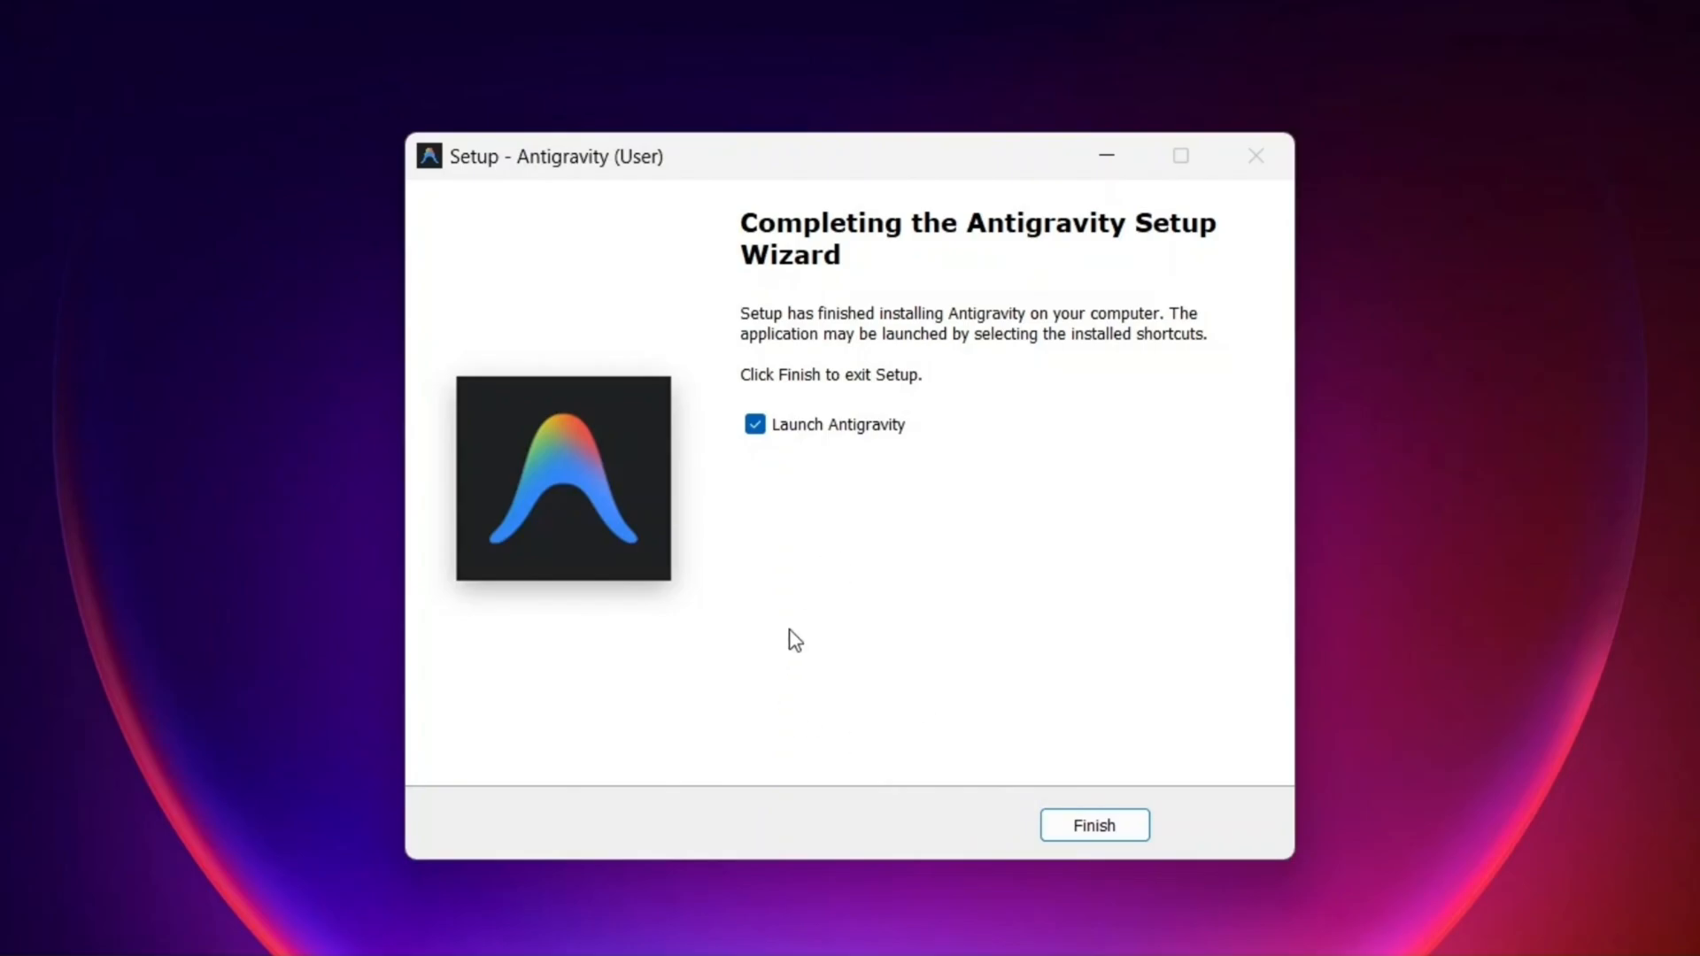
mouse_move(905, 716)
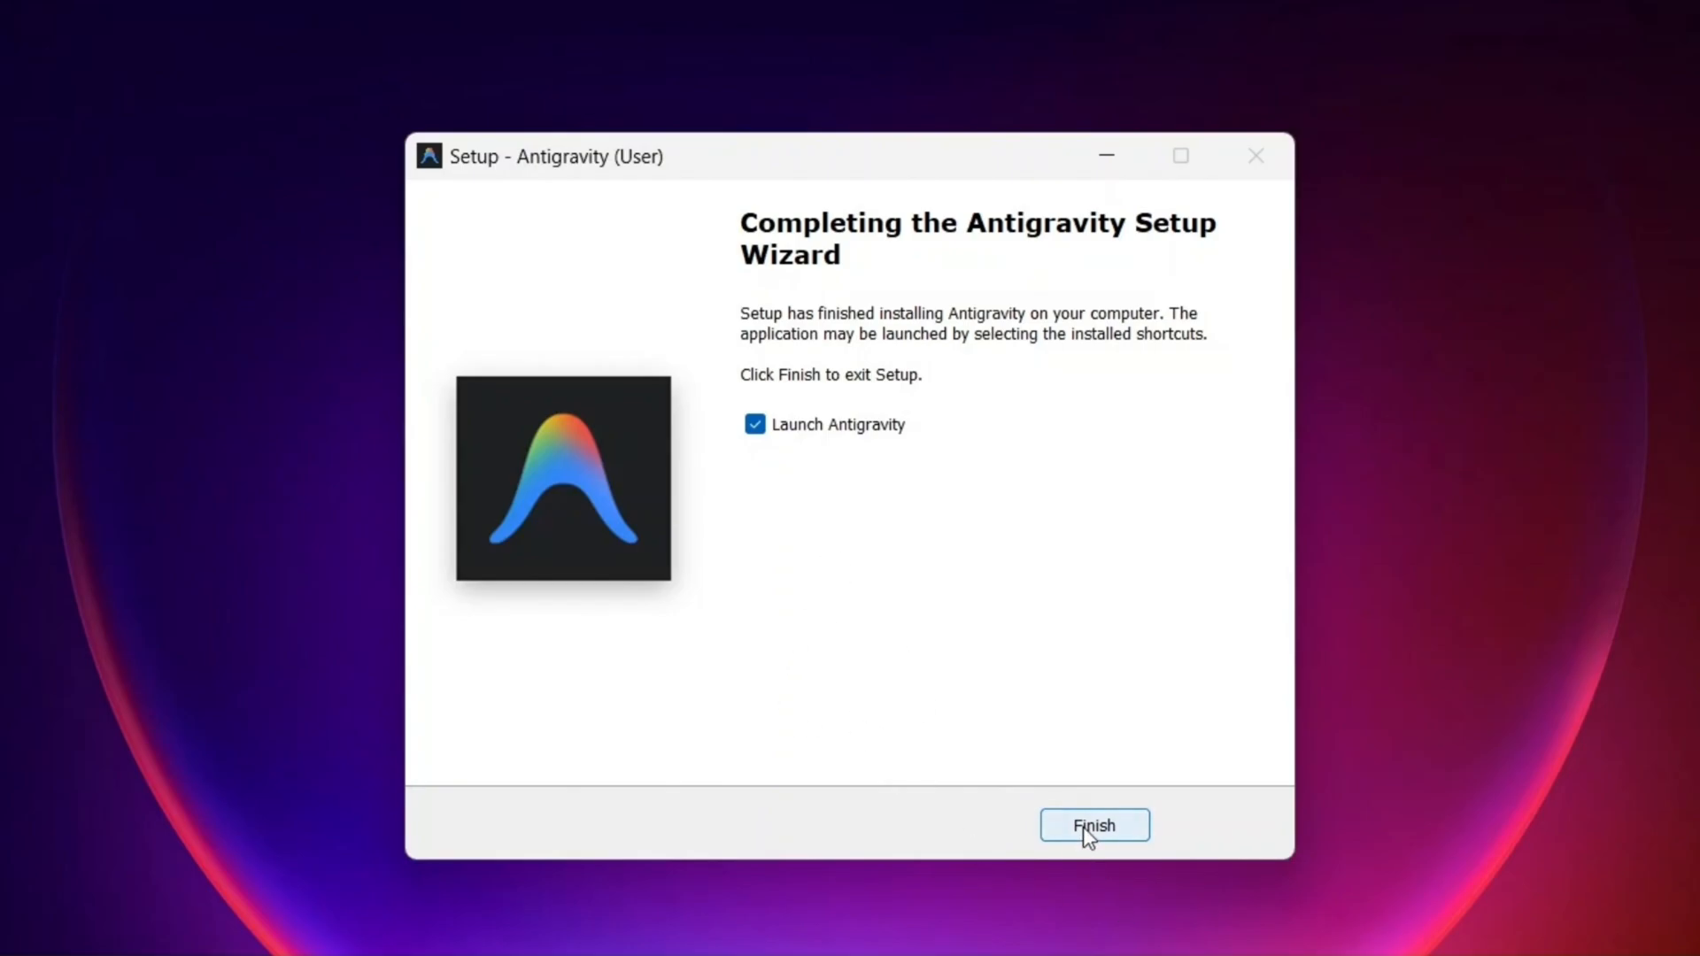
- Finish setup with 'Launch Antigravity' checked
left_click(1092, 825)
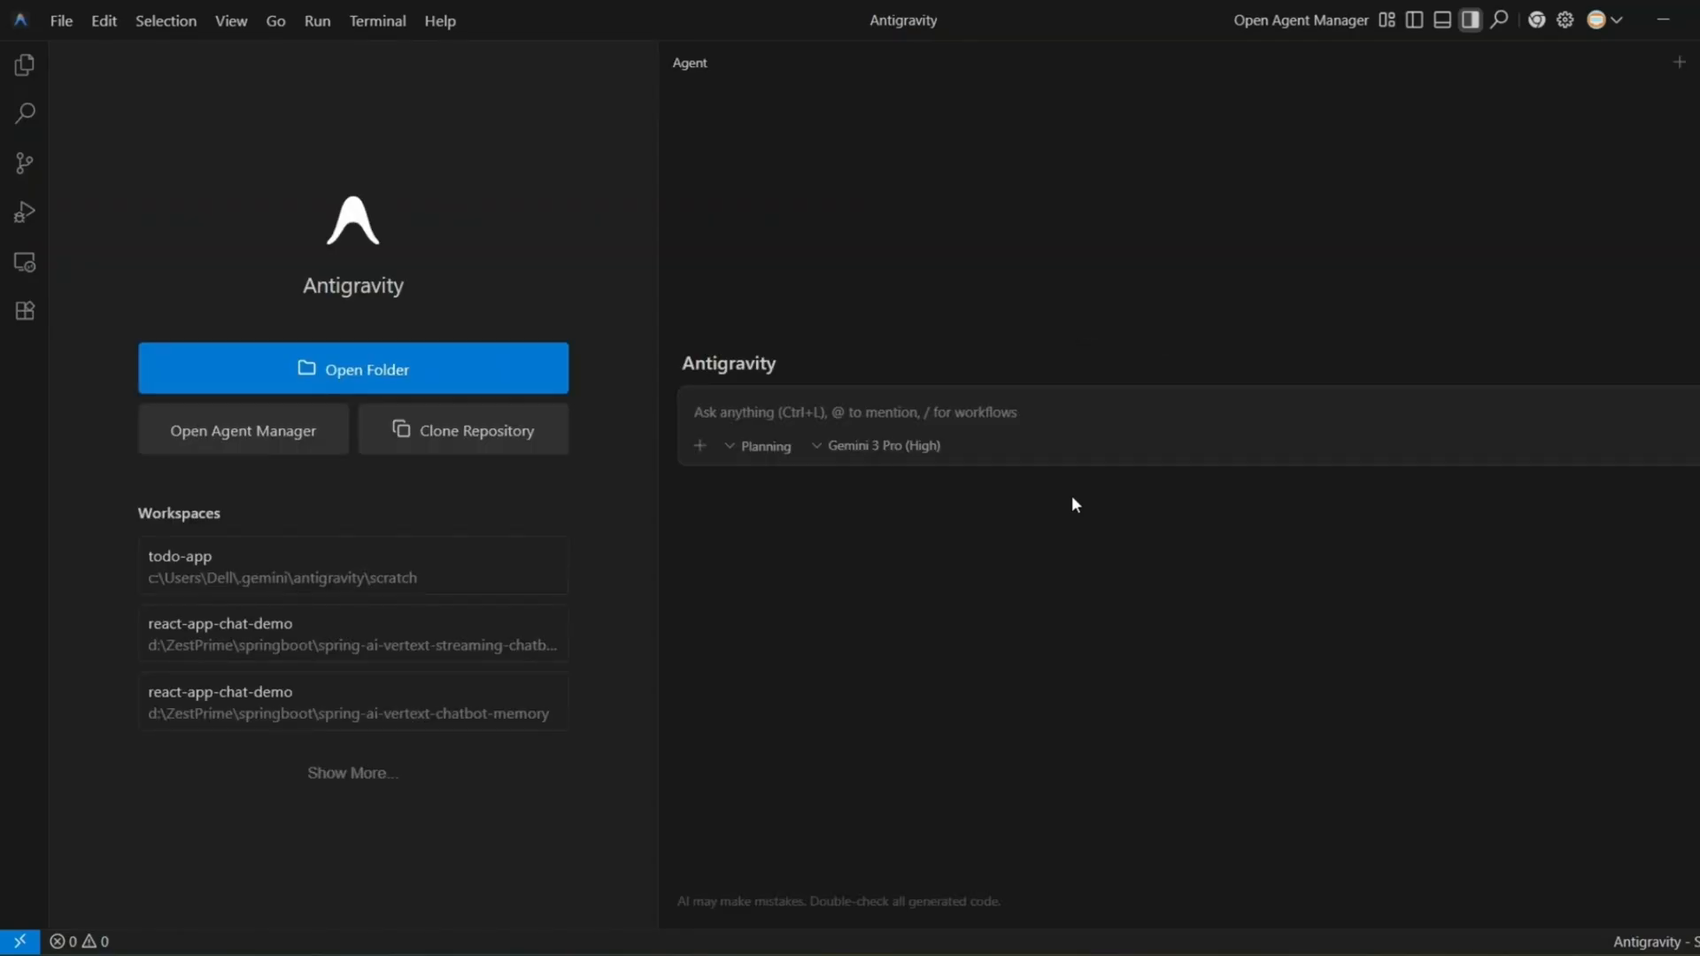
mouse_move(994, 564)
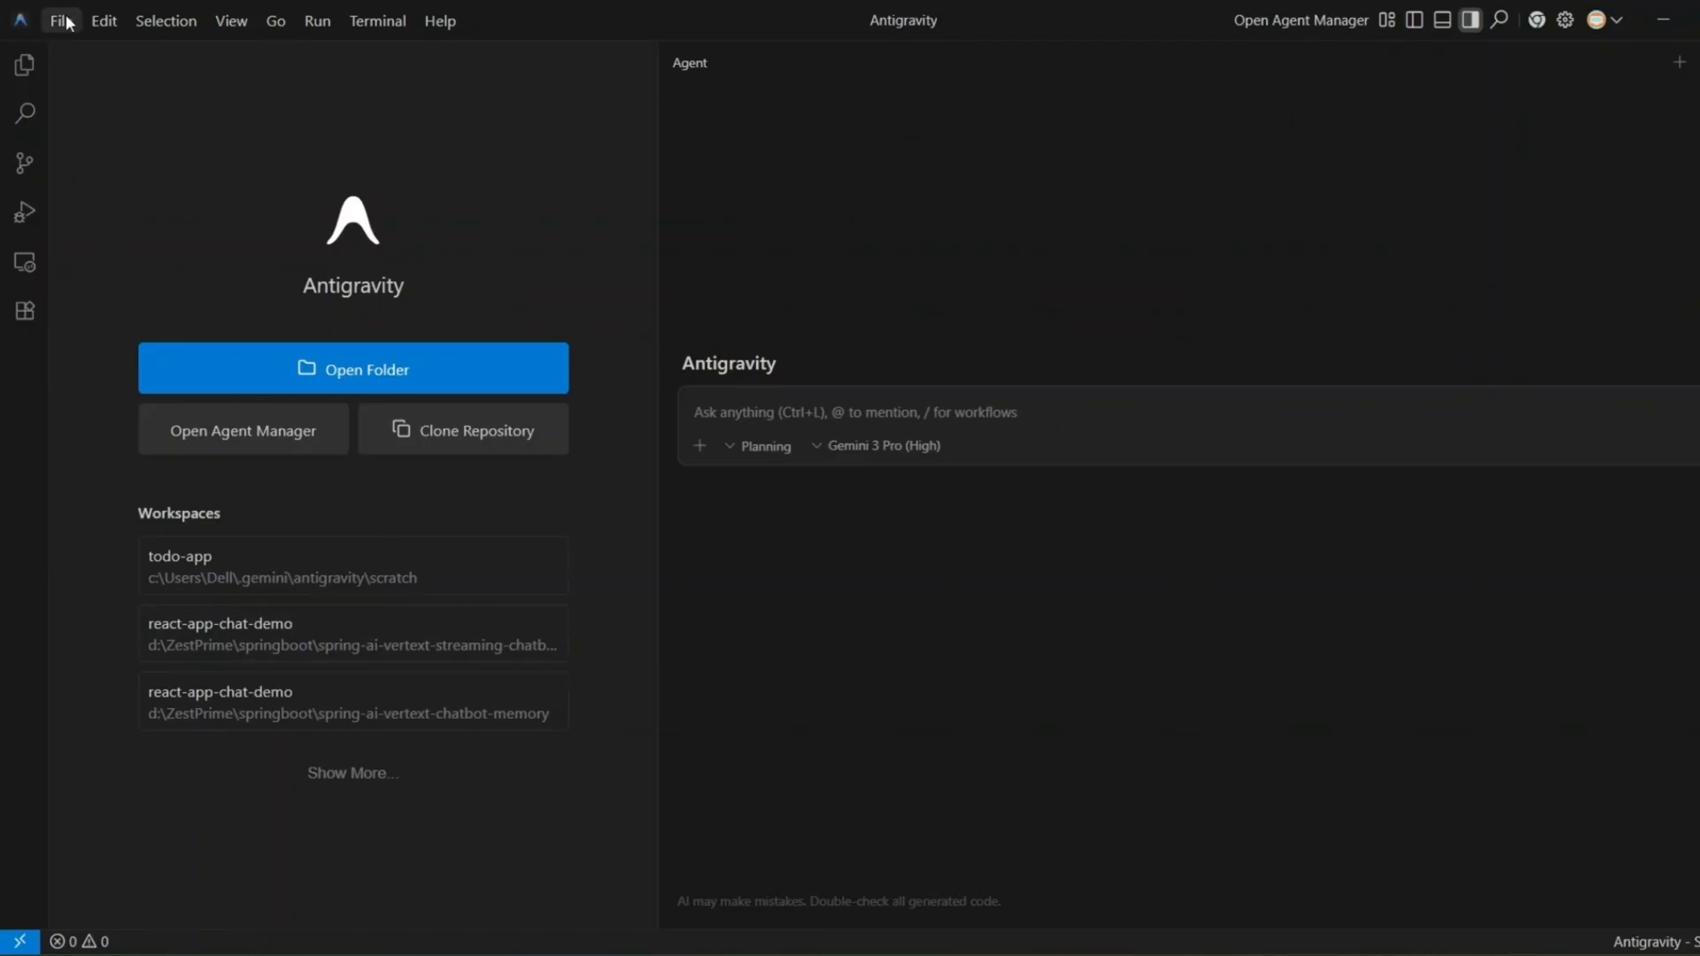
- Open Help > About to confirm Antigravity version 1.11.9, then dismiss it
left_click(61, 20)
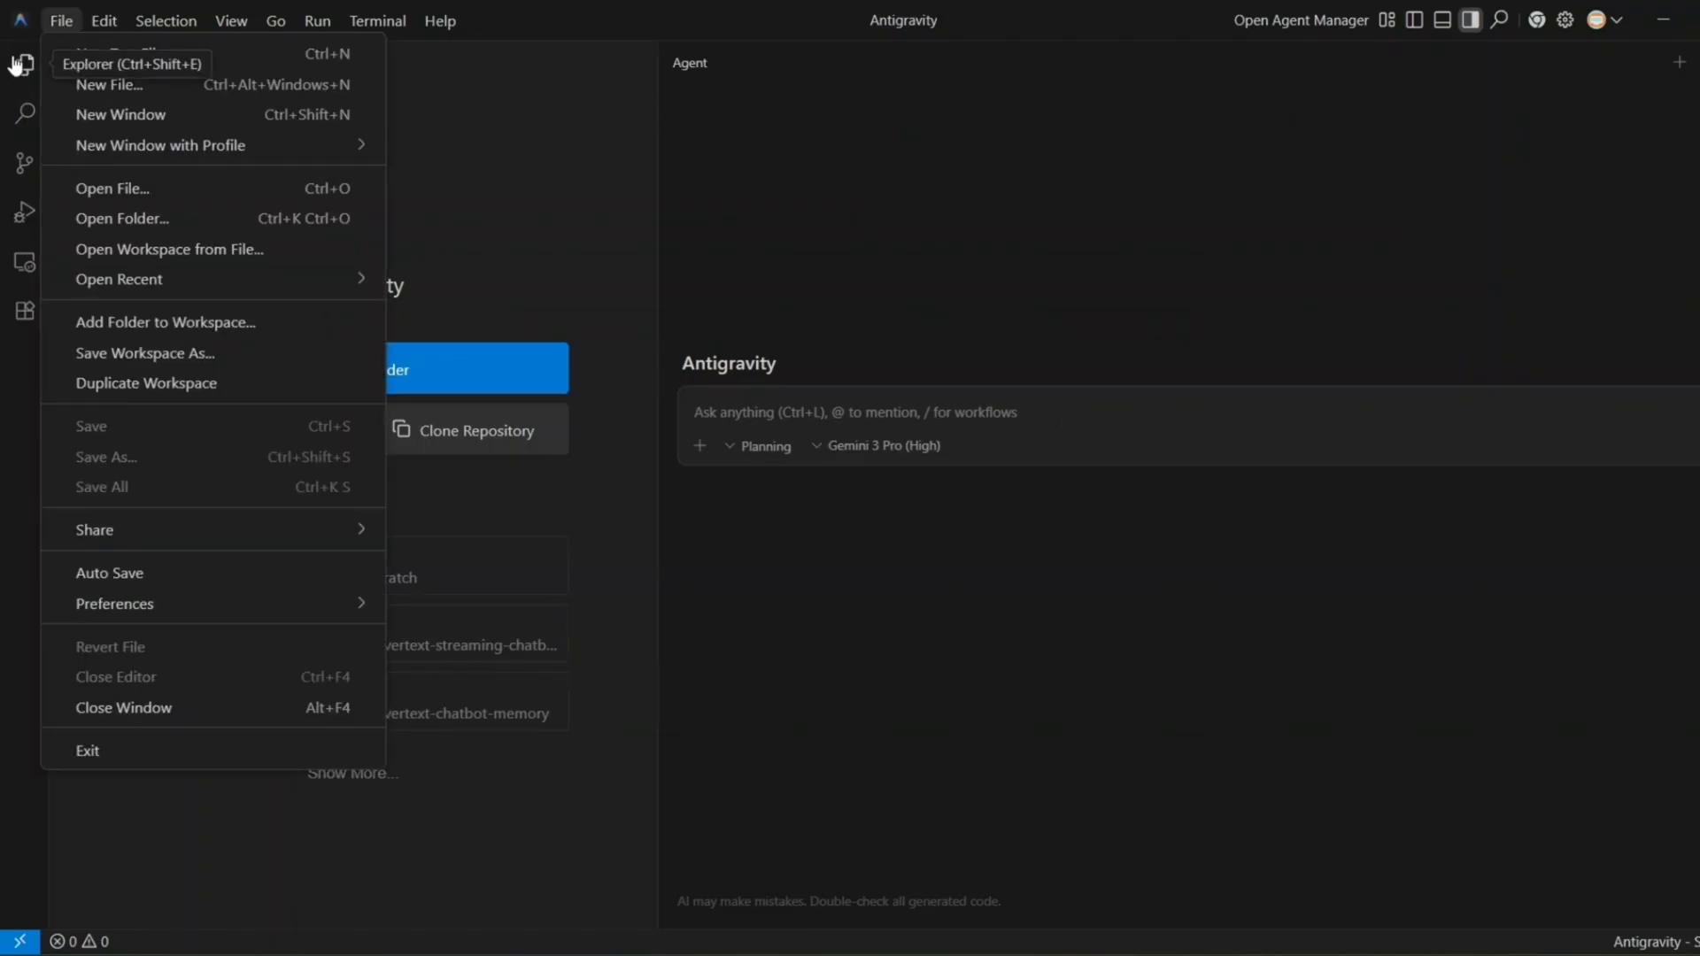
left_click(439, 20)
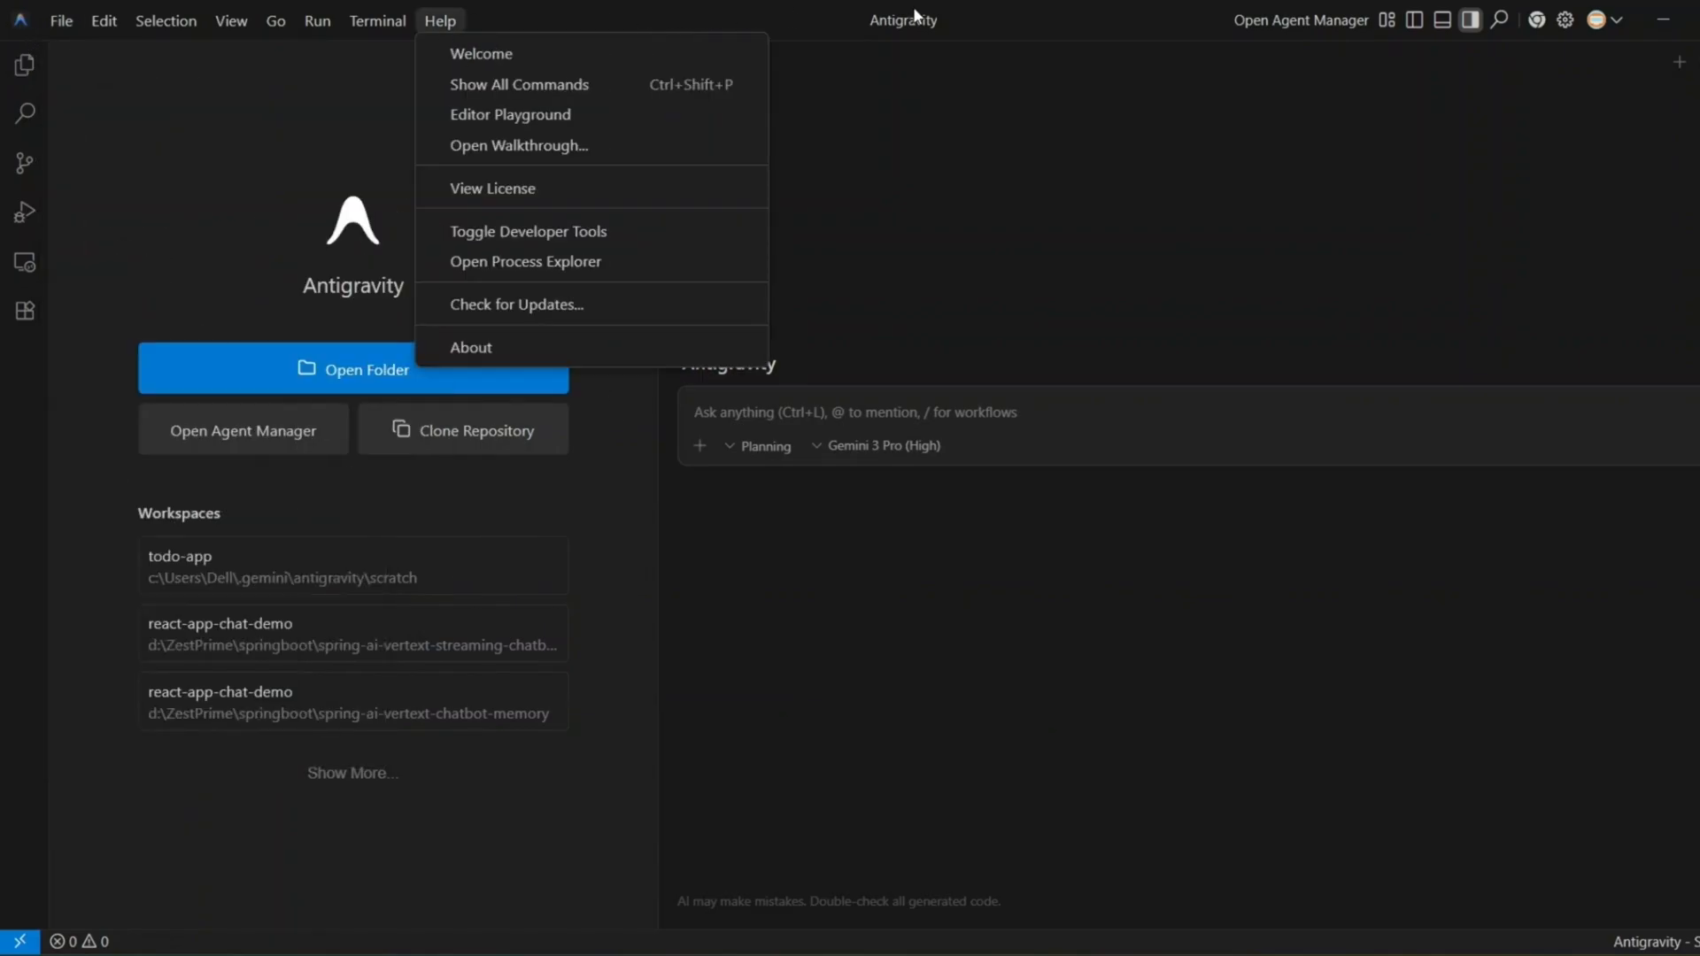
mouse_move(472, 347)
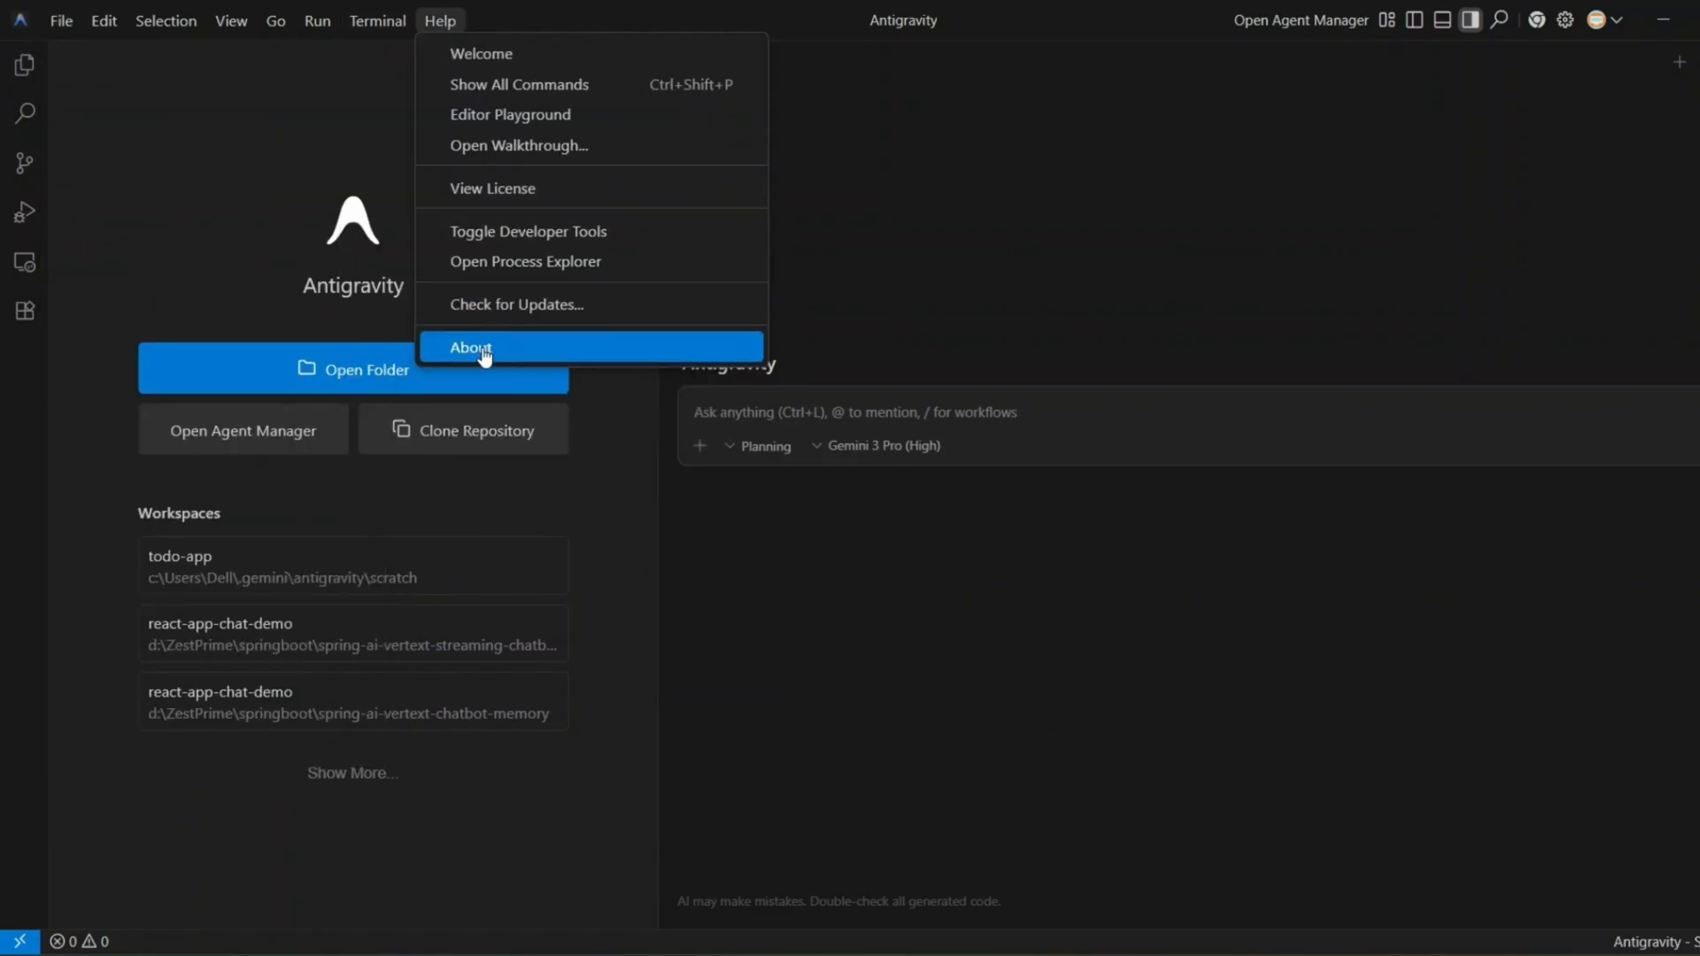
left_click(469, 347)
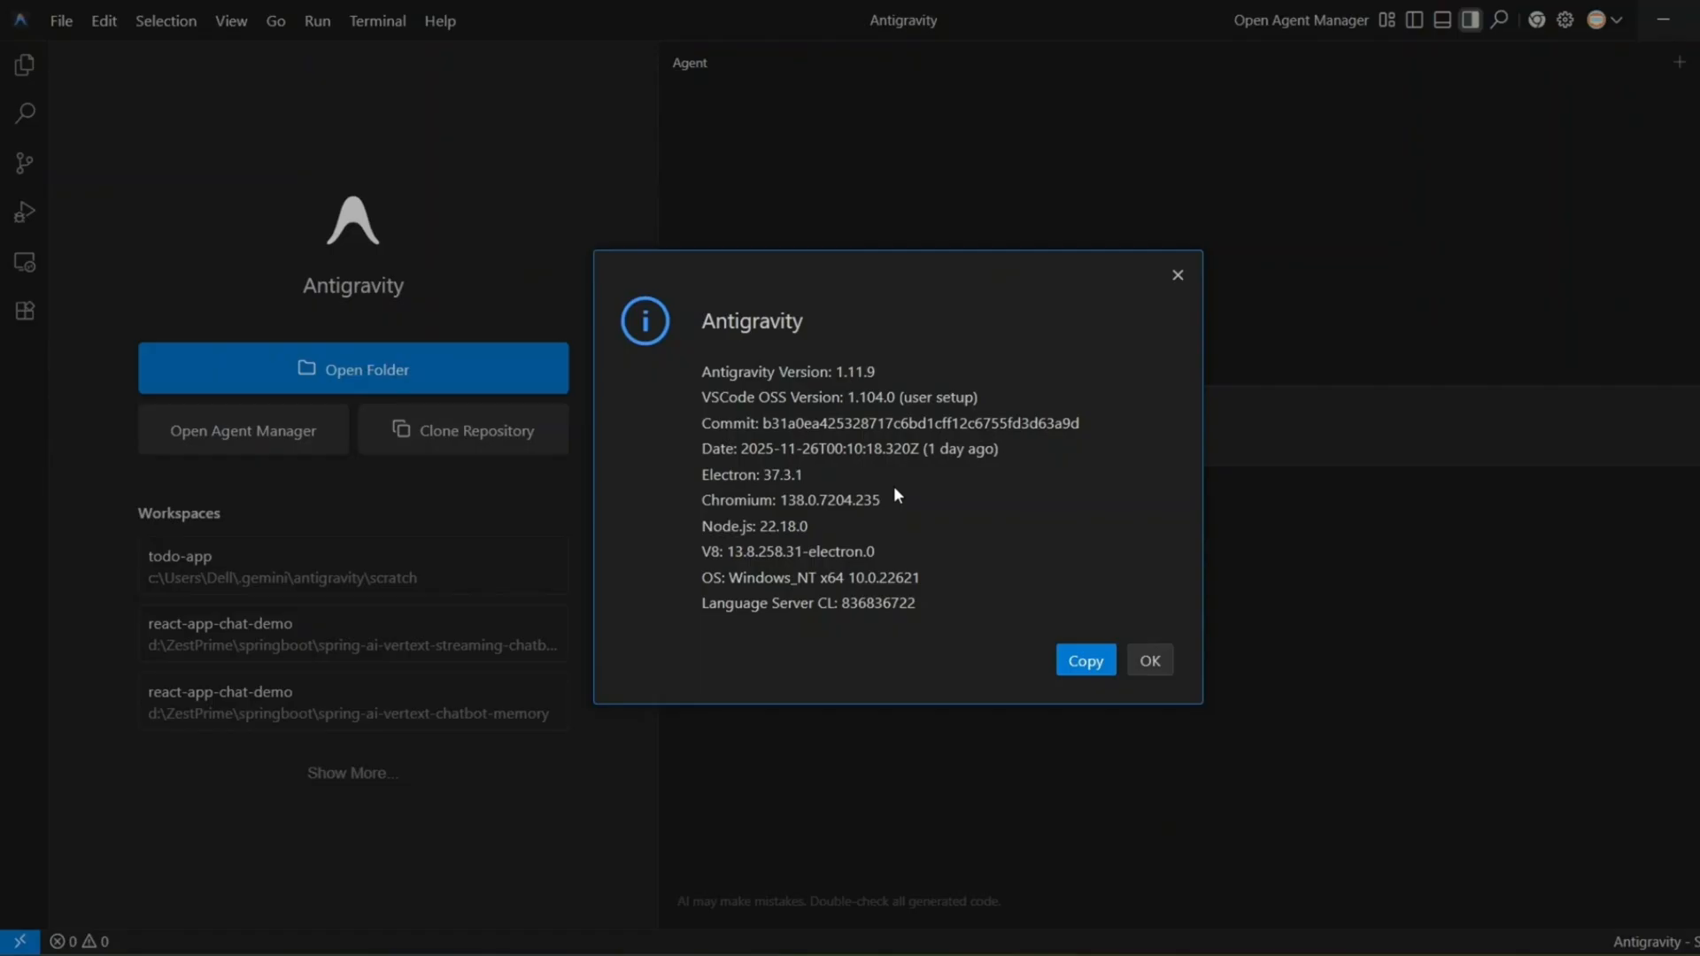
double_click(752, 320)
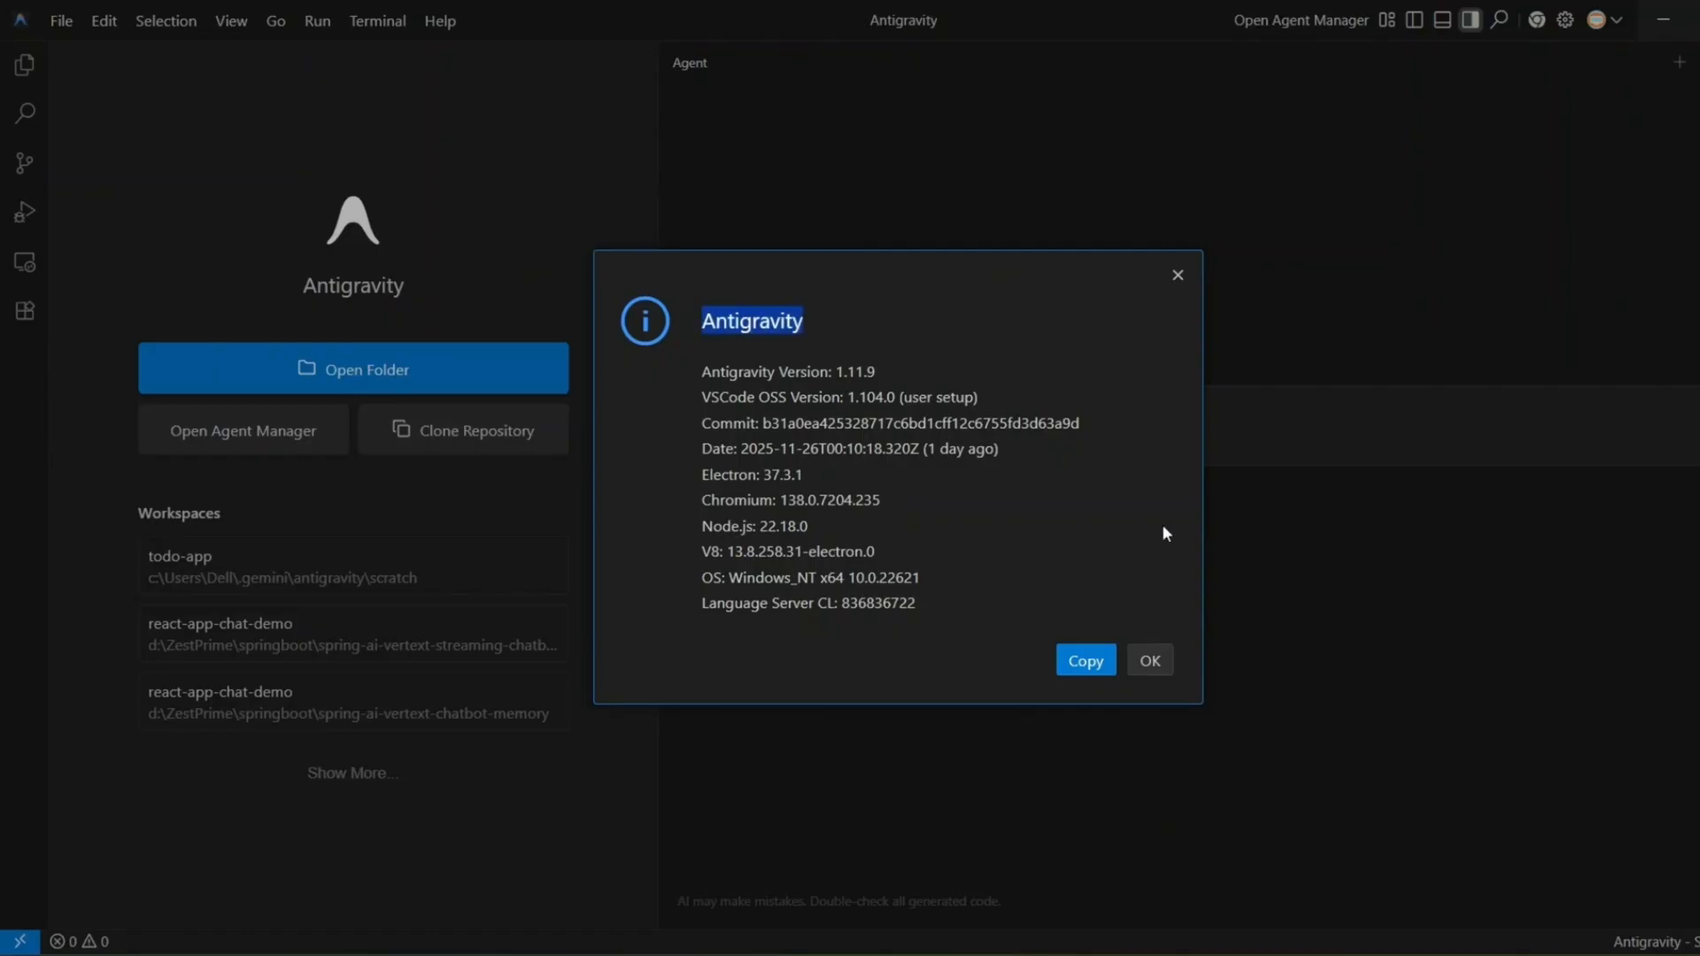
left_click(1148, 660)
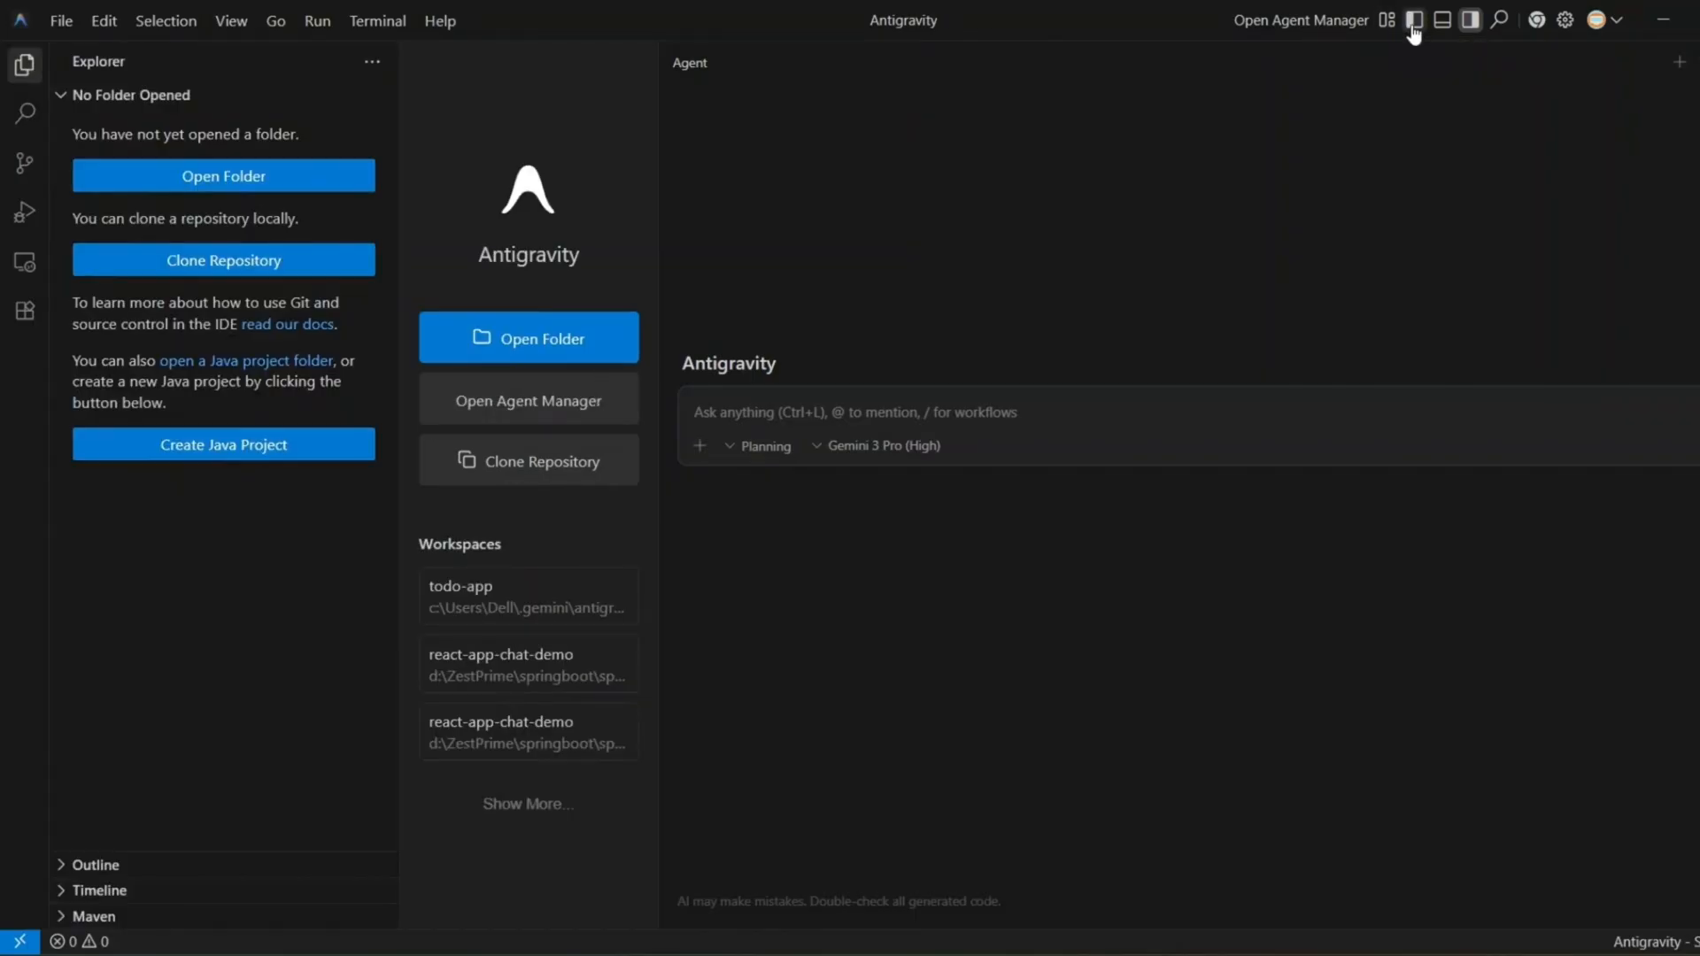
mouse_move(1414, 20)
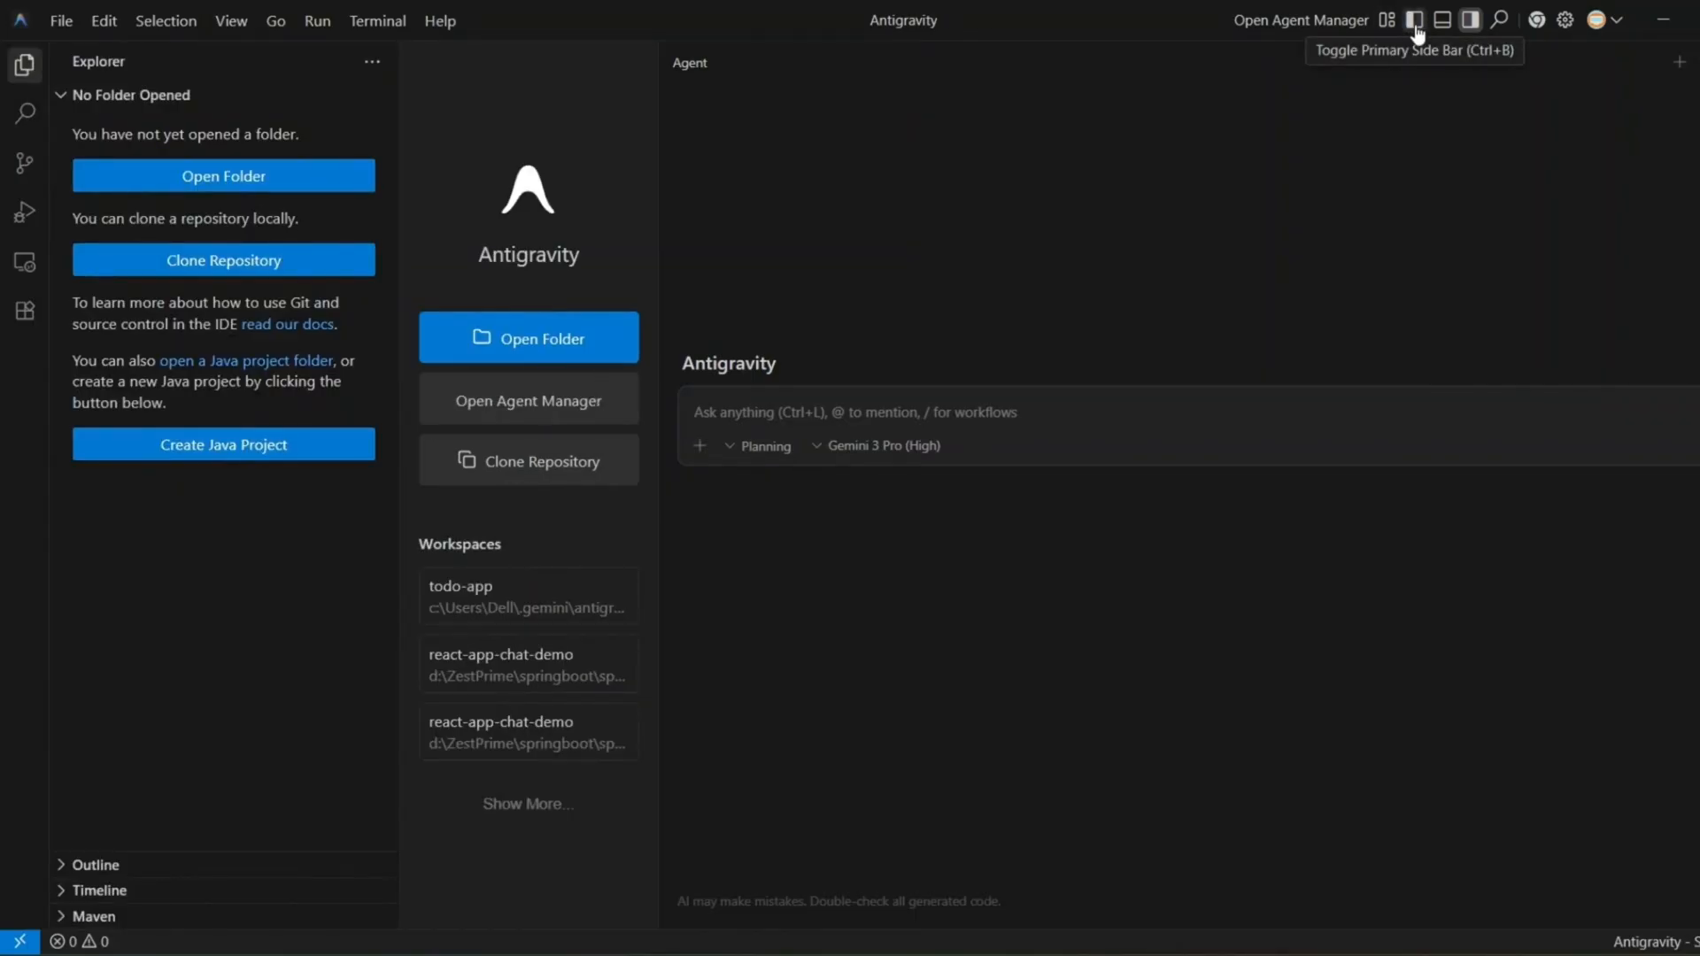
- Open the PowerShell terminal panel and hide the Agent panel
left_click(1442, 20)
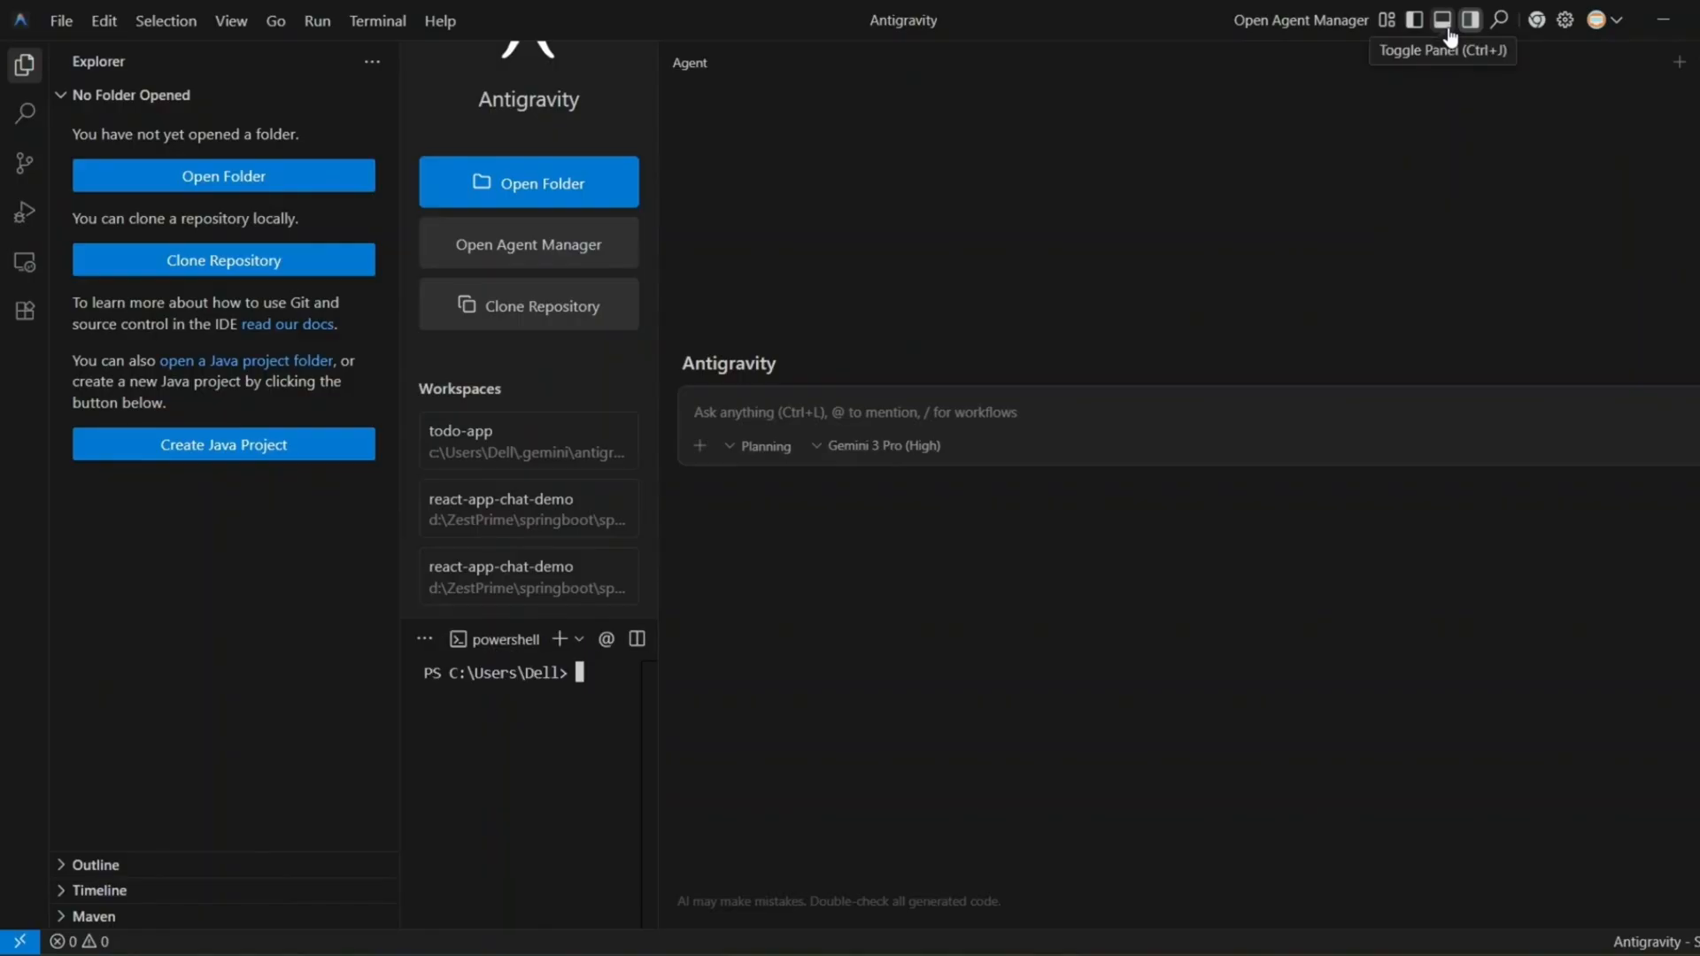
left_click(1469, 19)
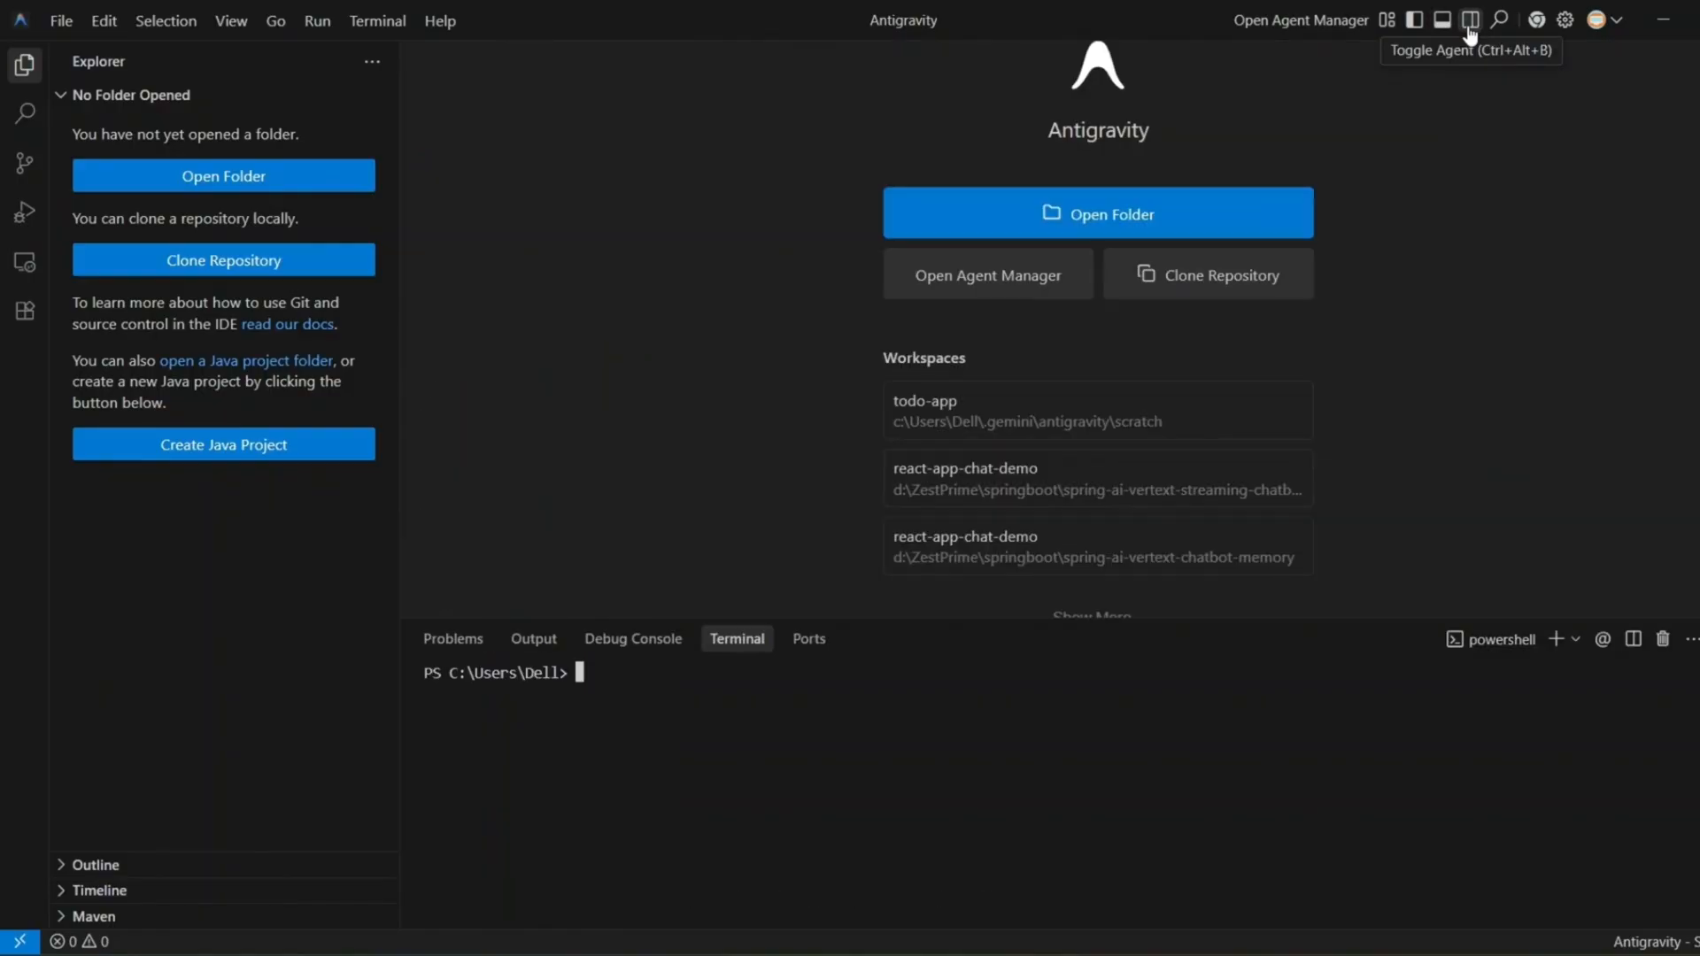
mouse_move(1535, 20)
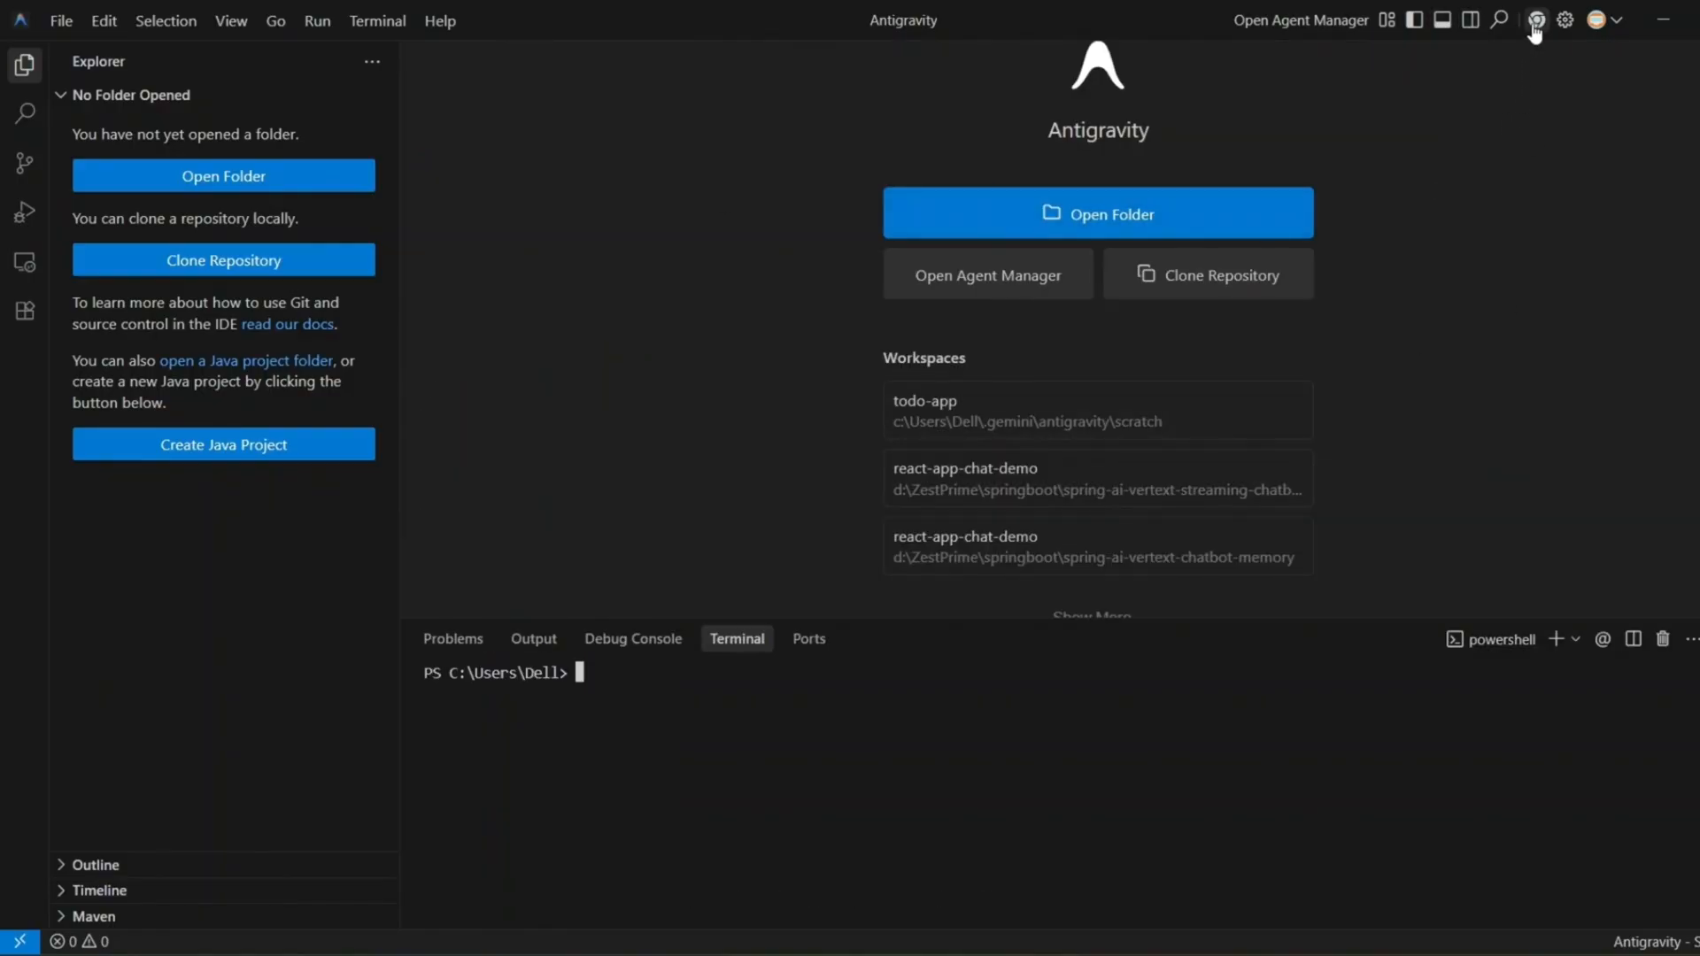
mouse_move(1534, 19)
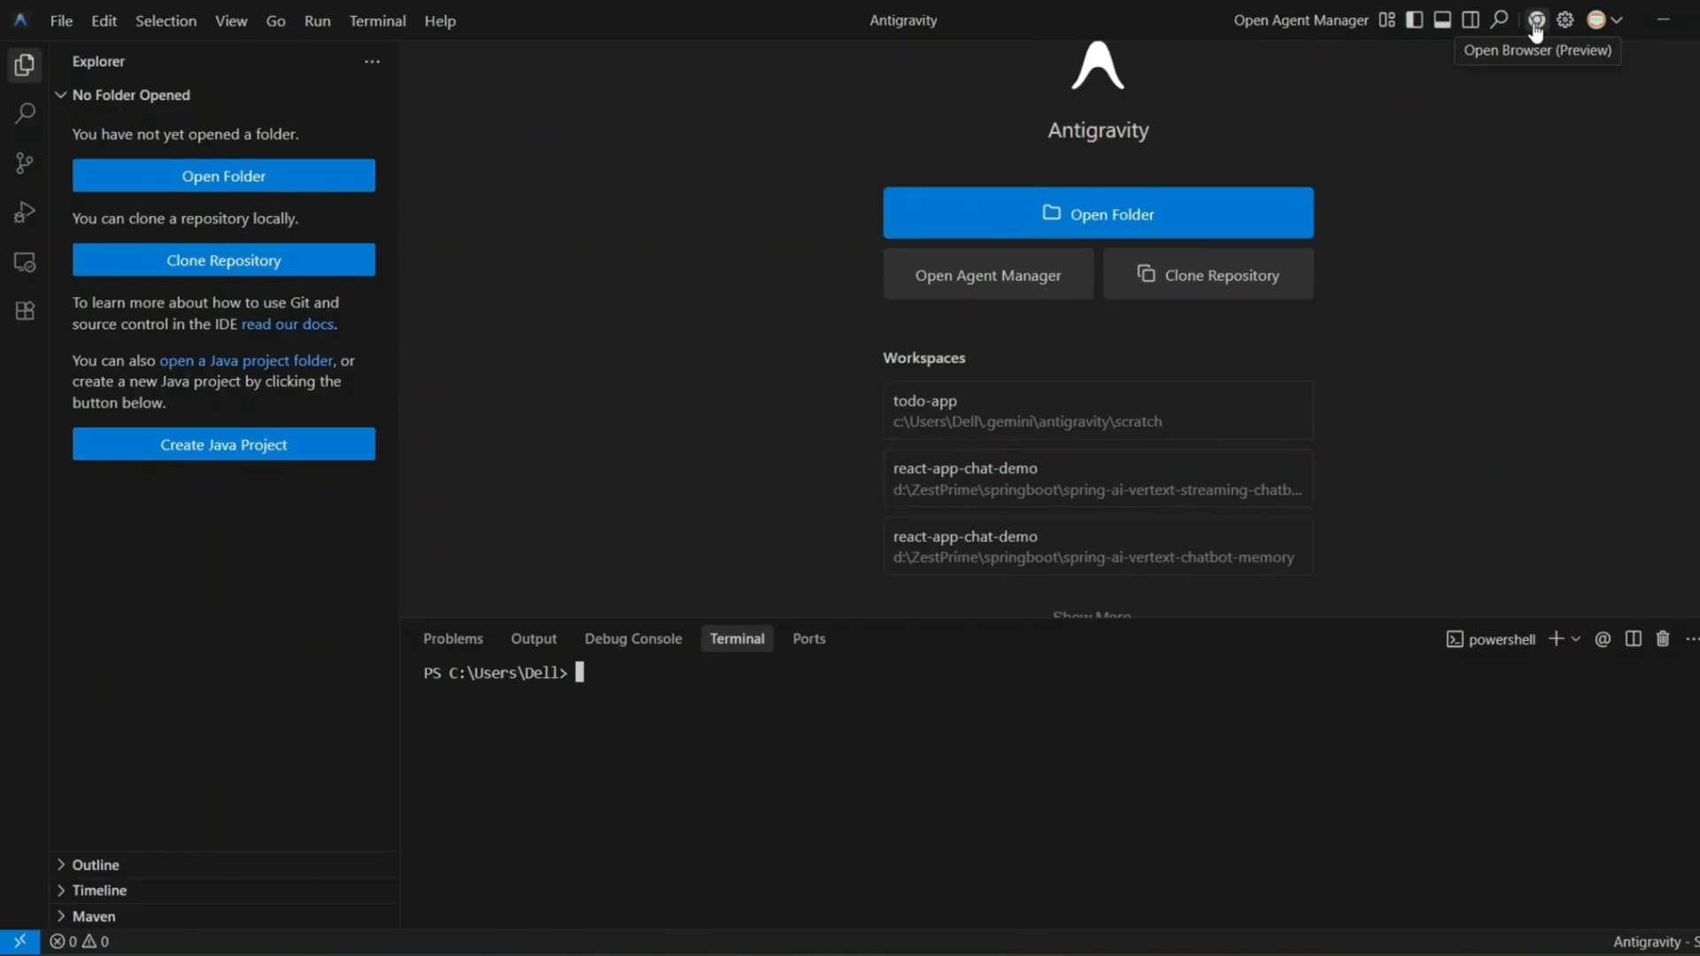
mouse_move(1418, 254)
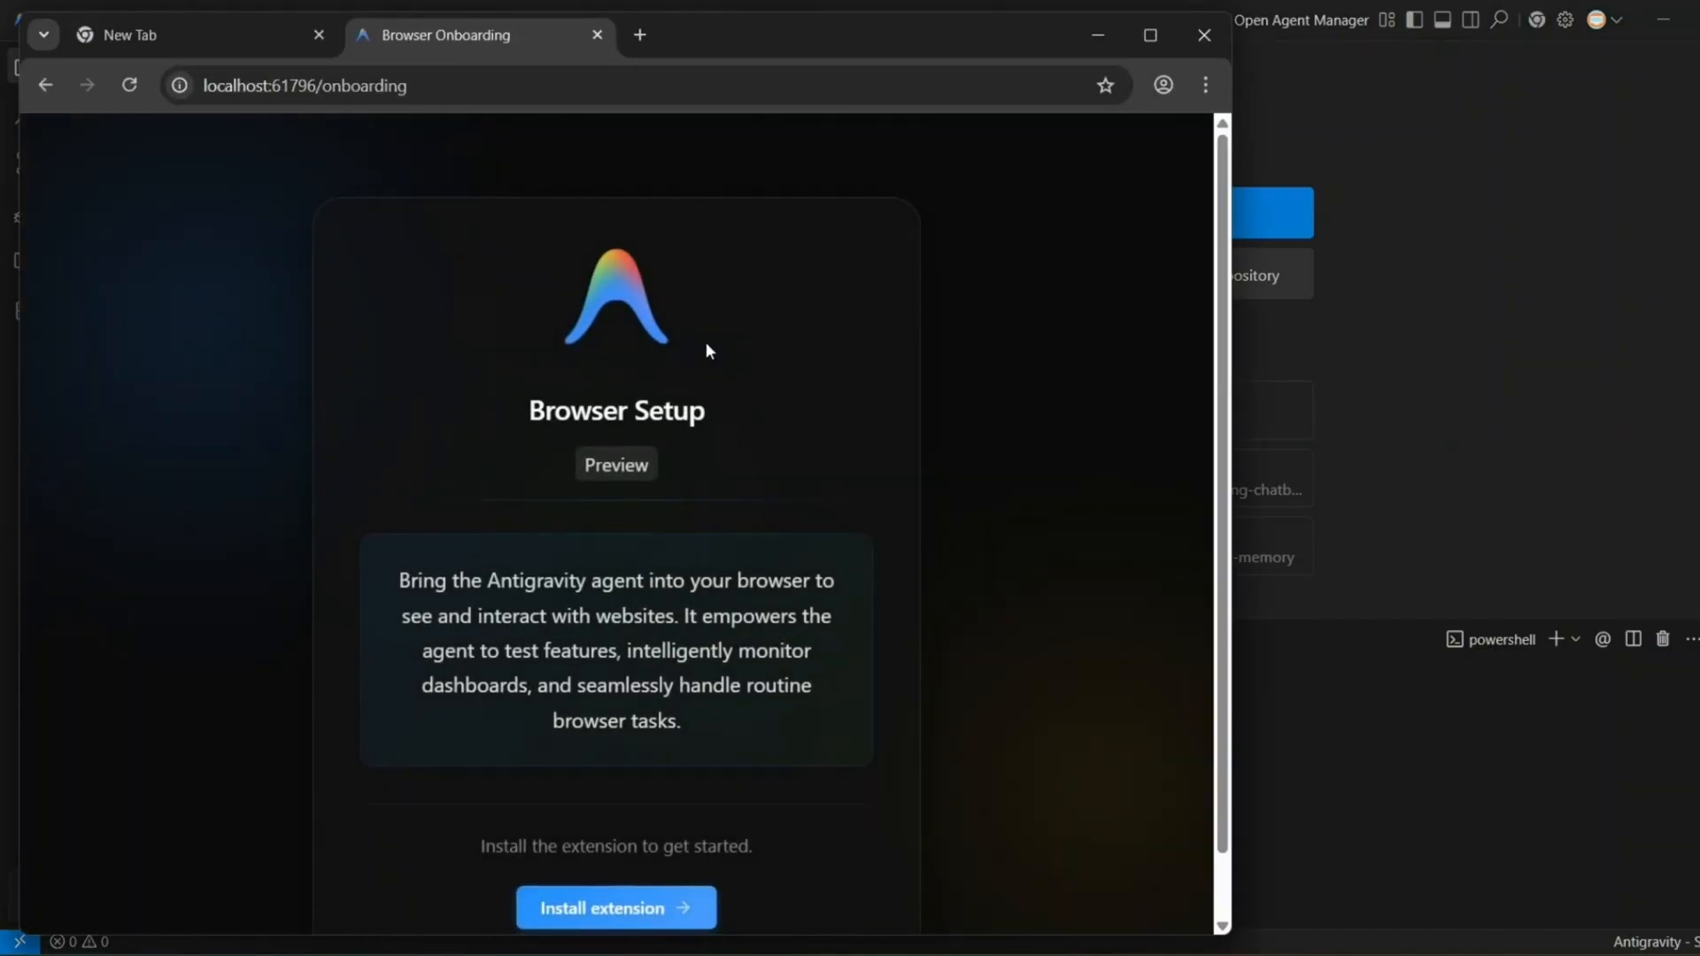
mouse_move(1035, 439)
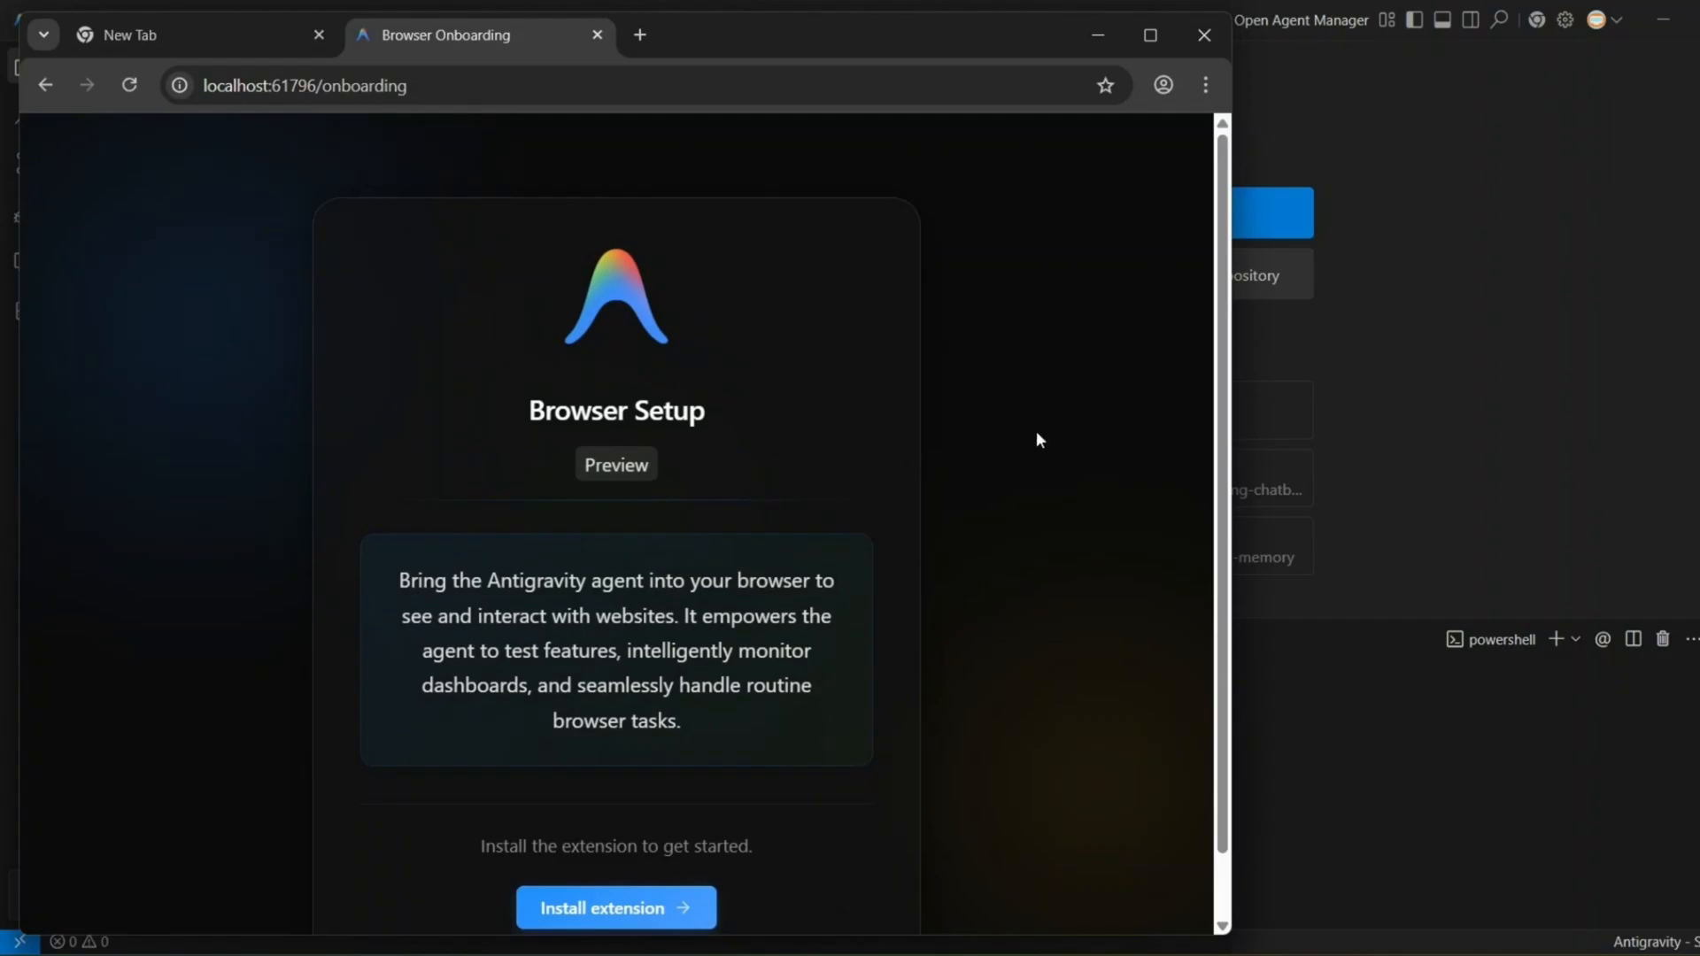
mouse_move(1020, 378)
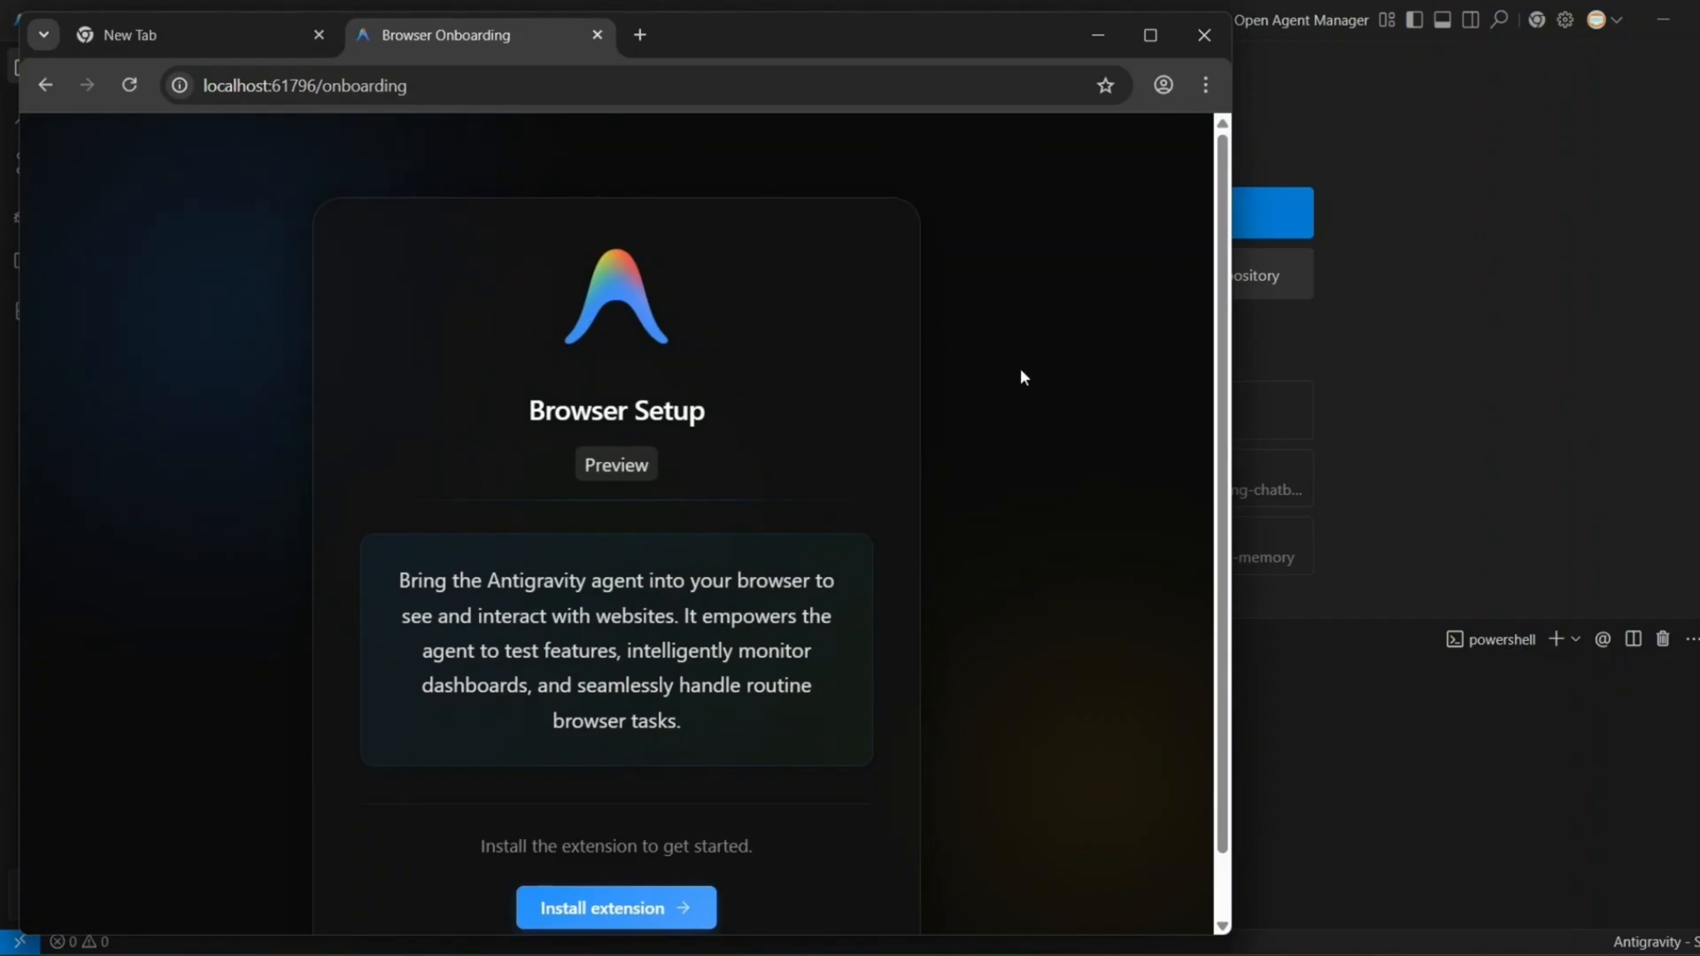
mouse_move(1127, 49)
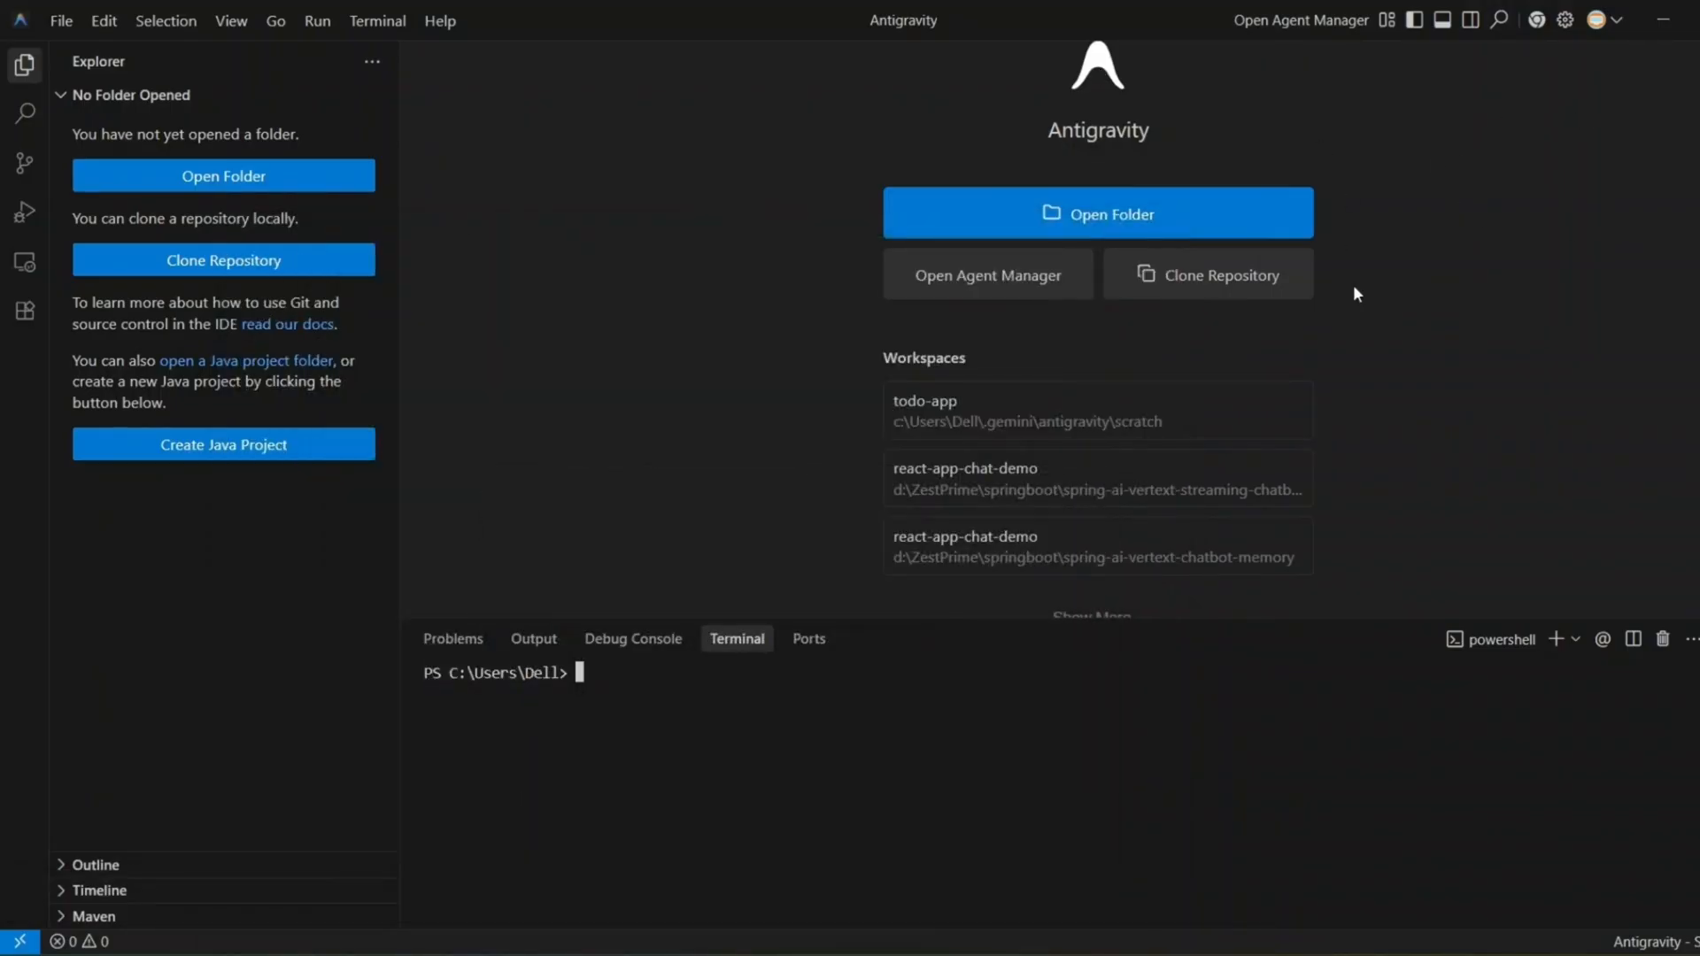
mouse_move(1594, 19)
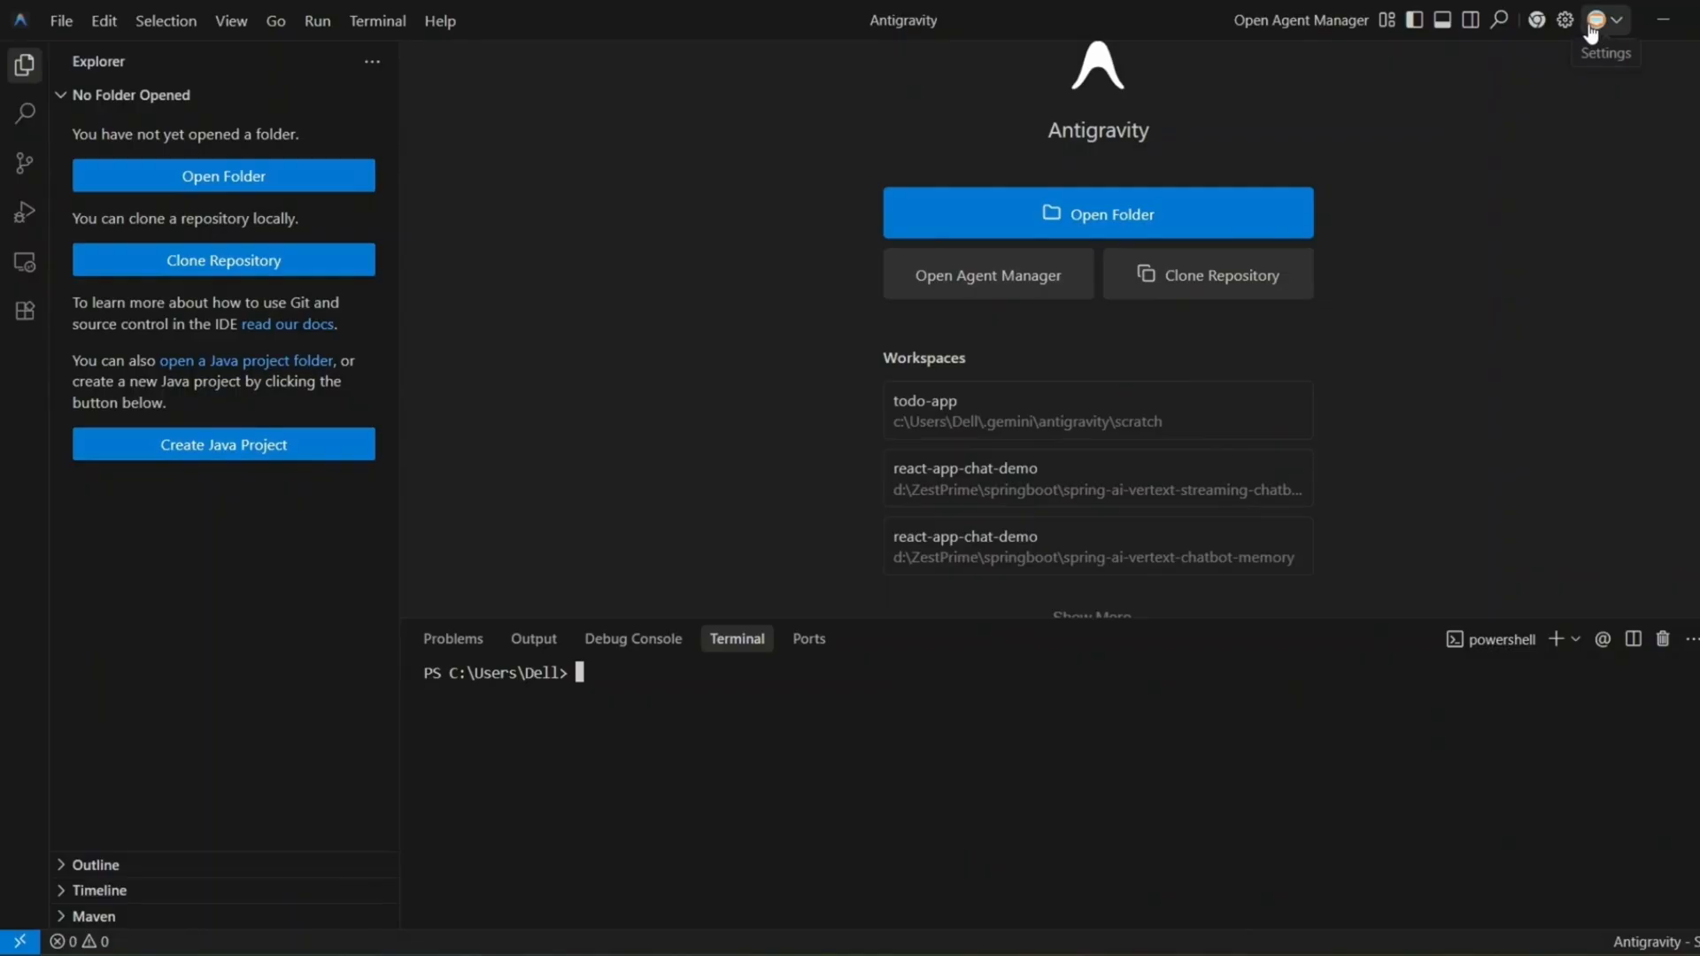
- Turn off the Primary Side Bar and the terminal Panel
left_click(1593, 19)
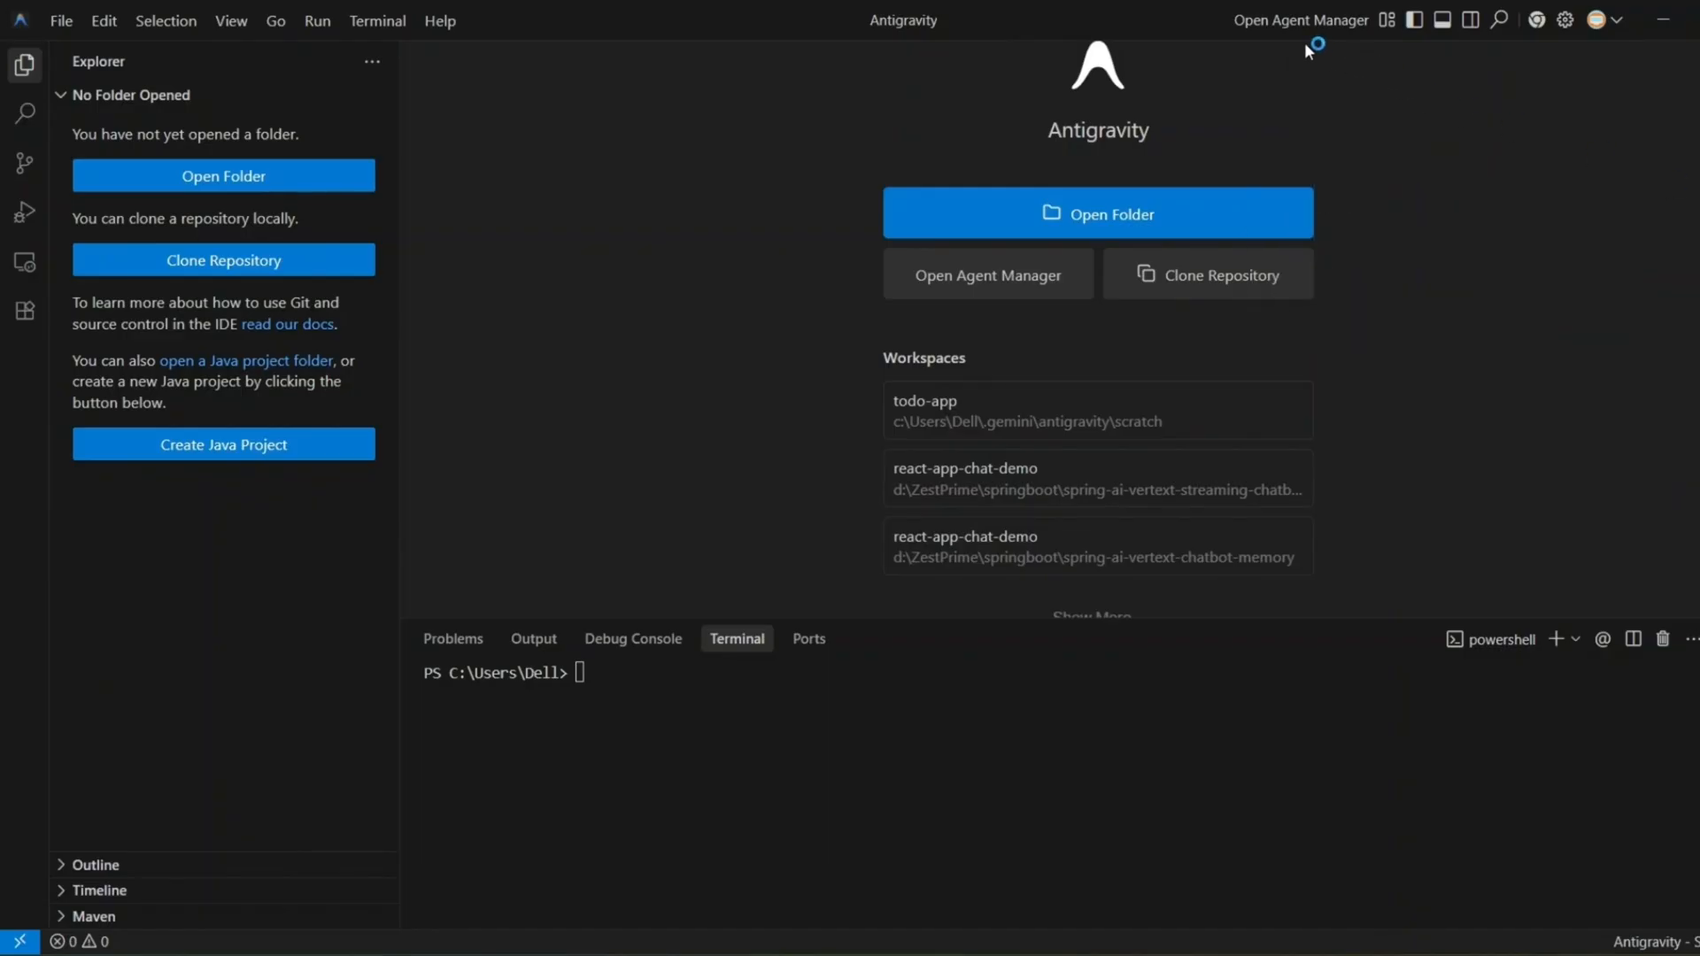
mouse_move(1335, 39)
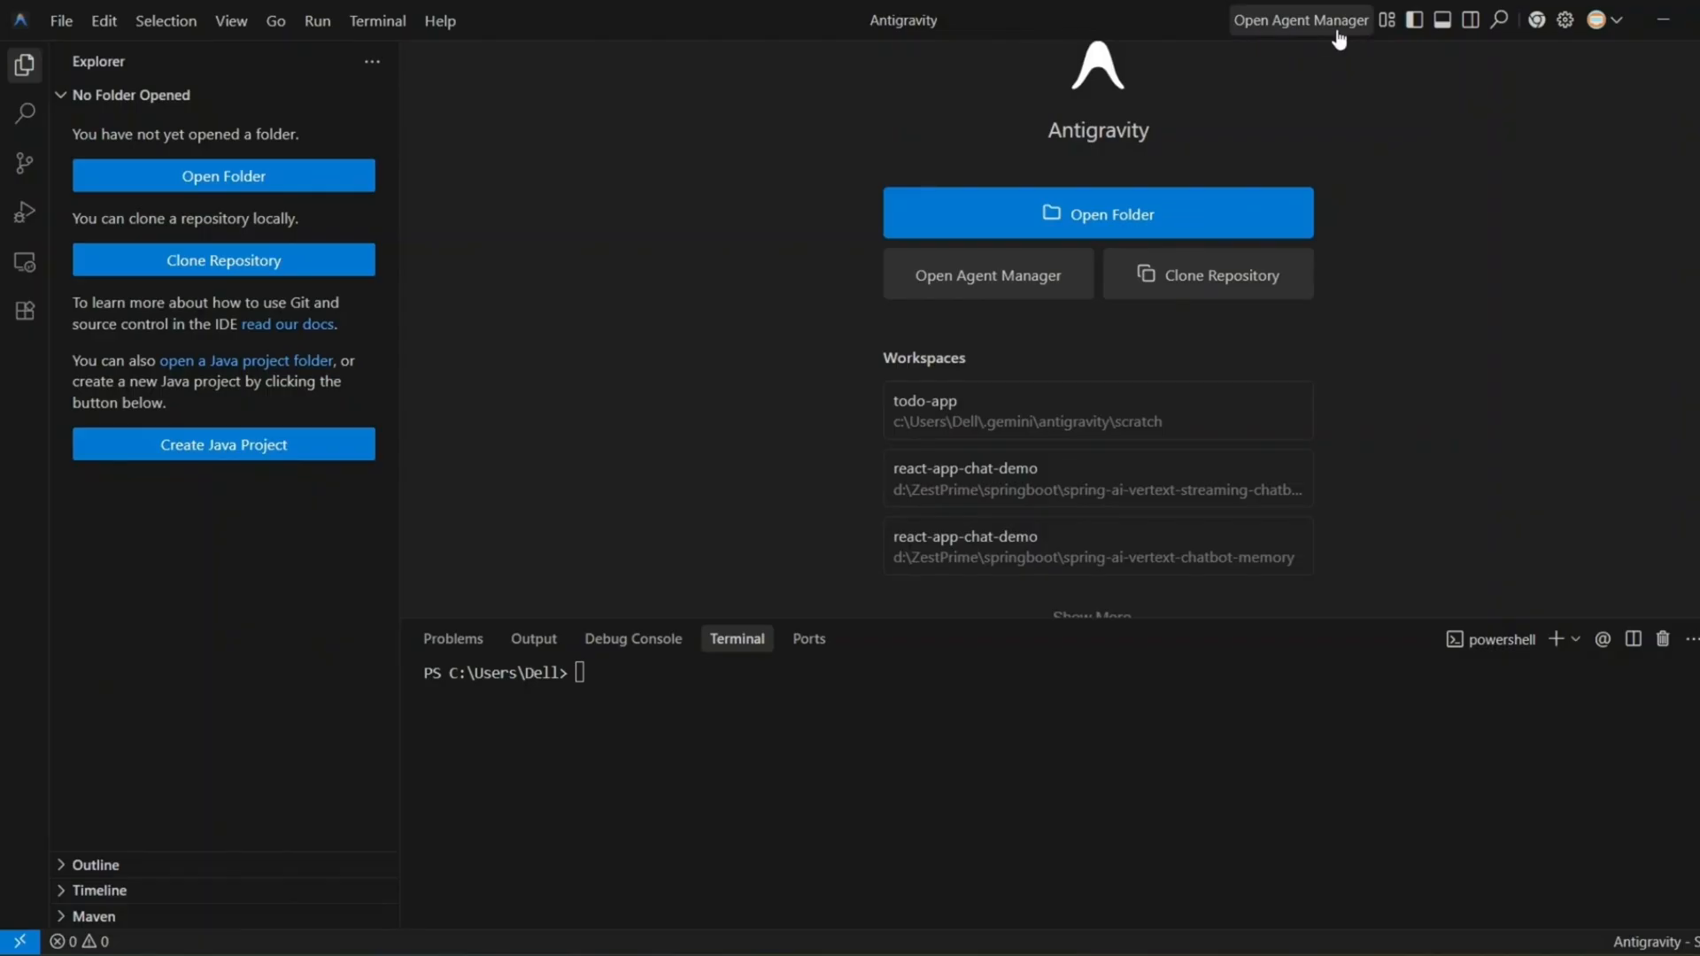
left_click(1440, 20)
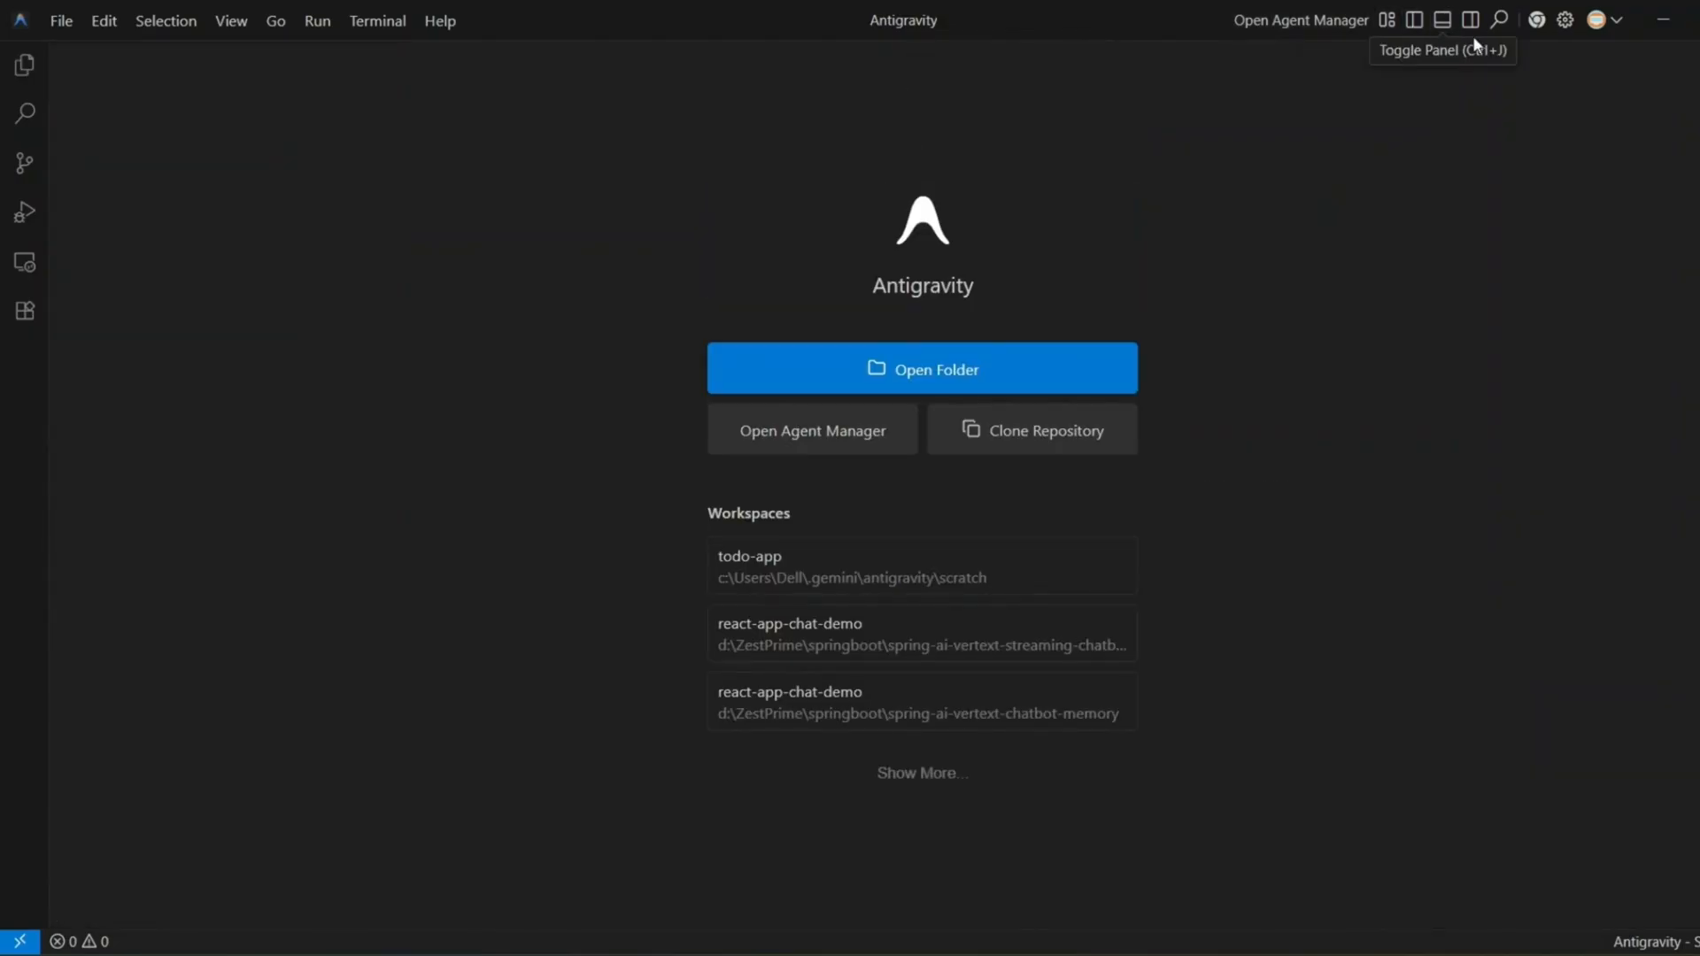
- Reopen the Agent panel and focus its 'Ask anything' prompt box
left_click(1469, 20)
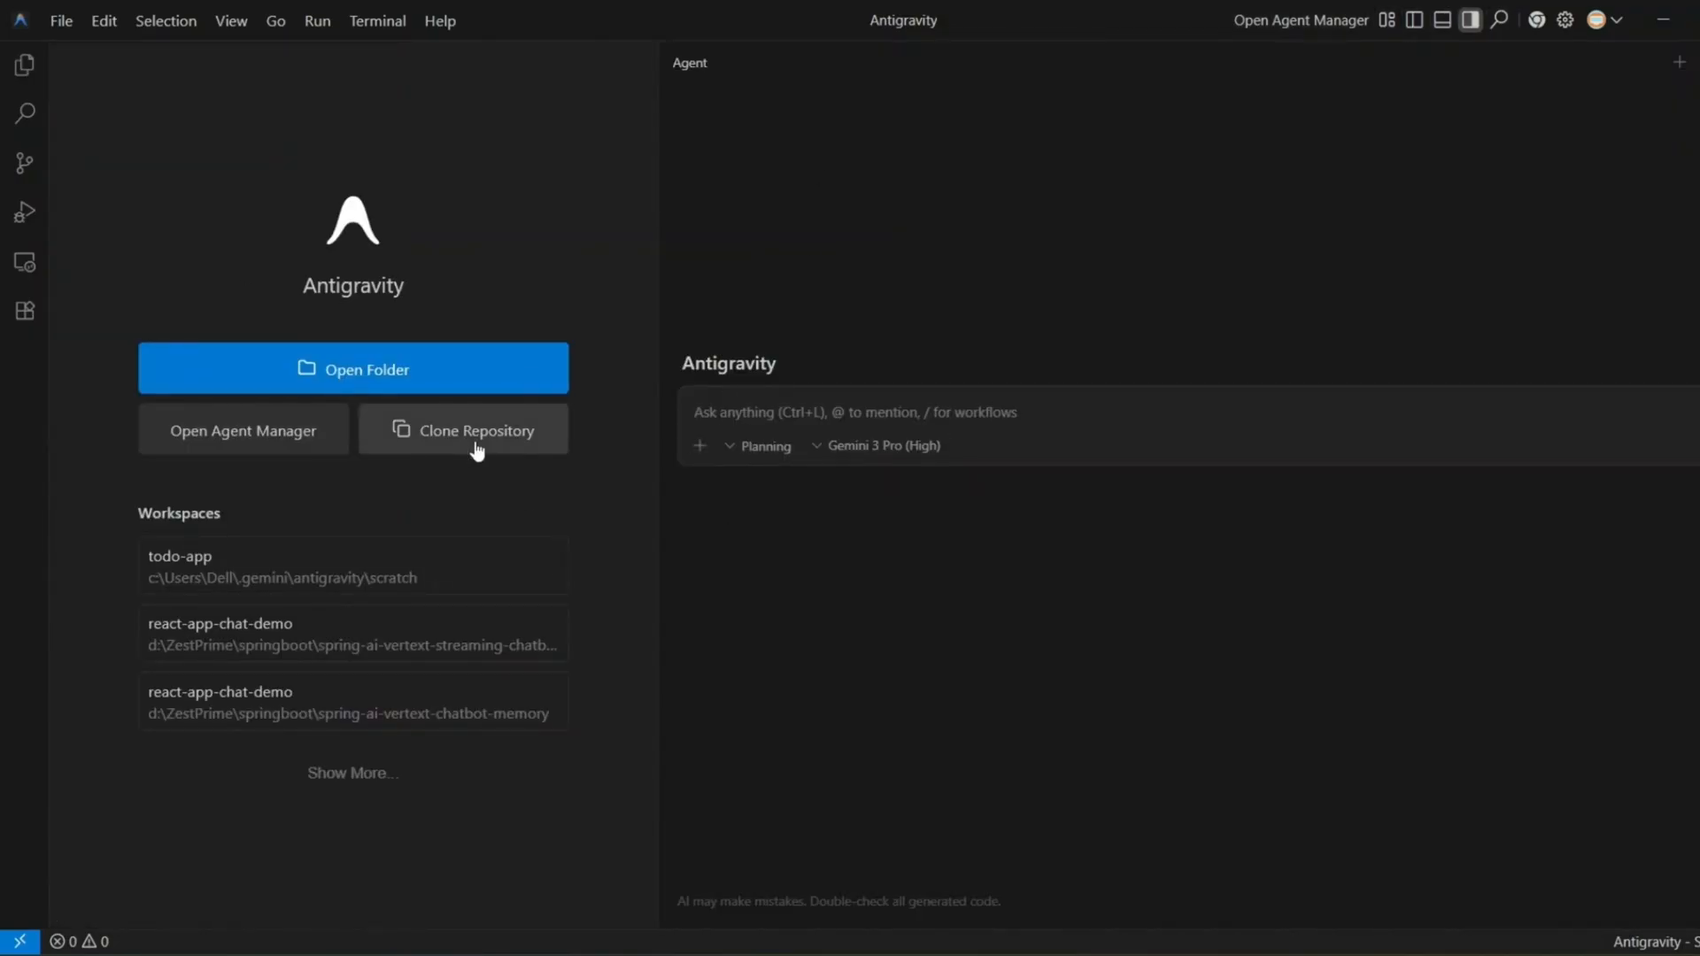
mouse_move(1068, 694)
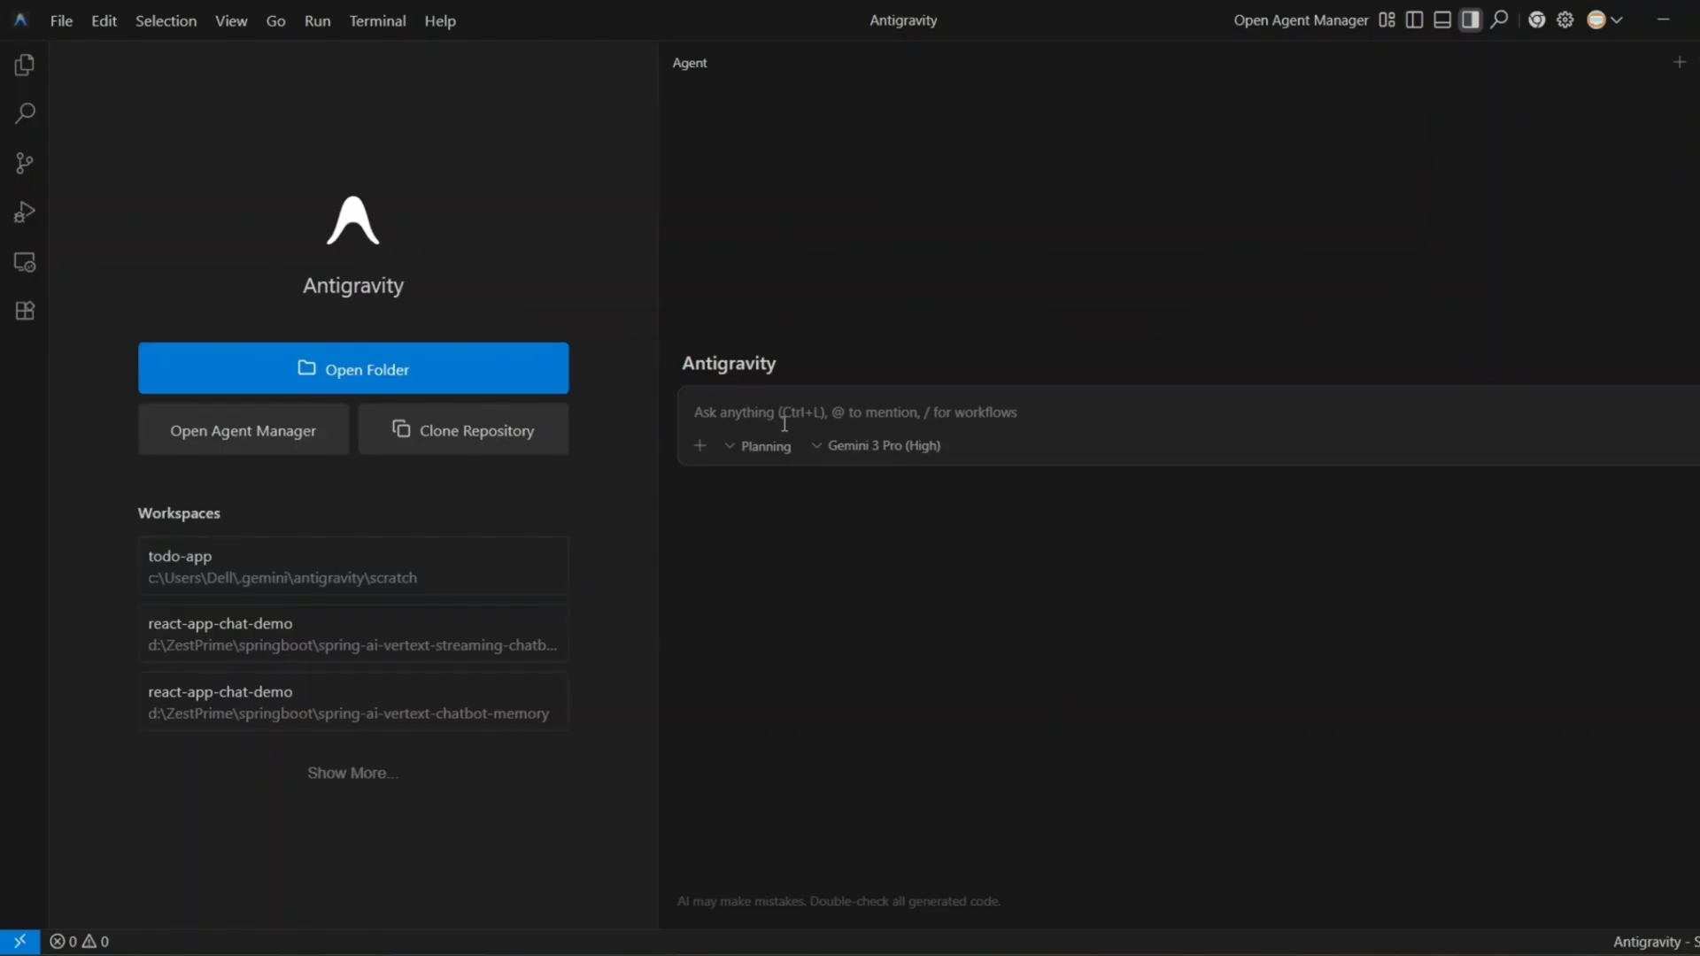
left_click(856, 412)
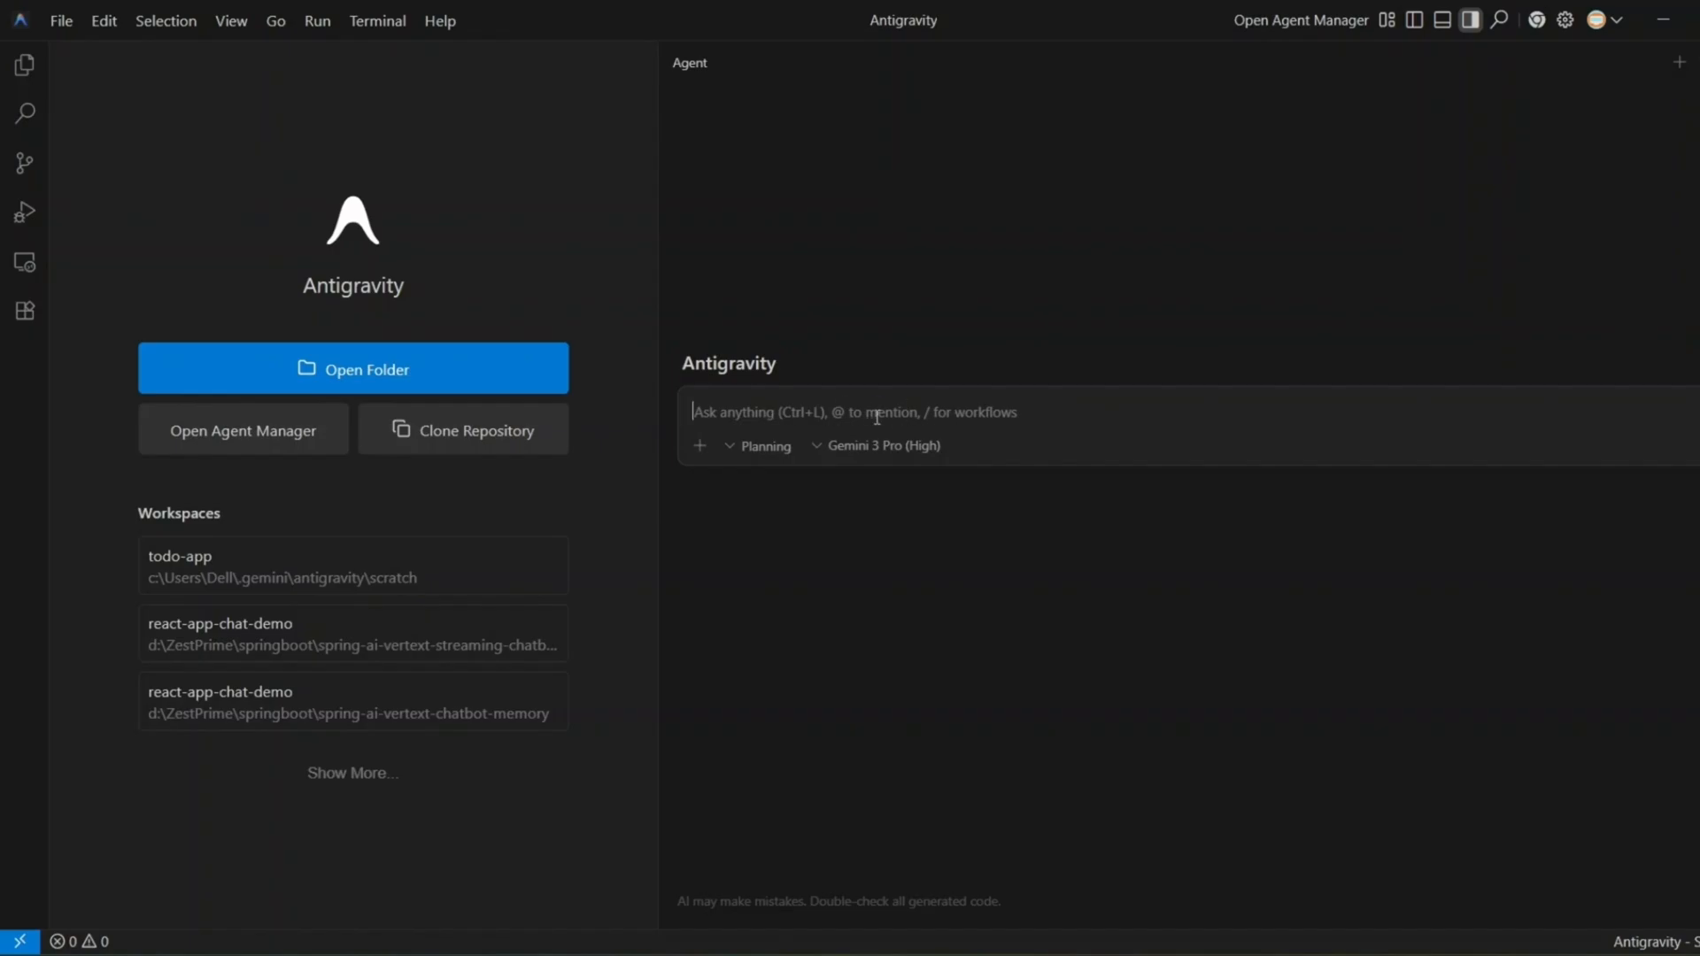
mouse_move(814, 484)
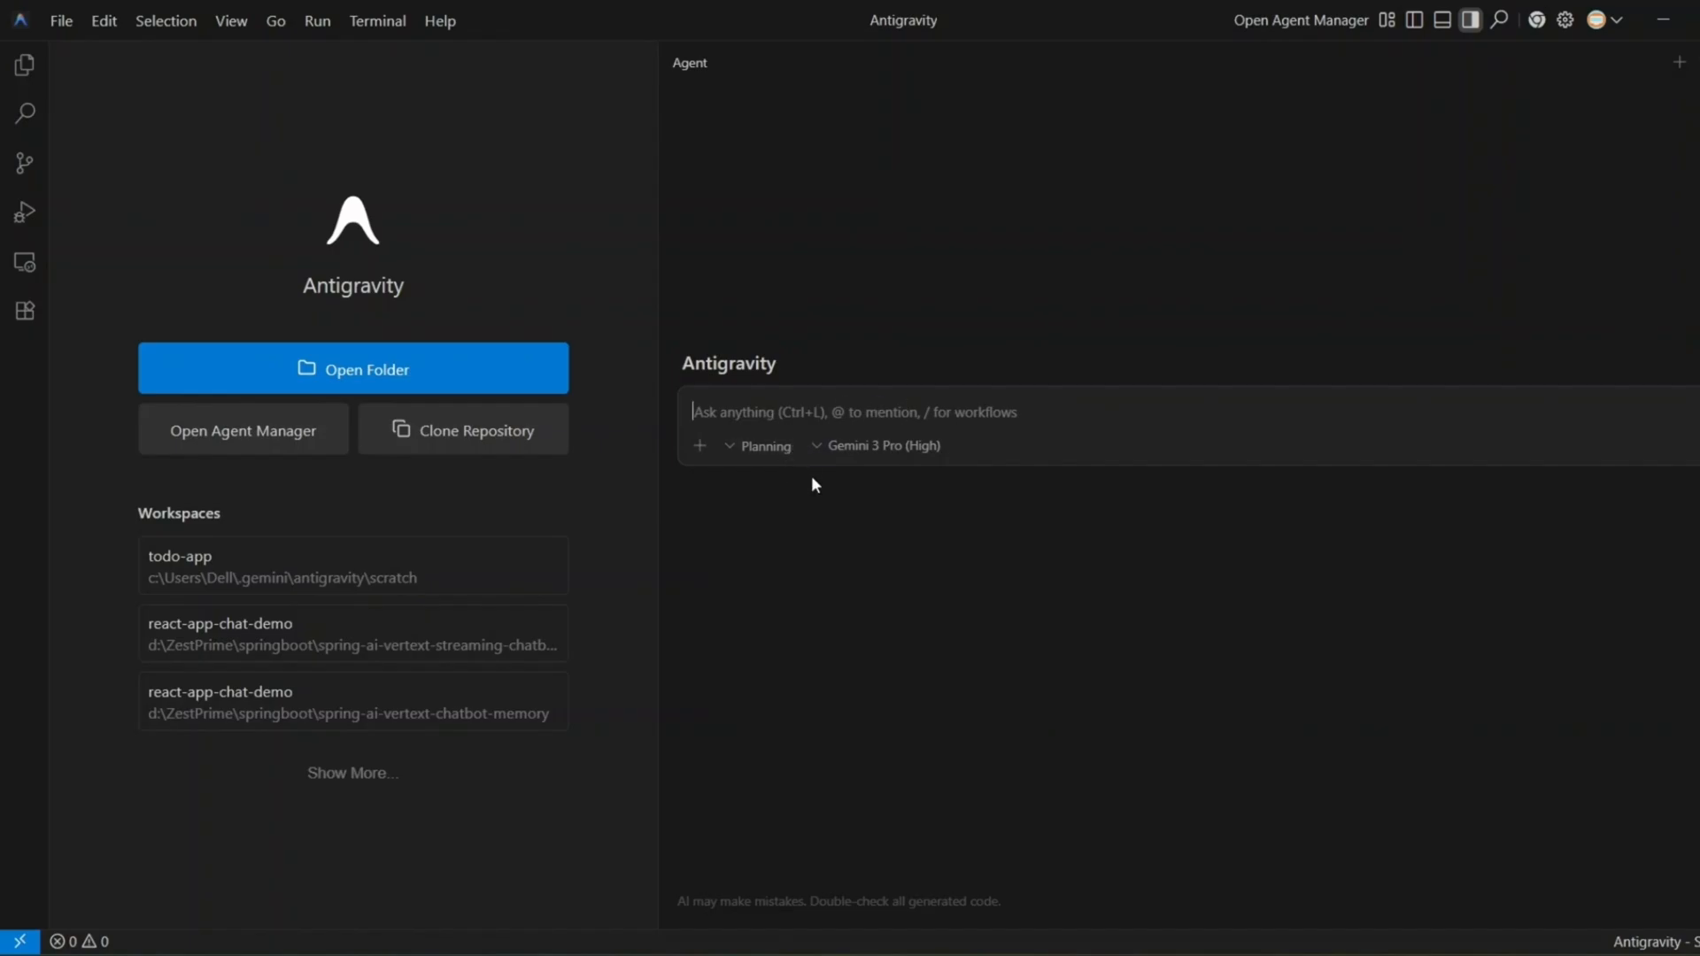
- Open the Gemini 3 Pro (High) model dropdown to list available models
left_click(882, 445)
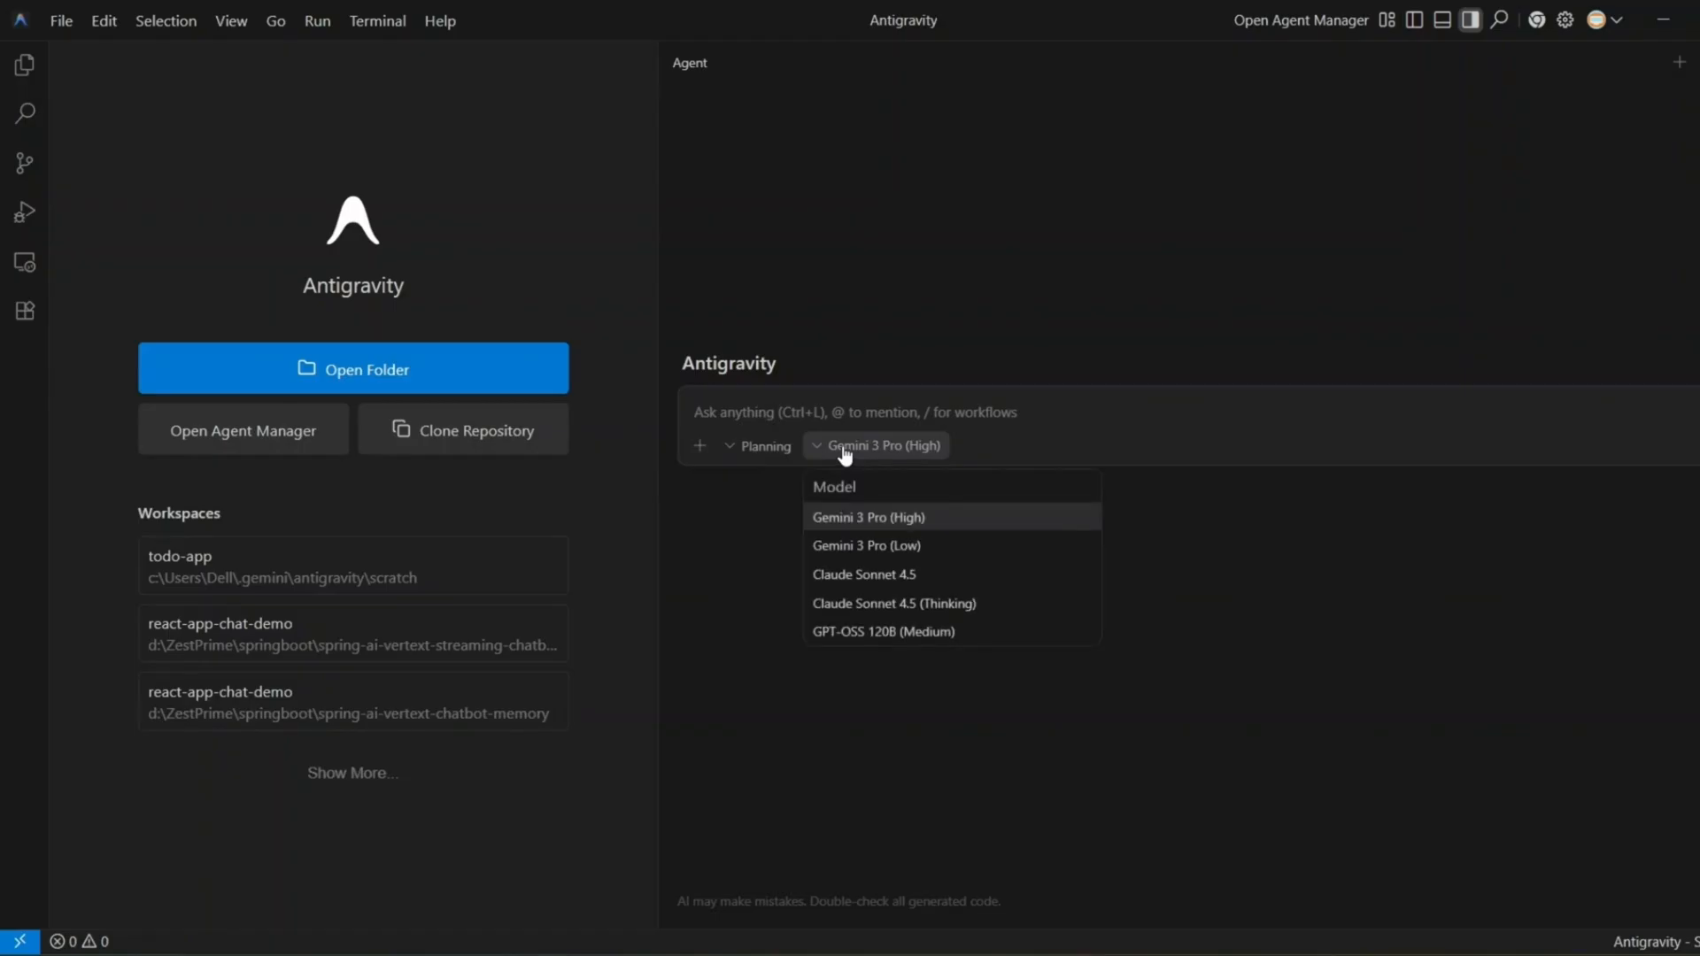
mouse_move(967, 527)
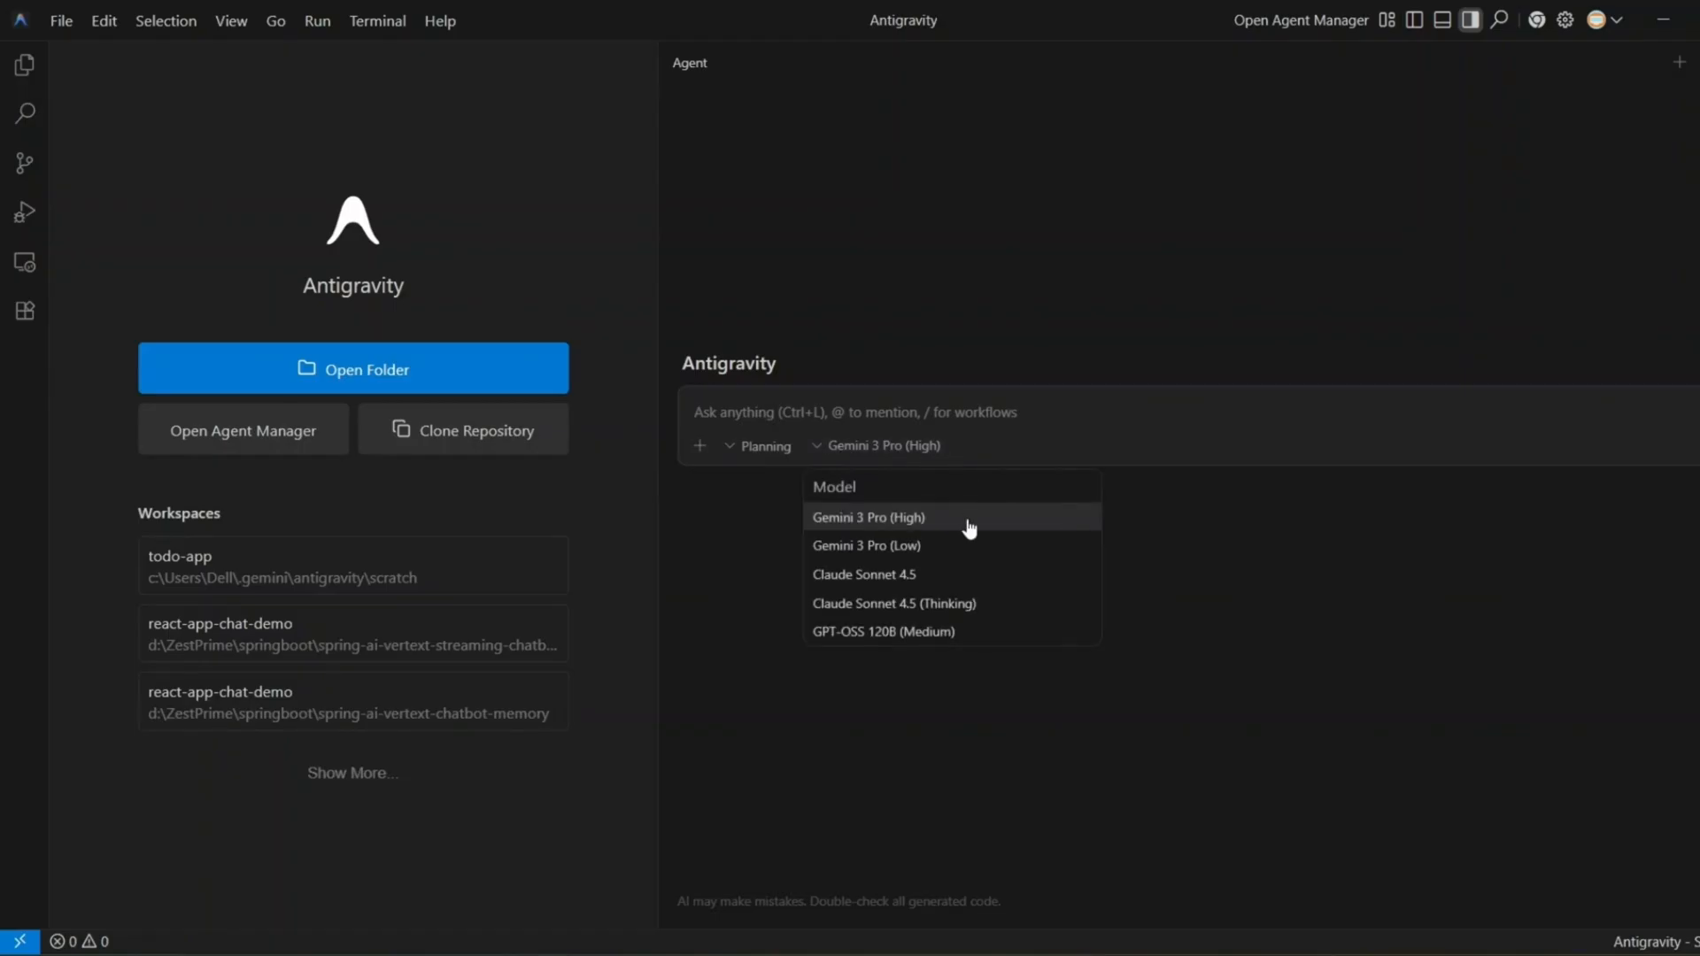
mouse_move(1304, 556)
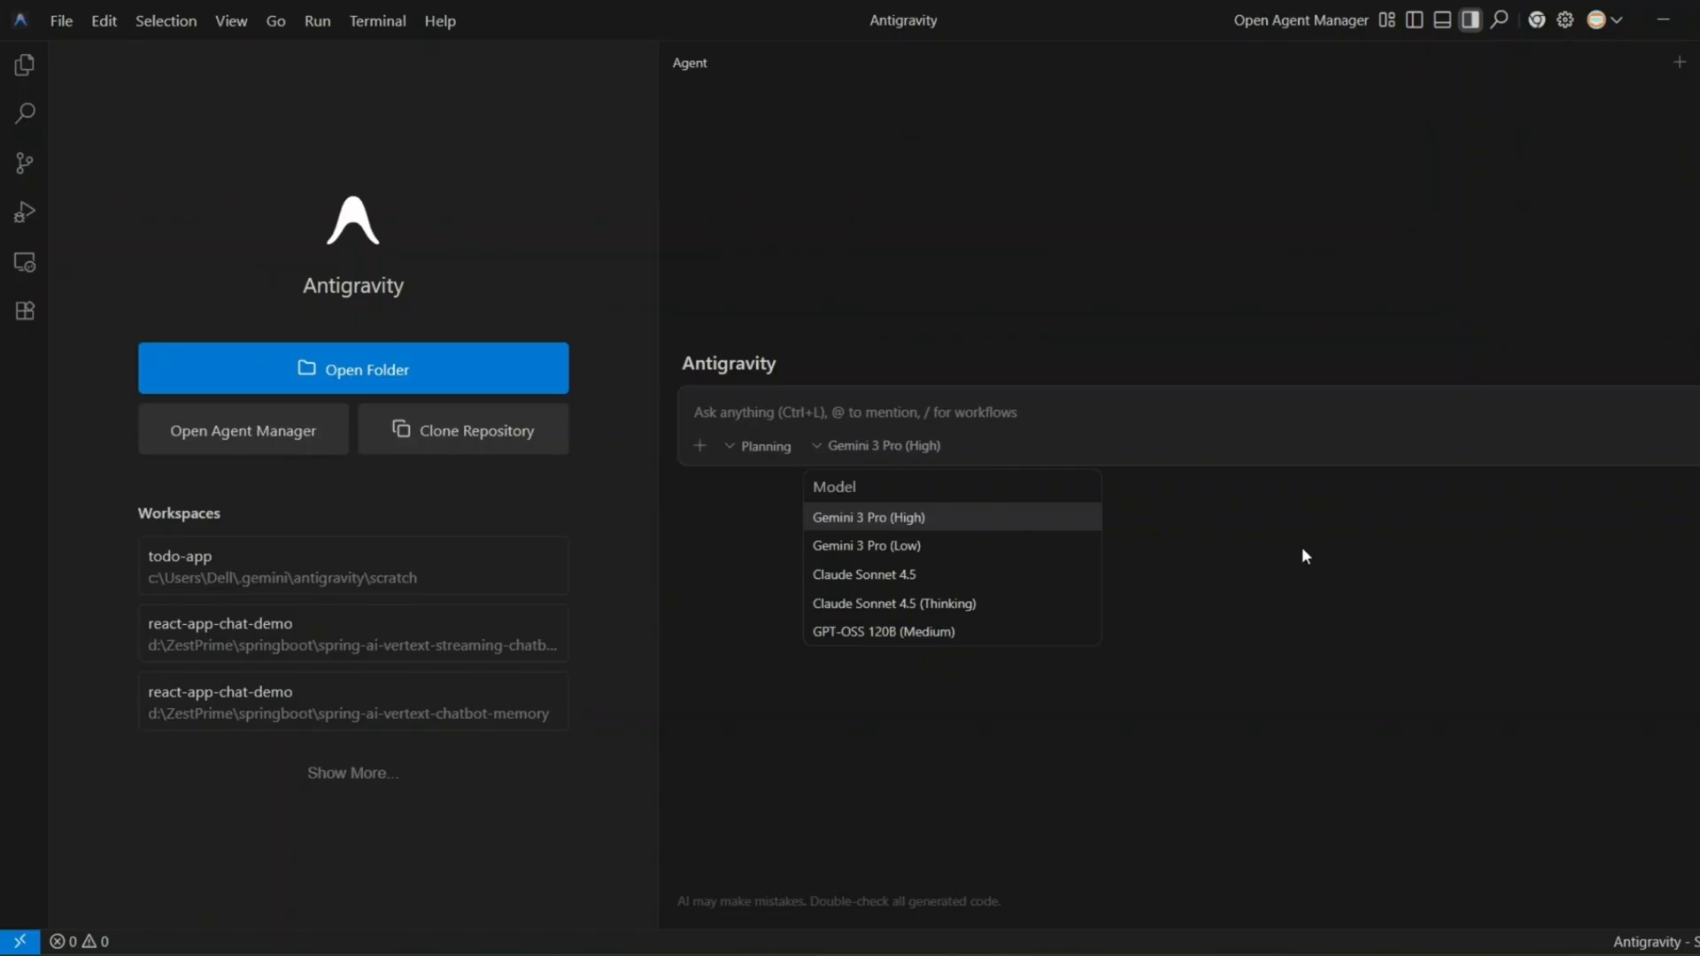
mouse_move(954, 603)
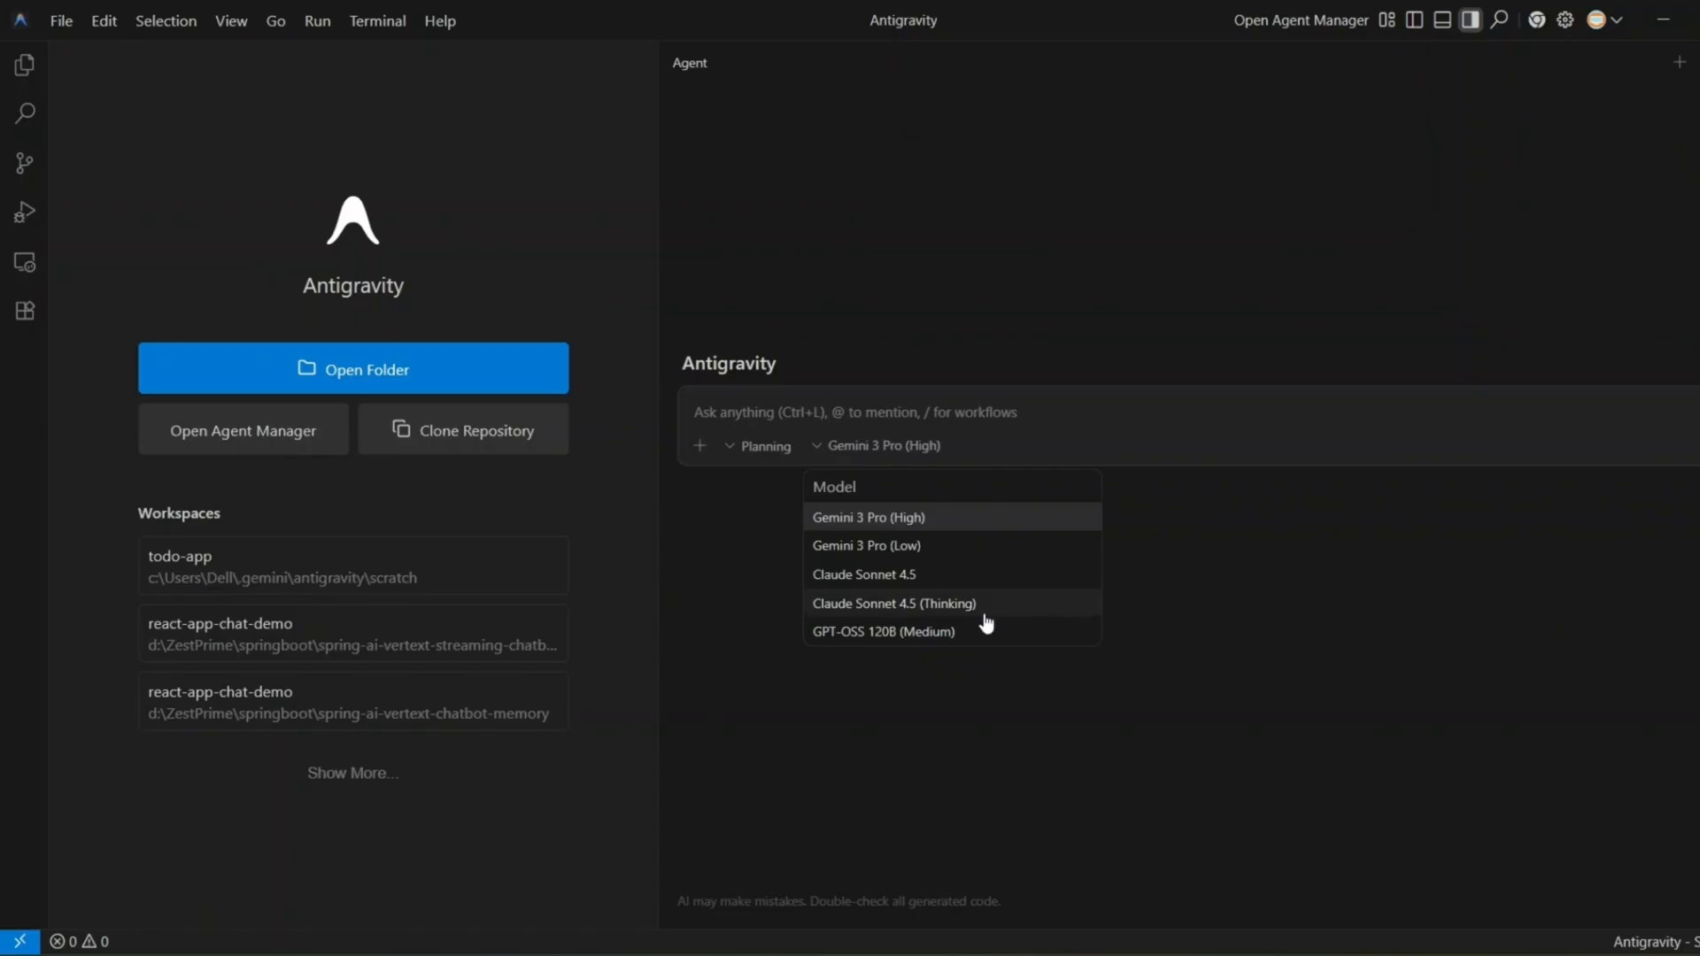
mouse_move(987, 618)
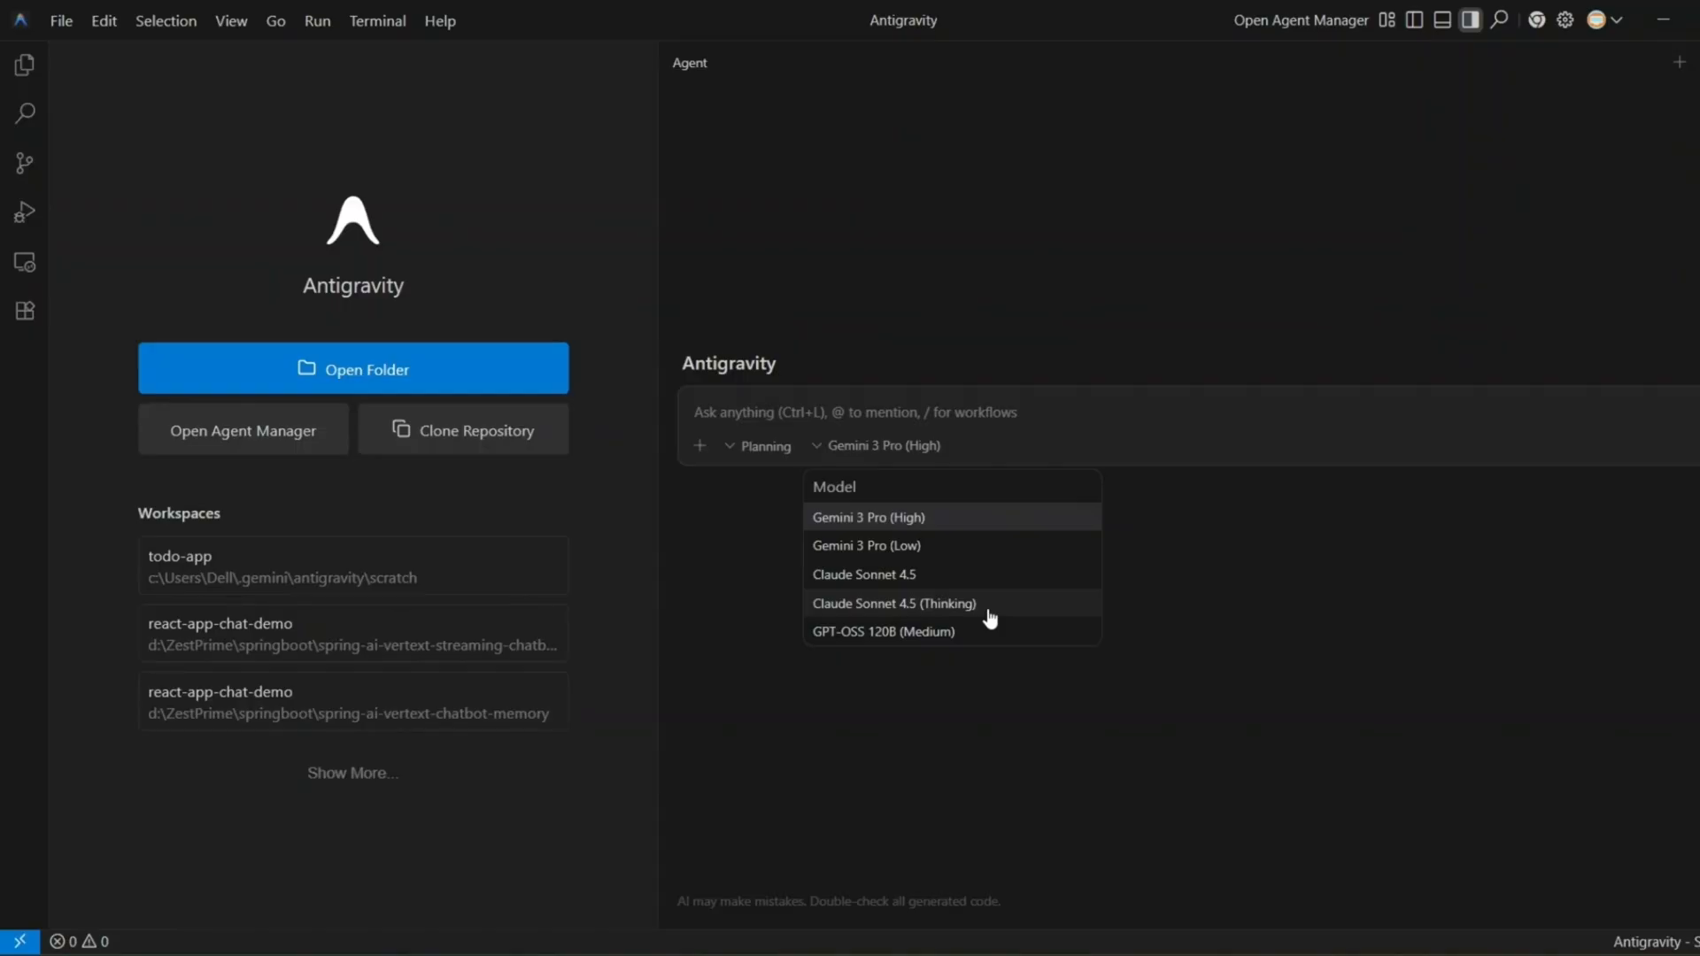
mouse_move(987, 639)
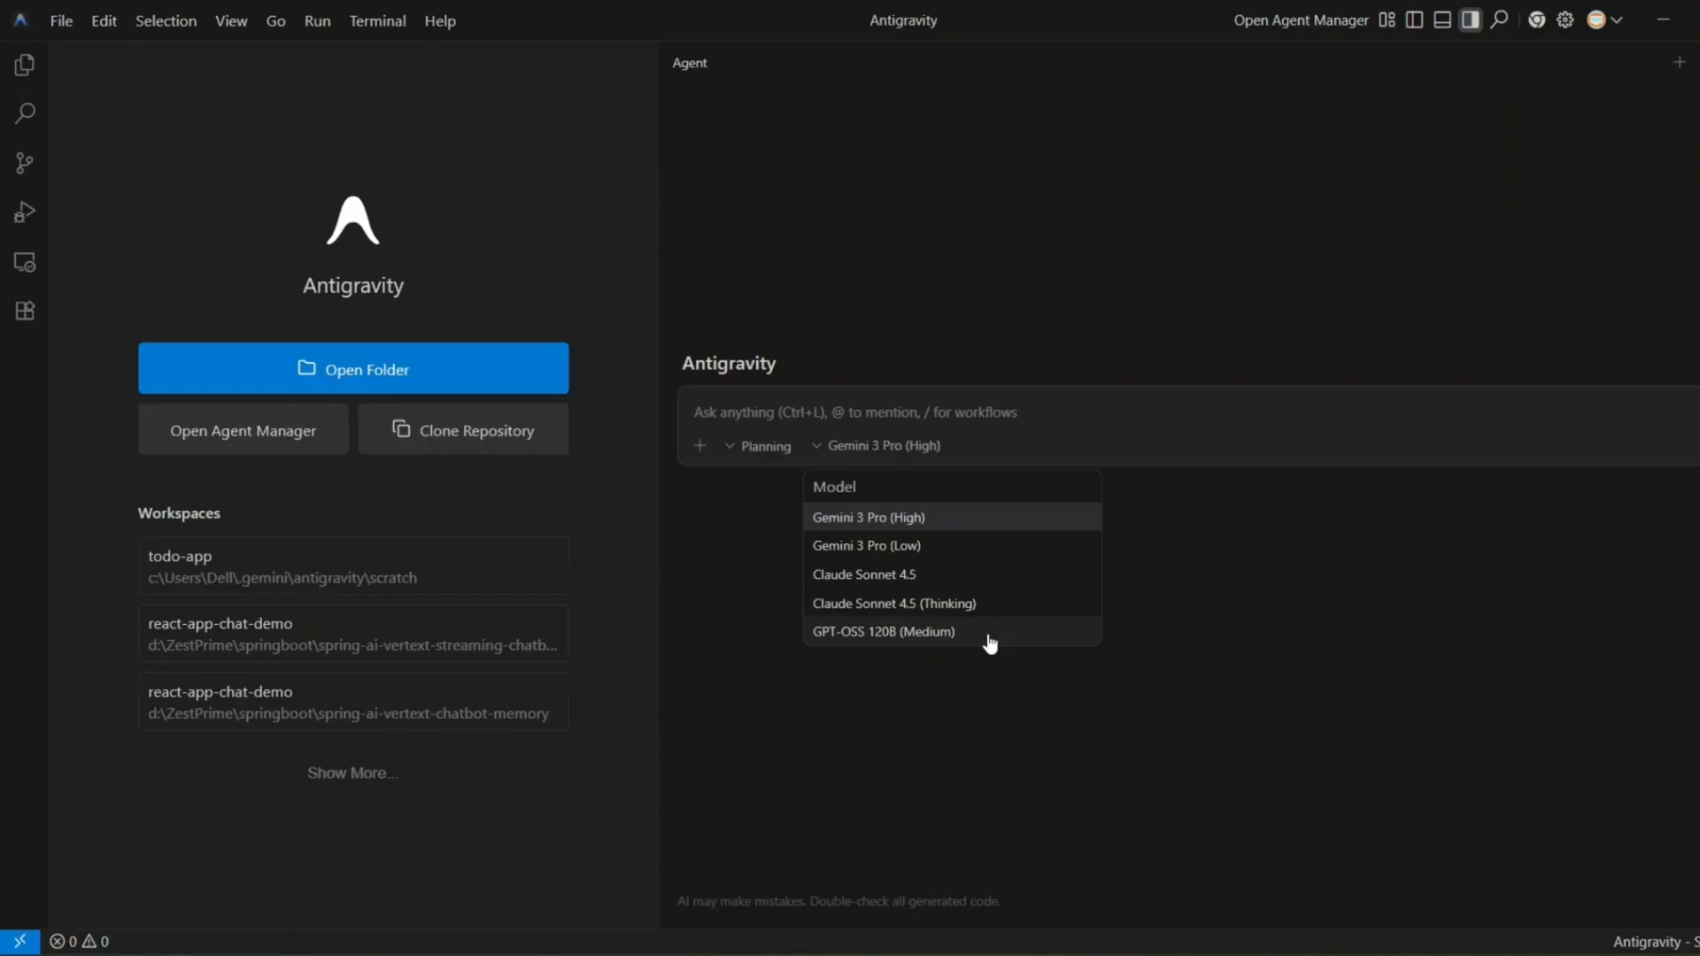
mouse_move(1284, 622)
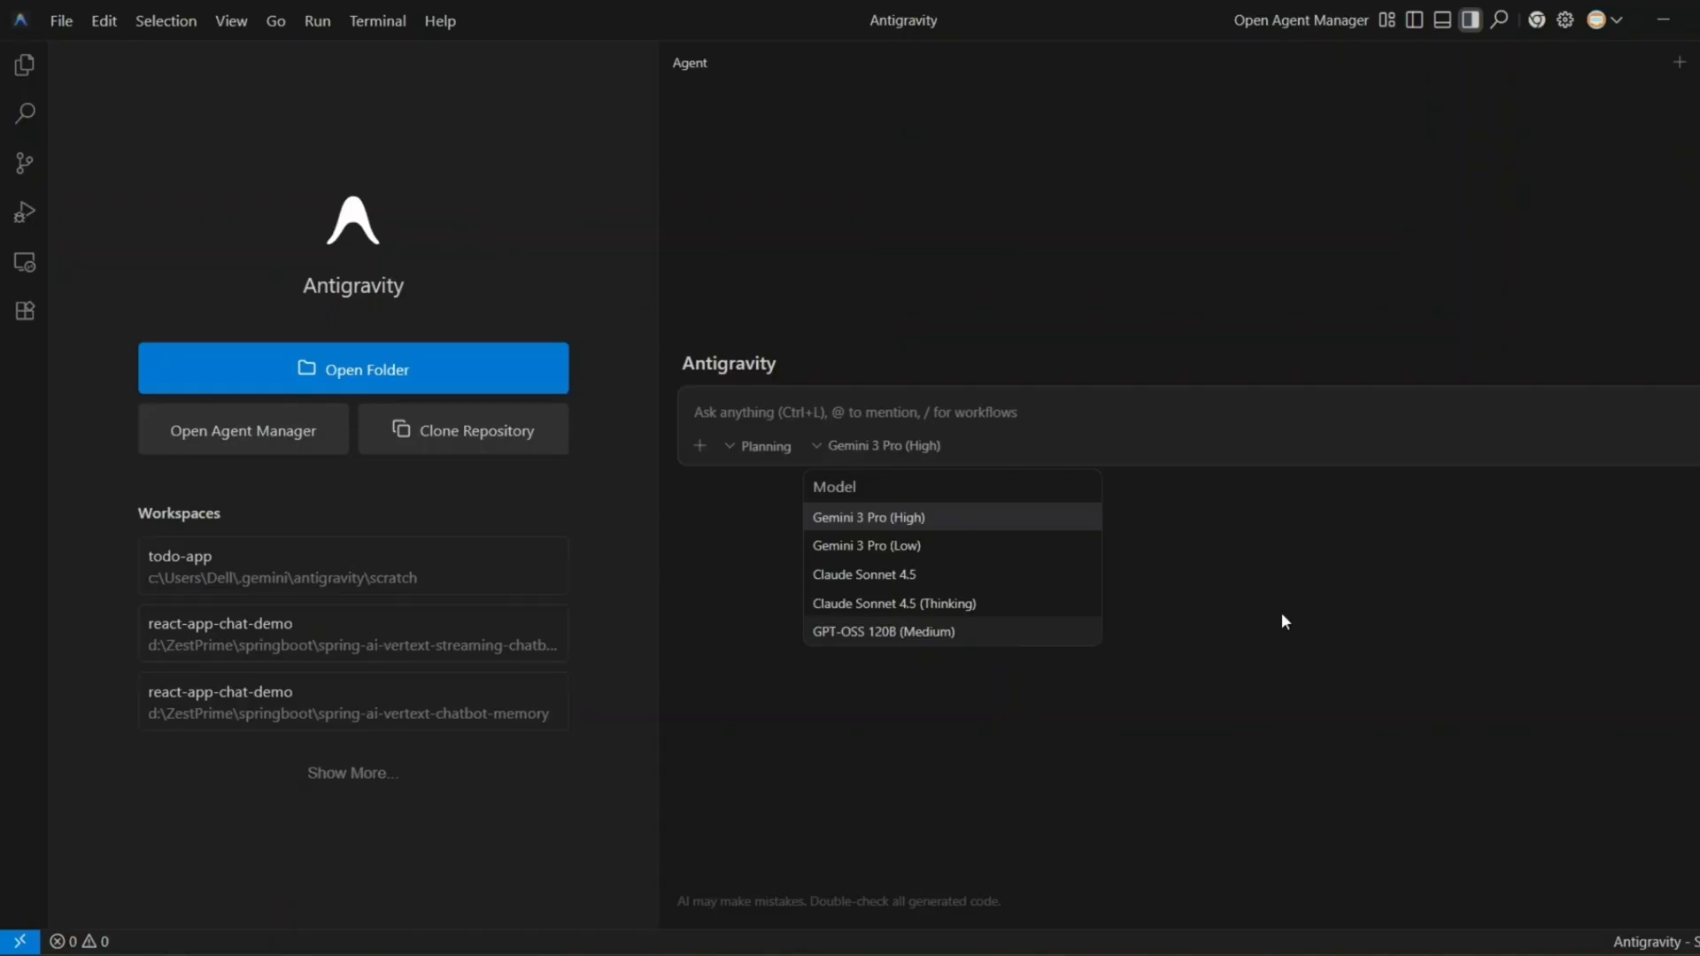
- Open the Planning dropdown to show the Planning and Fast modes
left_click(762, 445)
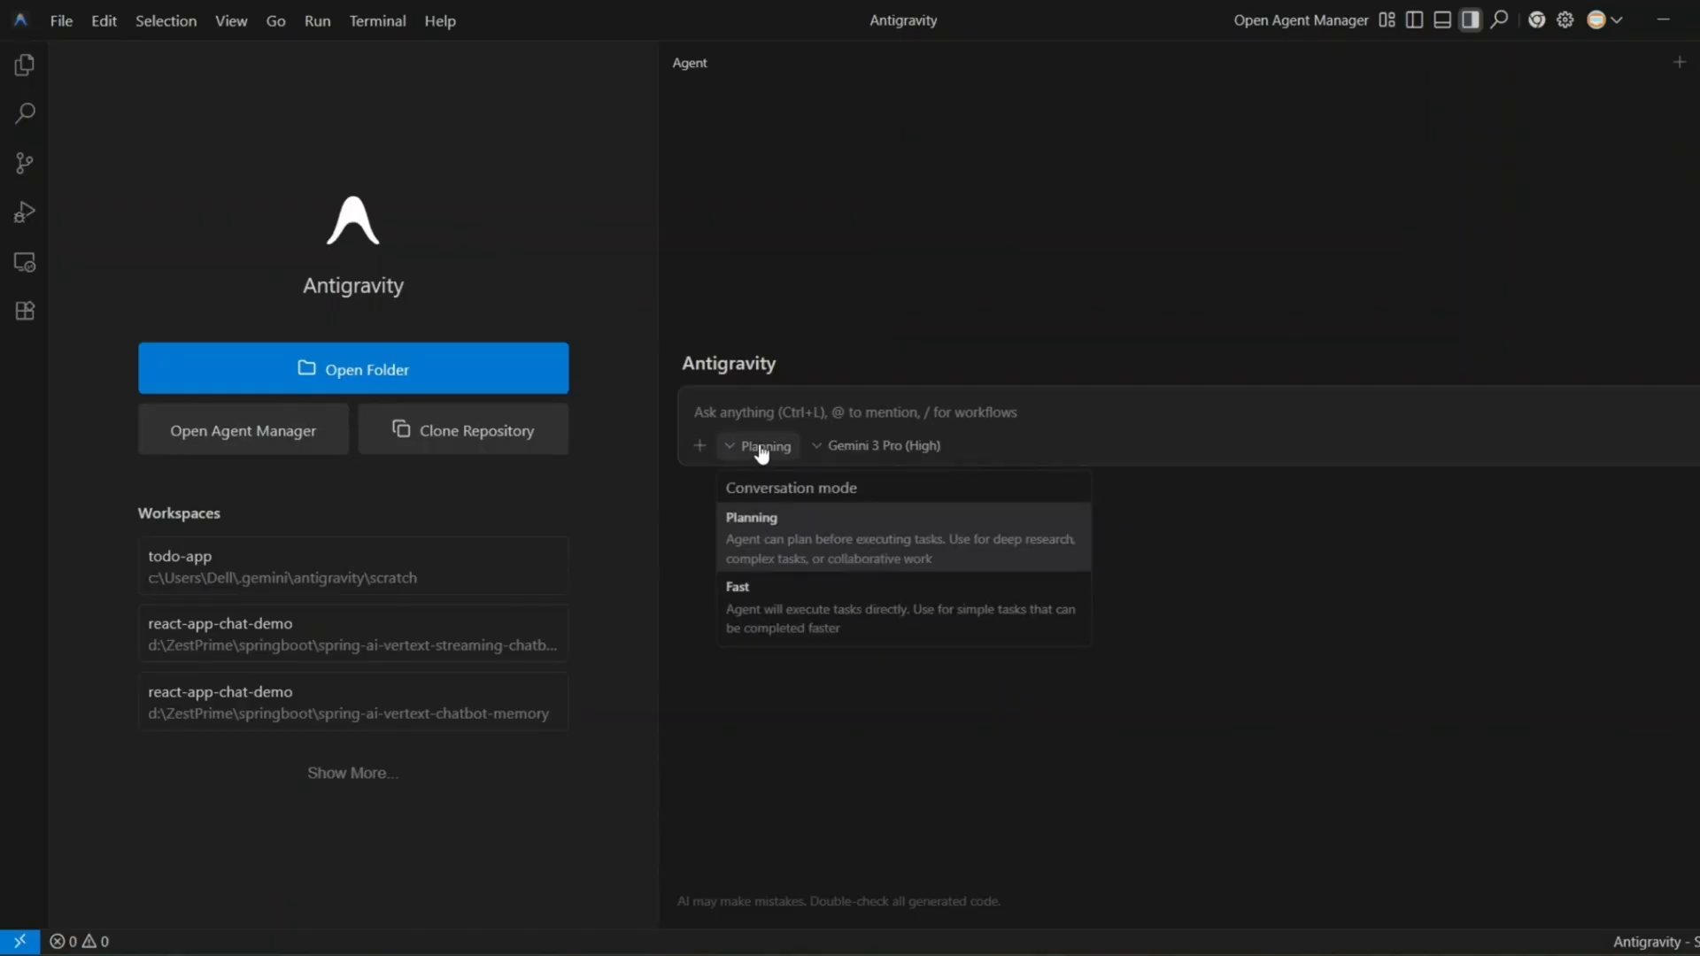
mouse_move(892, 616)
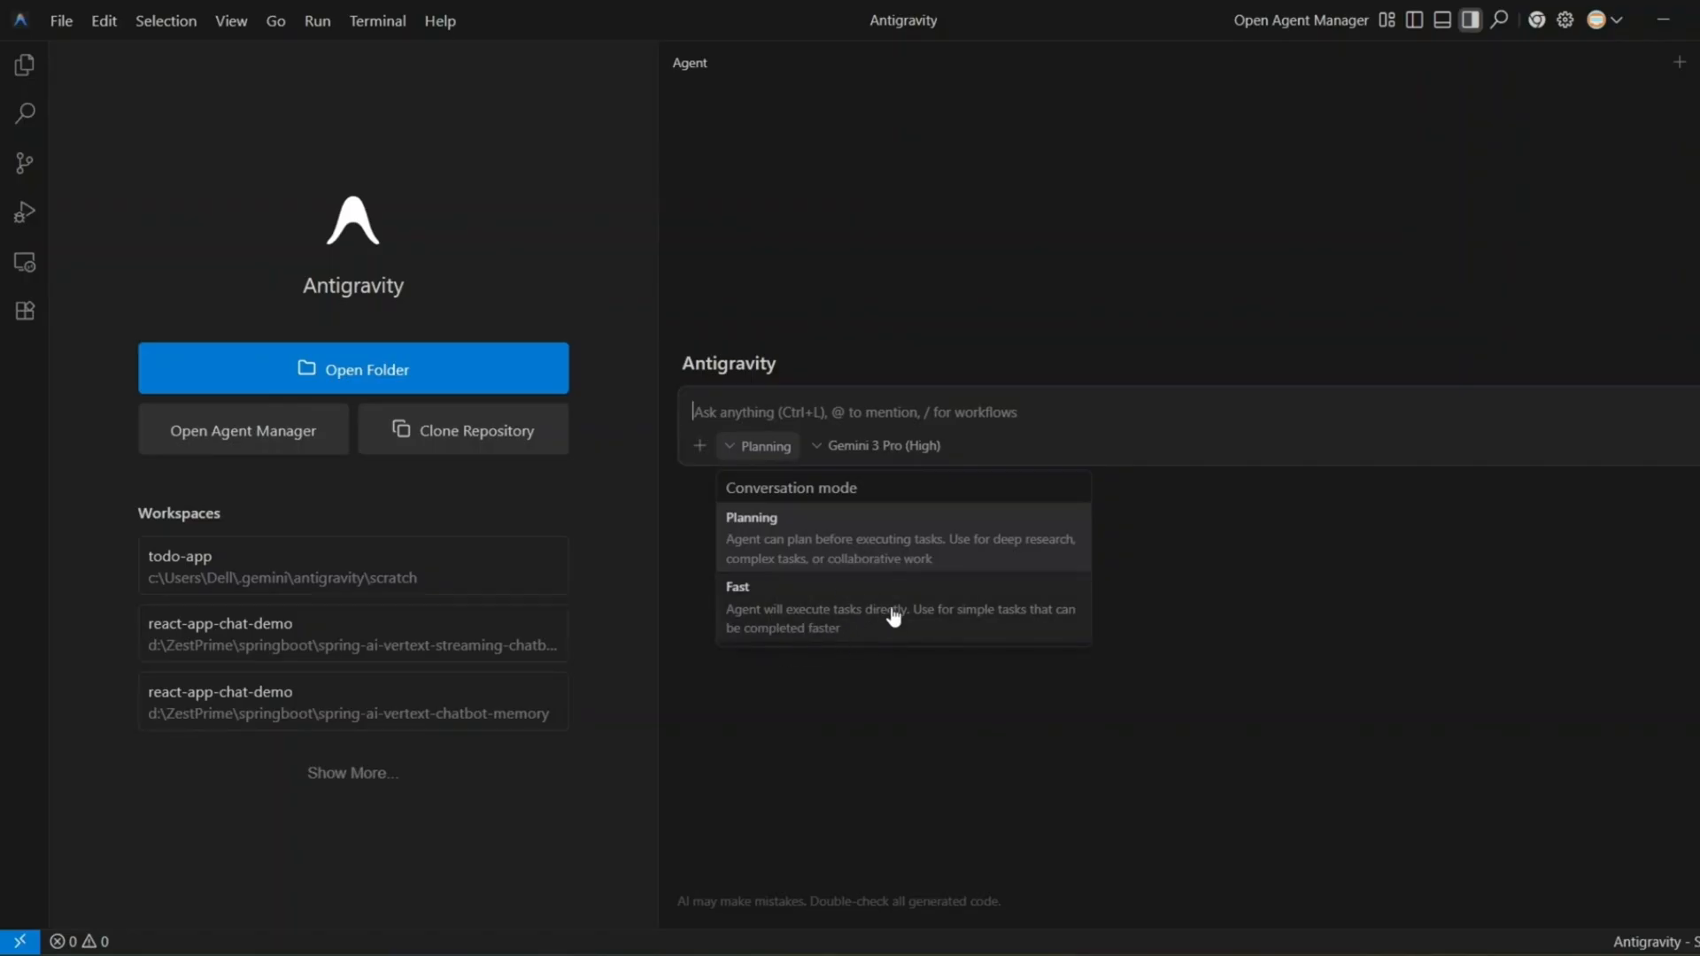
mouse_move(868, 627)
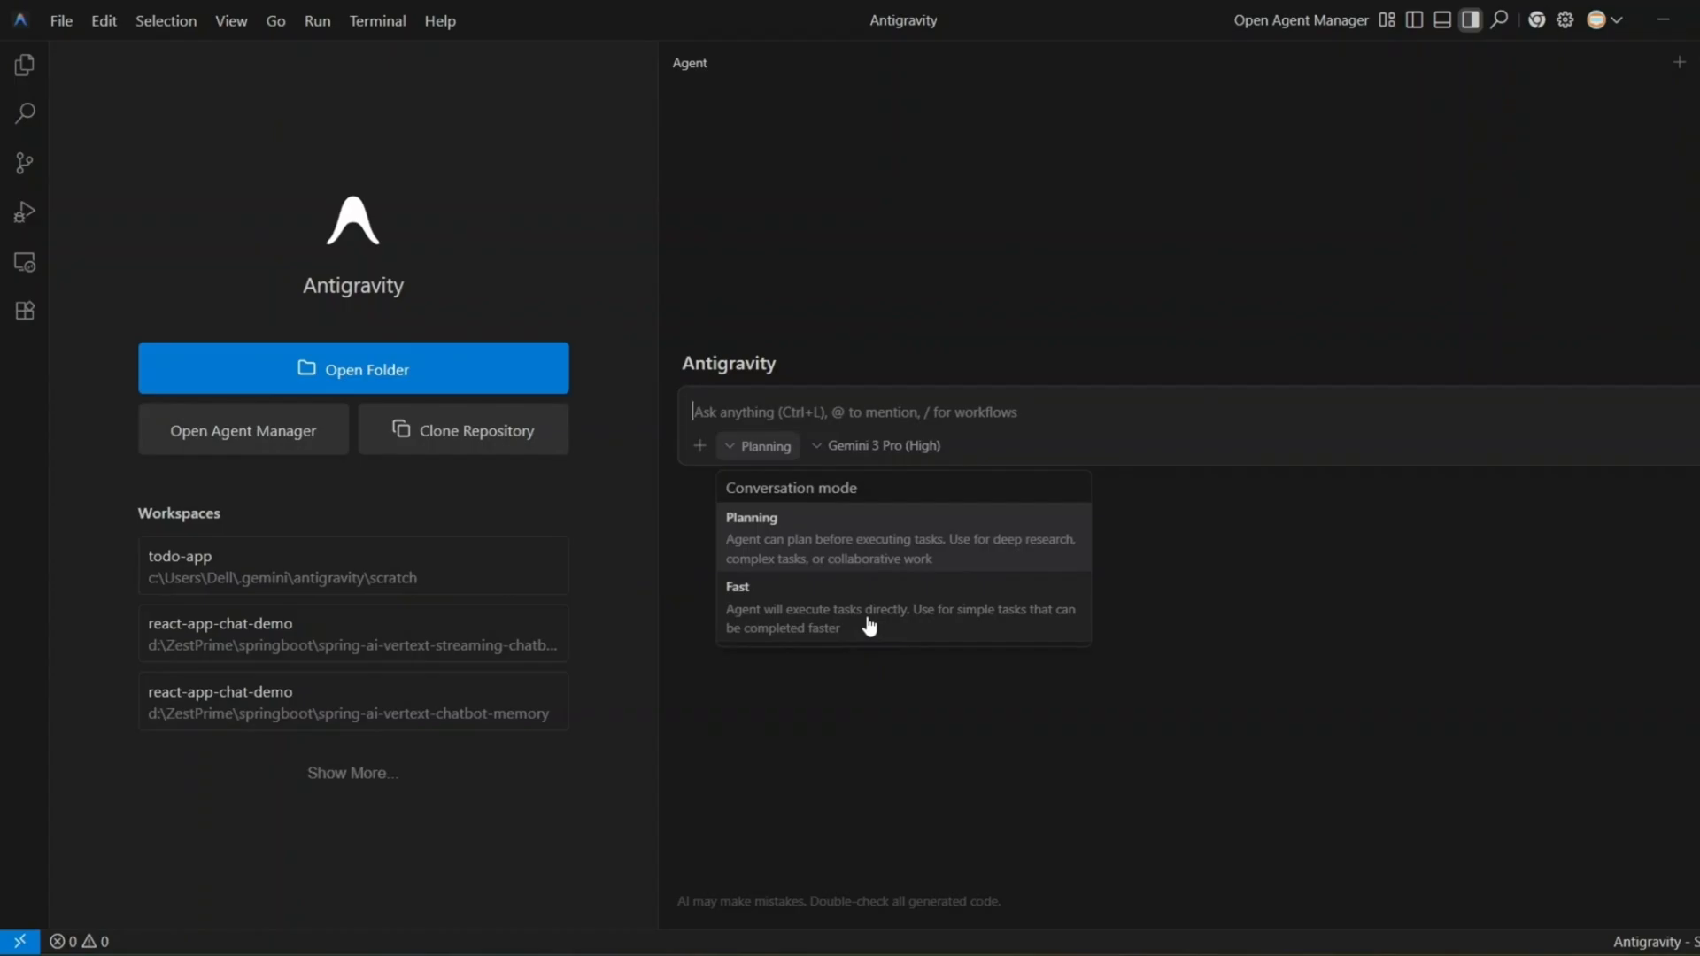
mouse_move(861, 580)
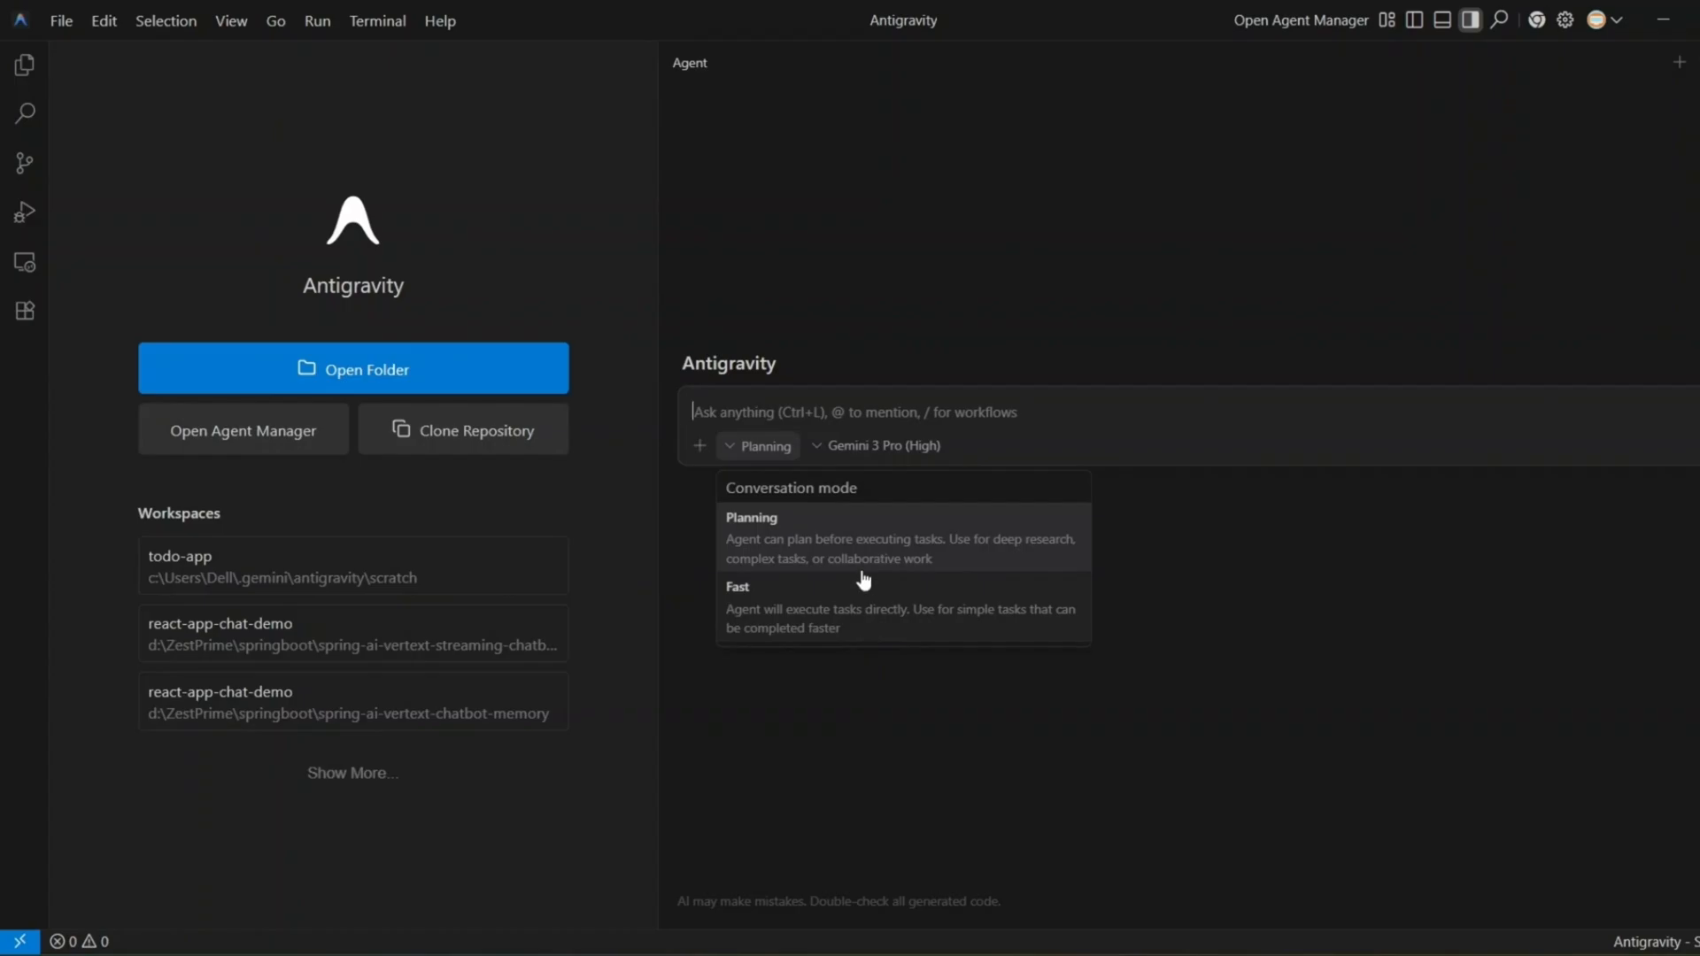
mouse_move(1486, 604)
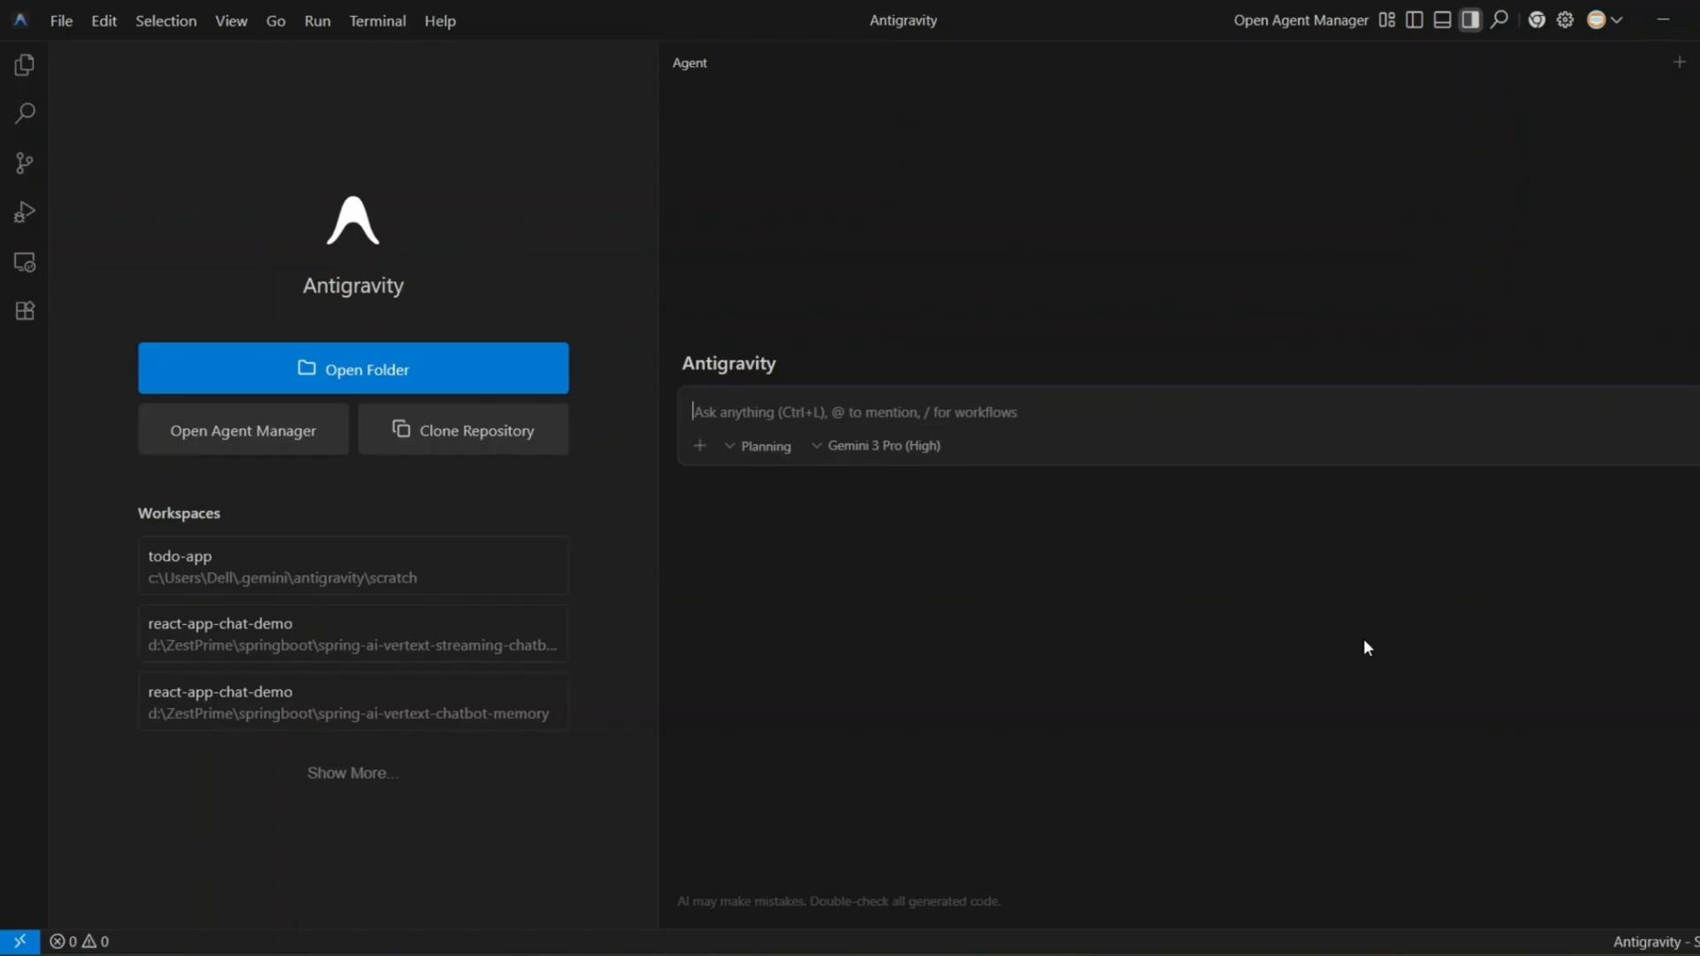
mouse_move(1357, 706)
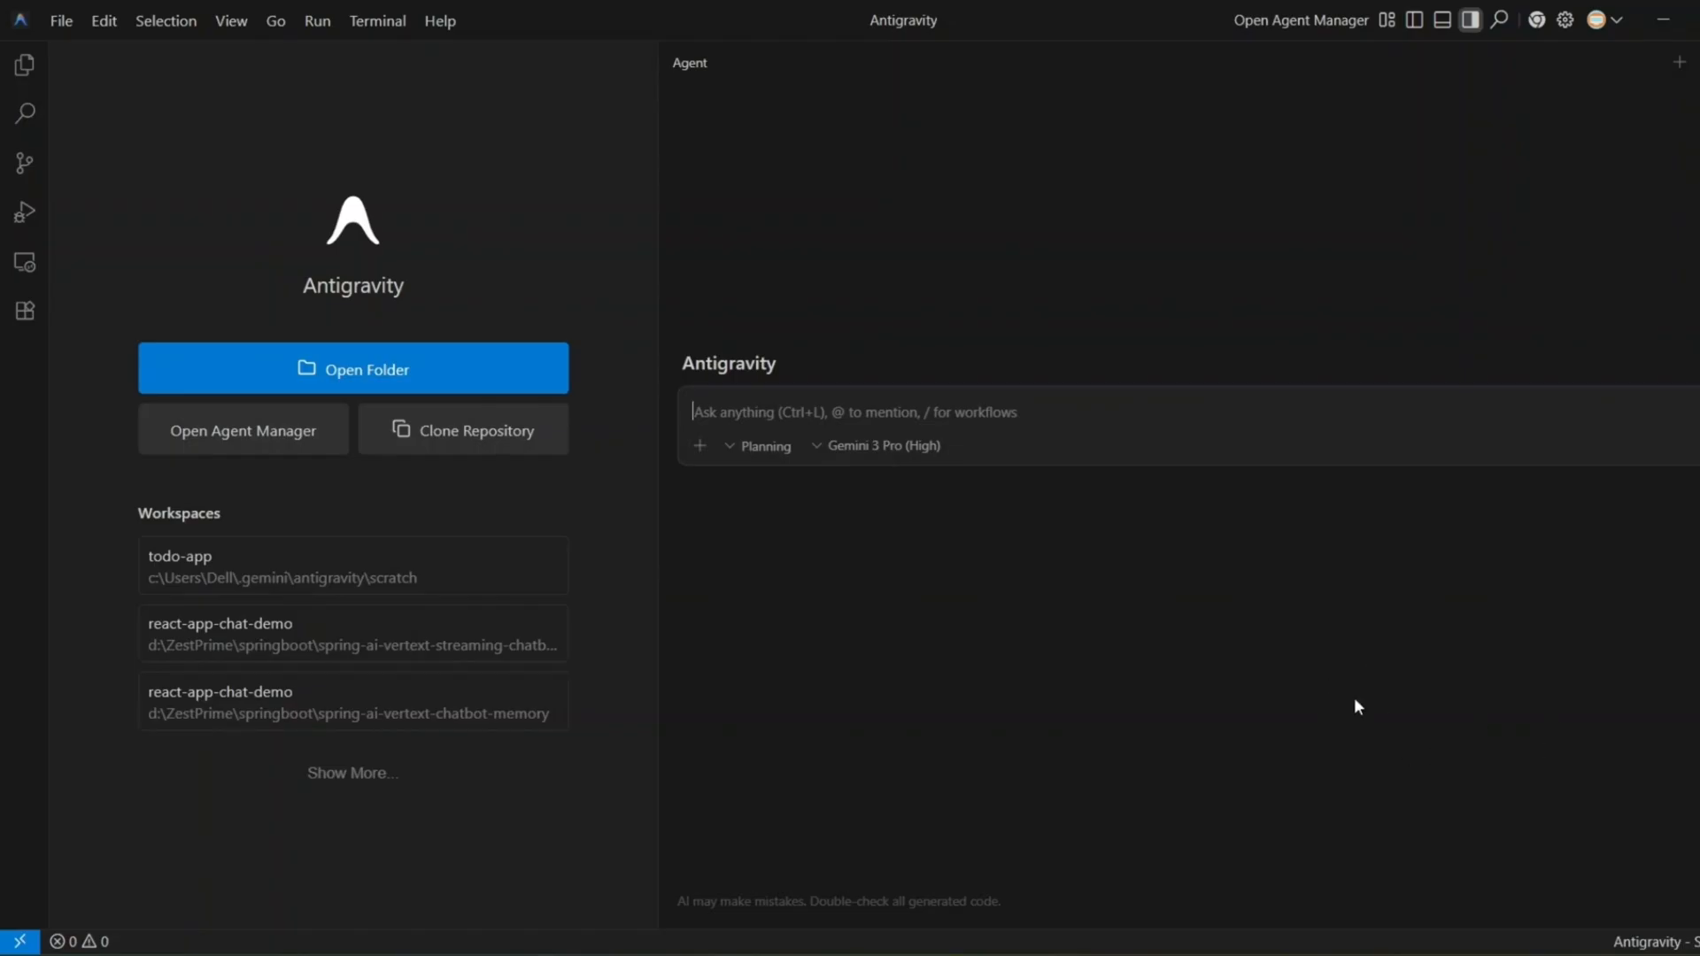